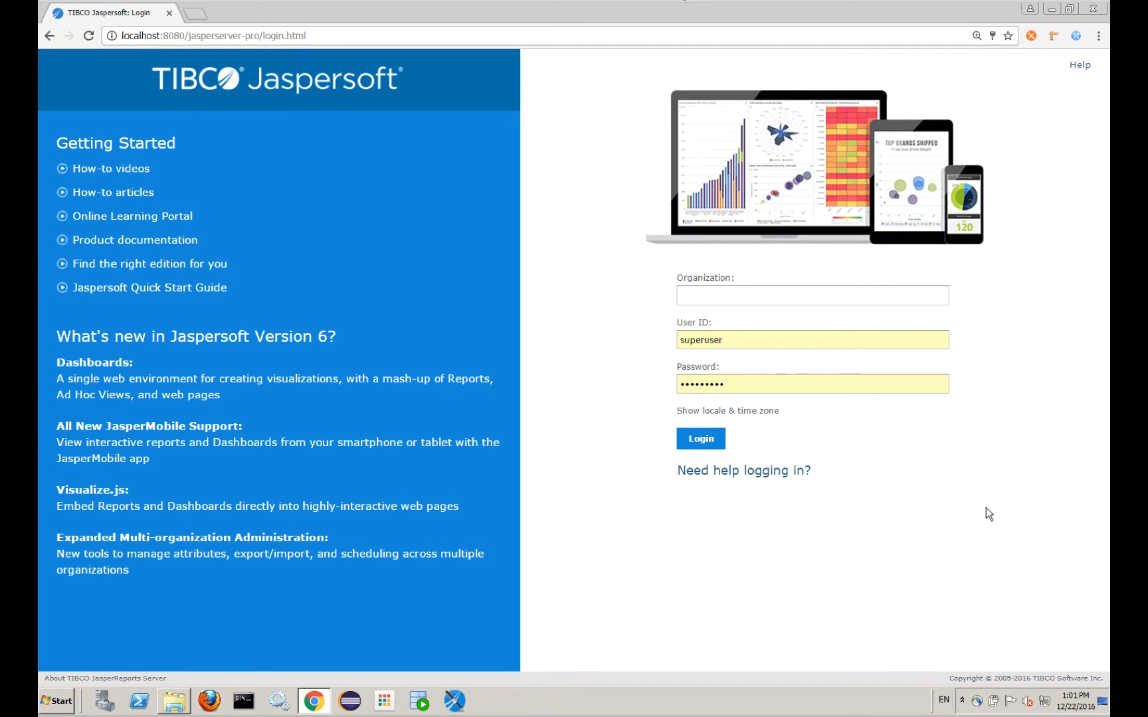
pyautogui.moveTo(566, 478)
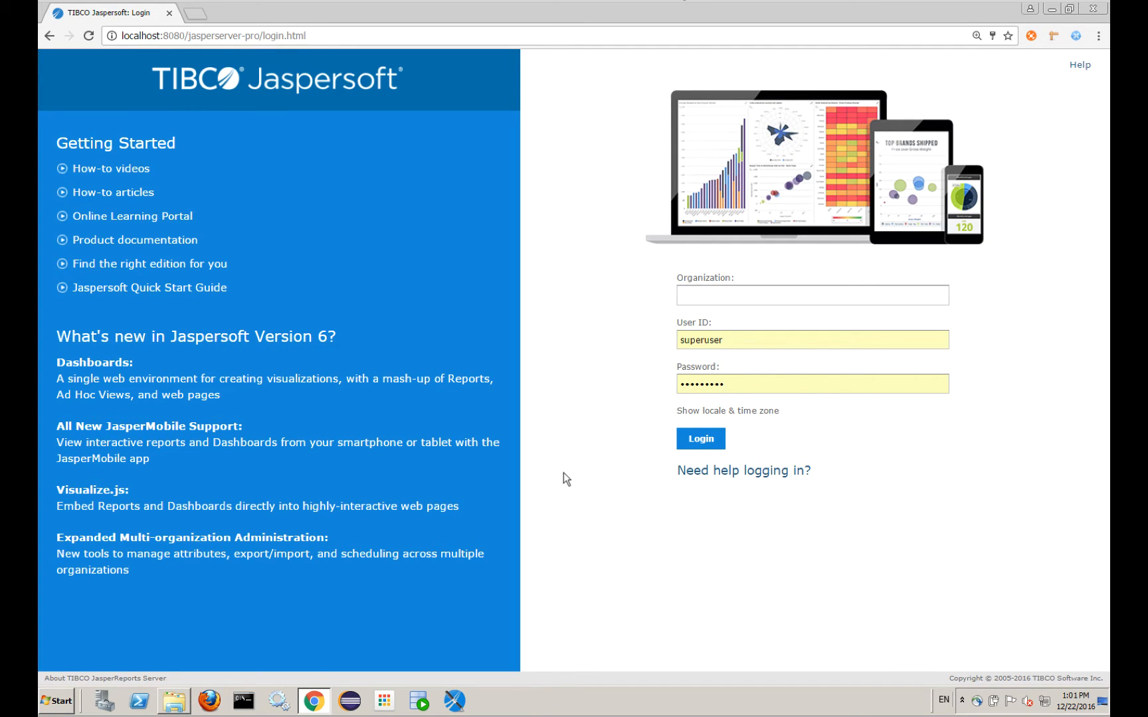
pyautogui.moveTo(579, 274)
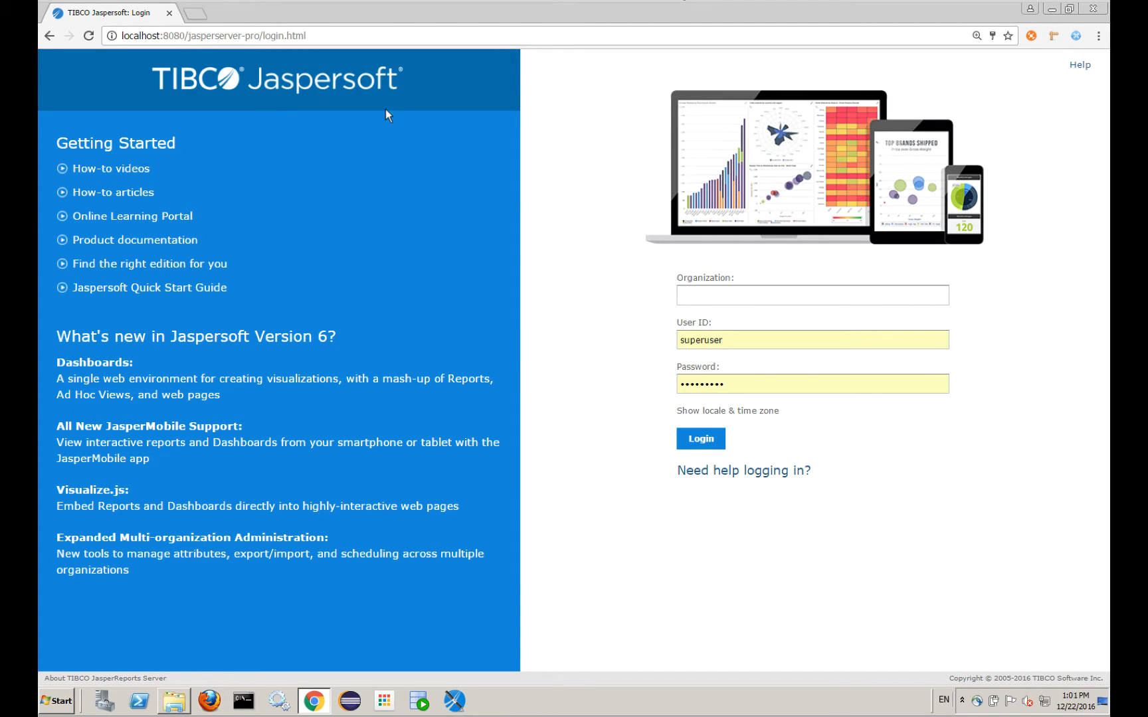
pyautogui.moveTo(569, 327)
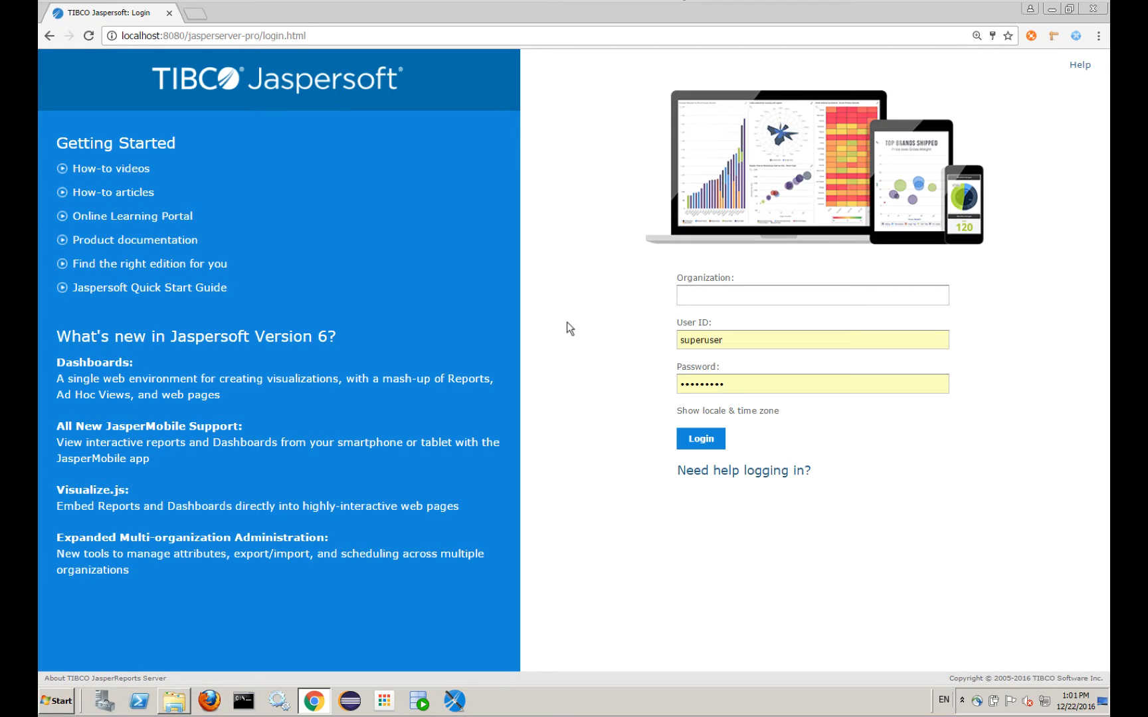
pyautogui.moveTo(632, 446)
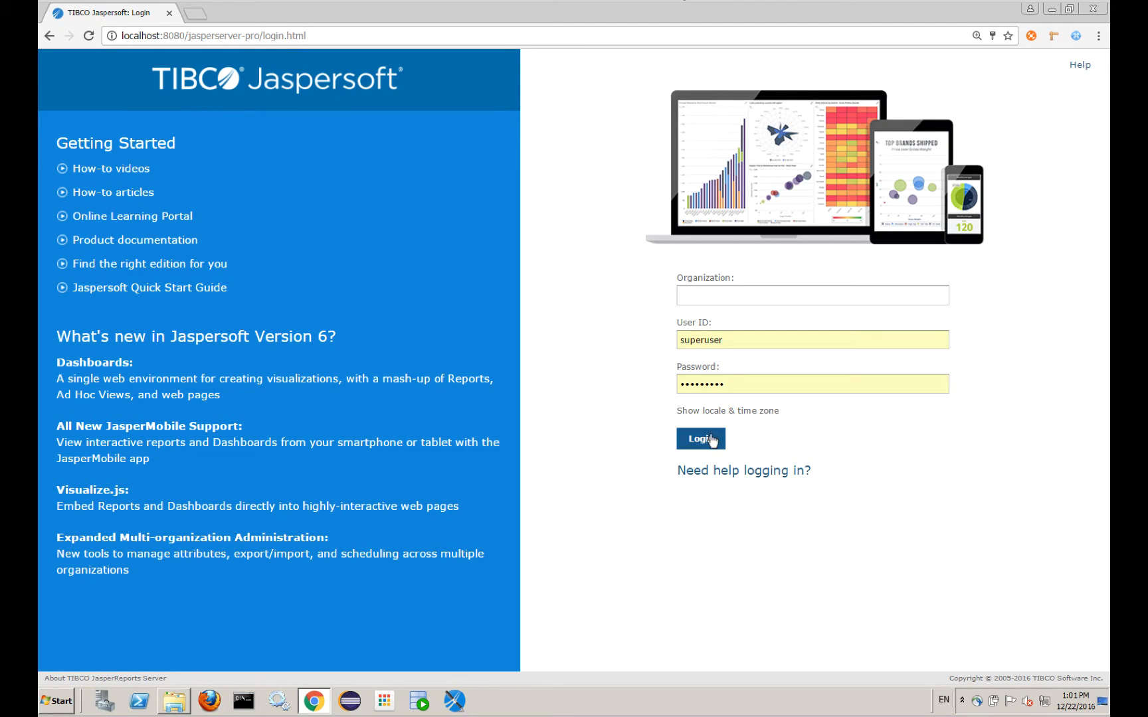
# - Submit the pre-filled administrator User ID and password to log in
pyautogui.click(701, 439)
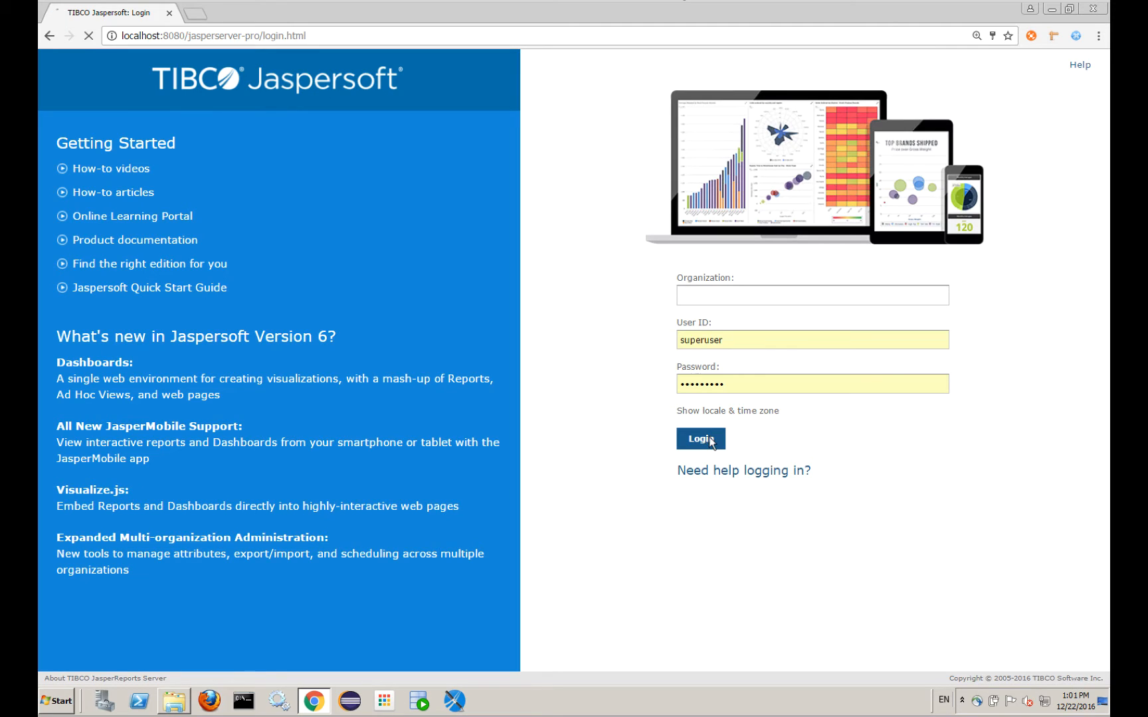
# - Land on the superuser home page, peek at the Create menu, then show the View menu options
pyautogui.click(700, 438)
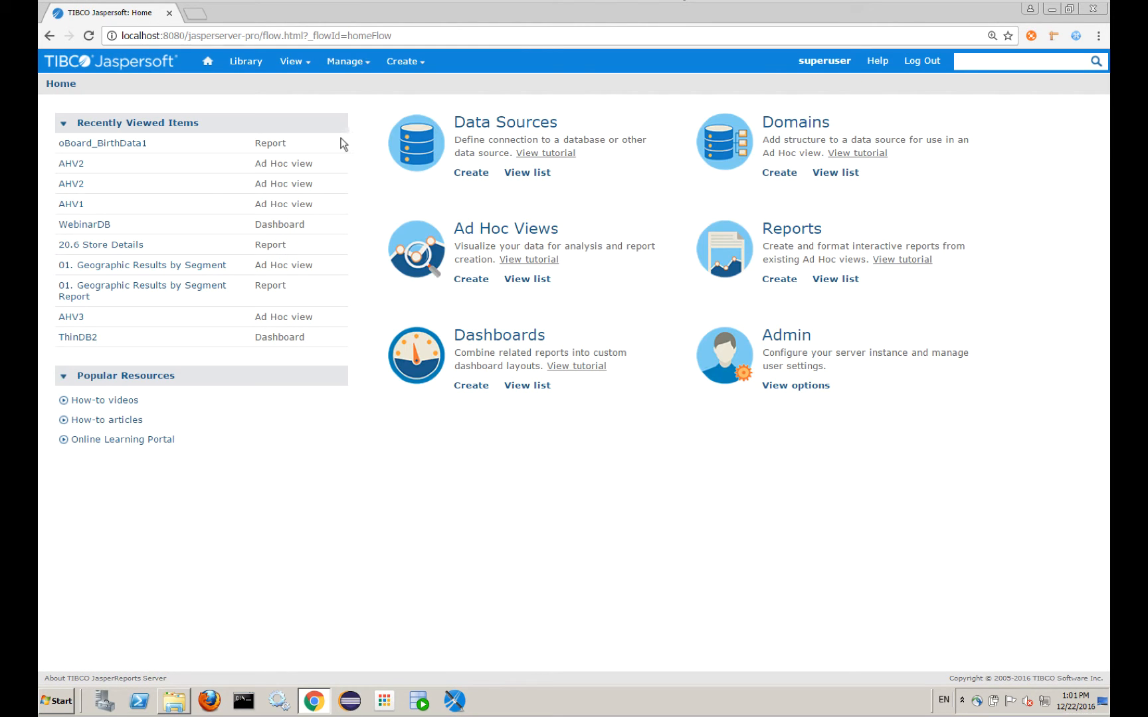
pyautogui.moveTo(526, 419)
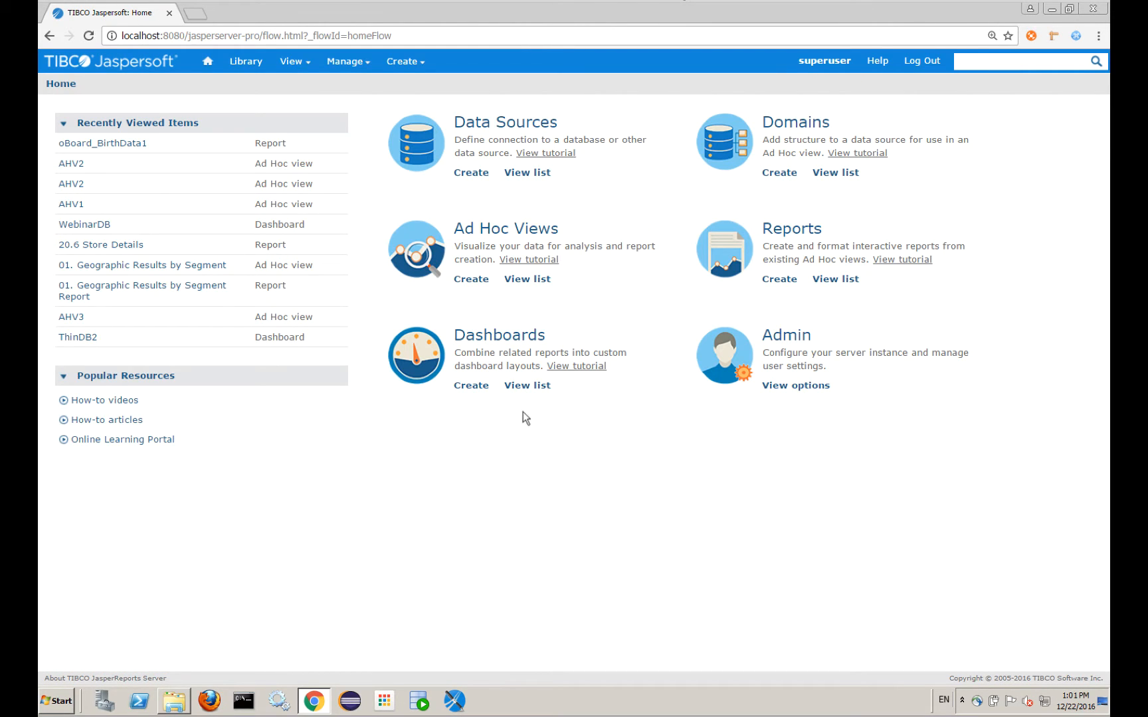
pyautogui.click(402, 61)
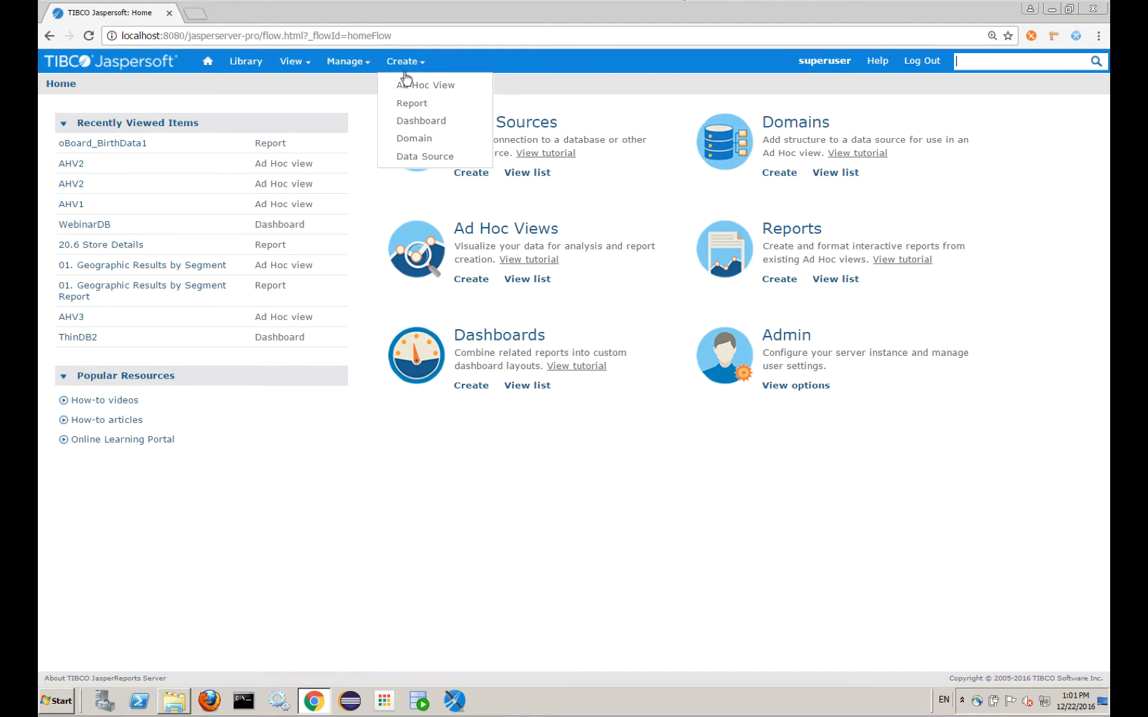
pyautogui.click(525, 204)
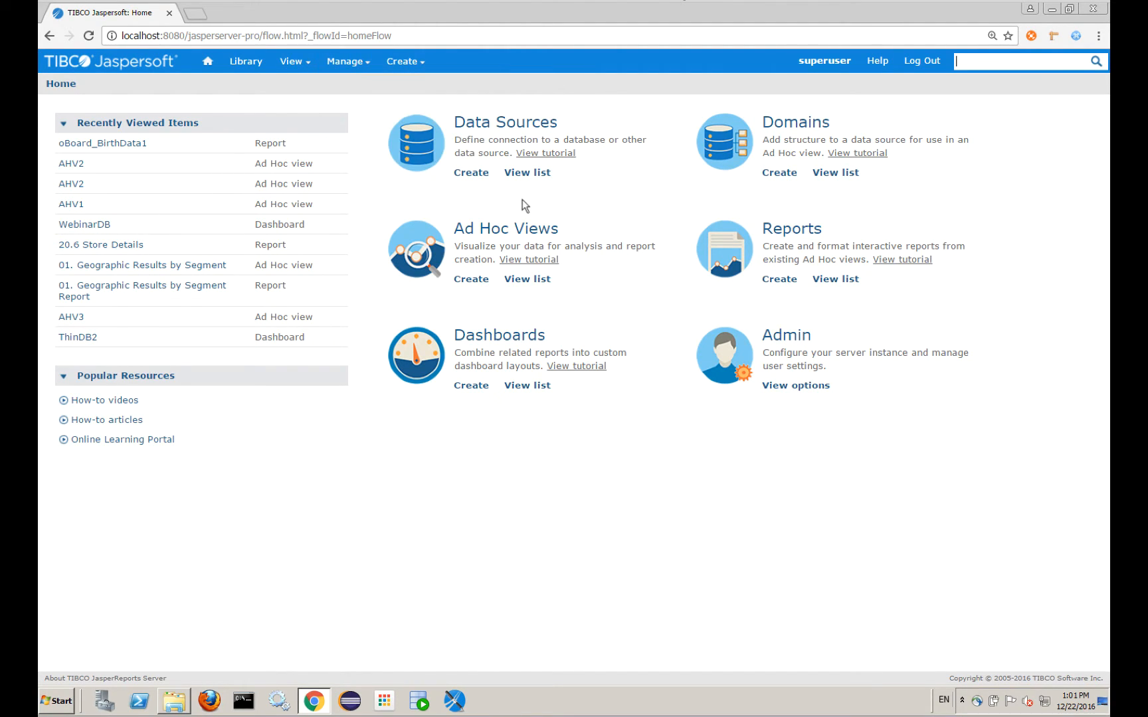
pyautogui.moveTo(654, 276)
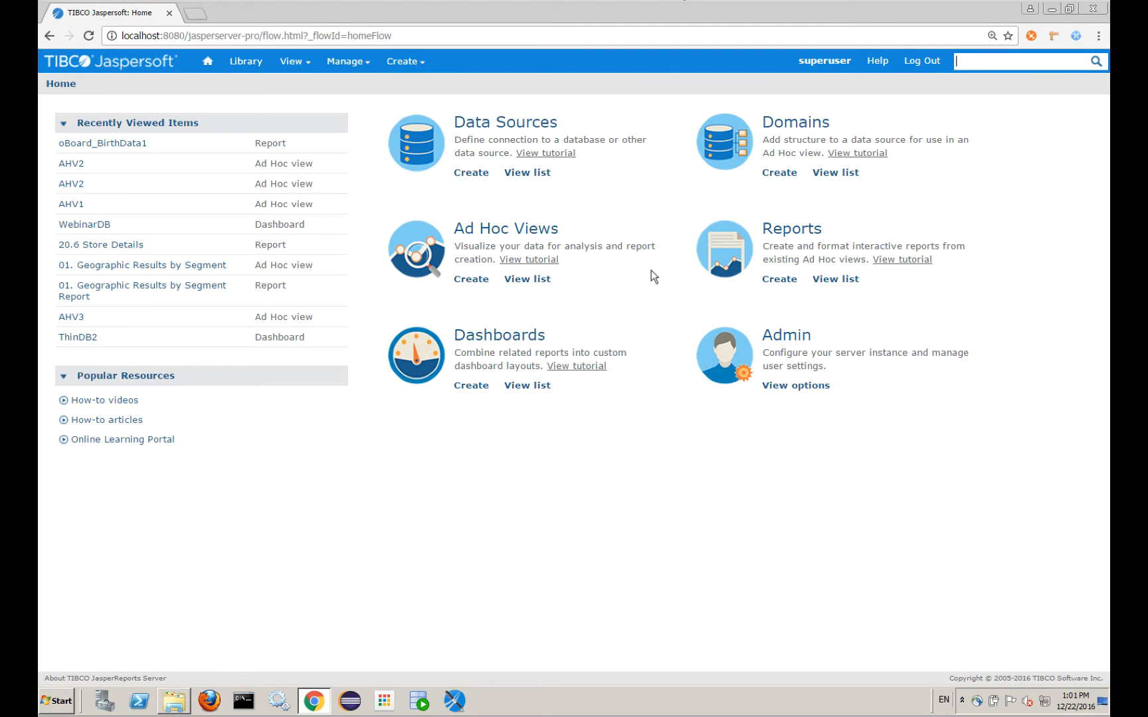
pyautogui.moveTo(659, 337)
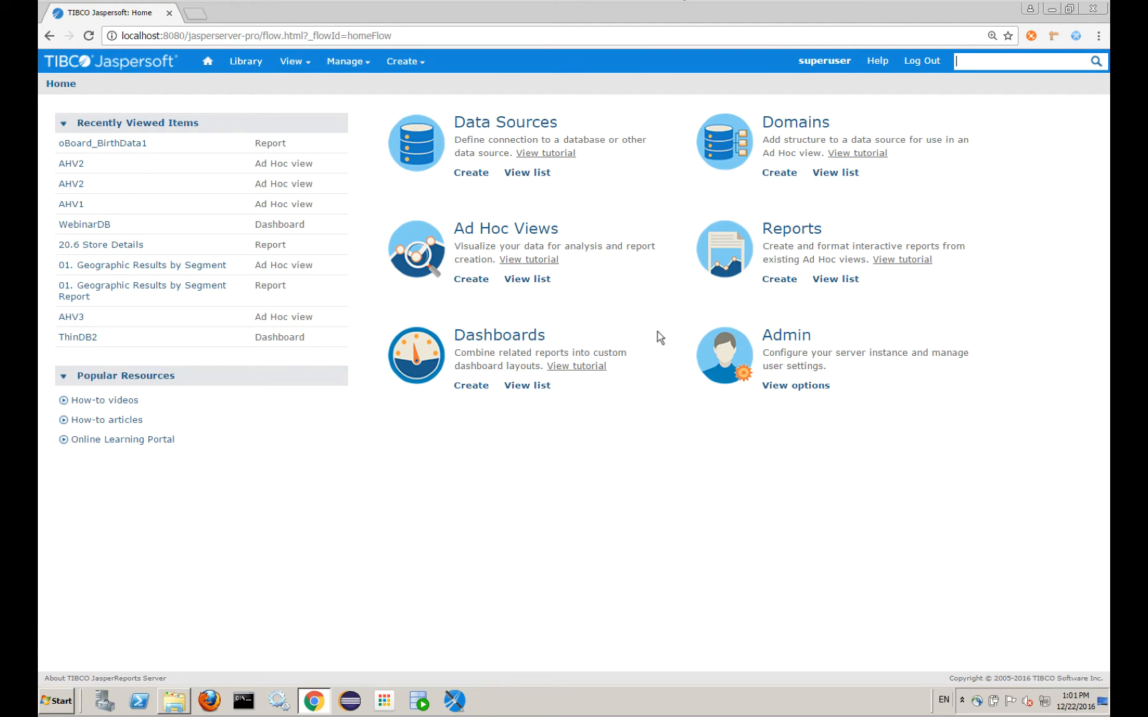
pyautogui.moveTo(659, 263)
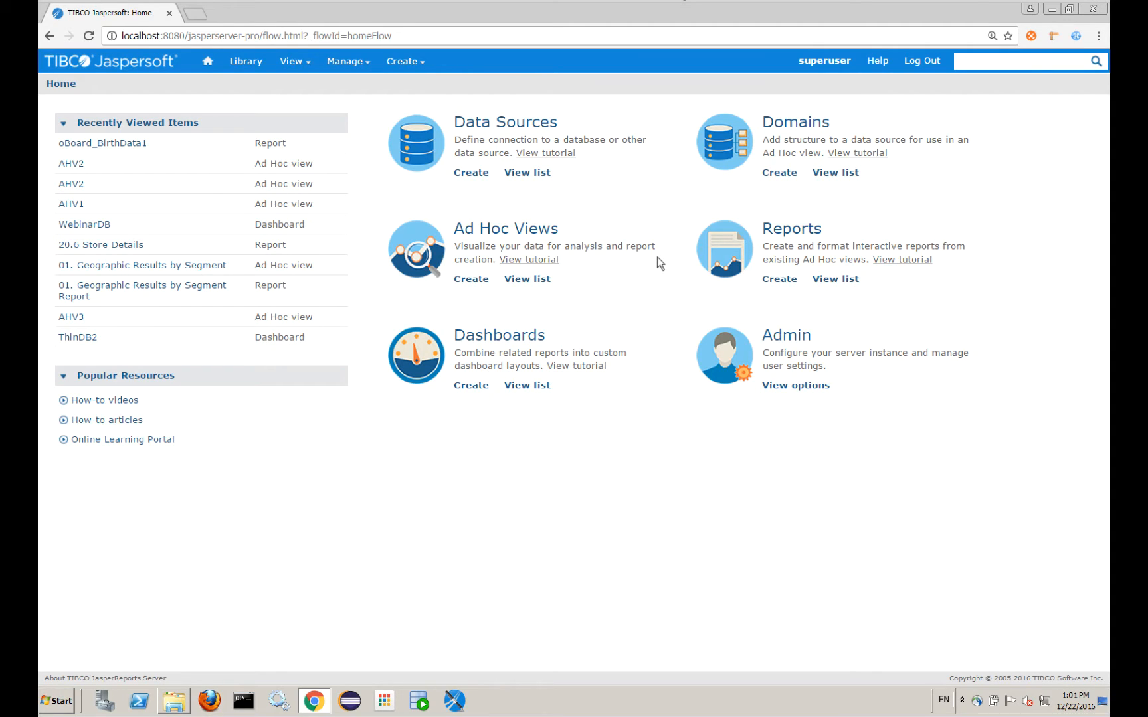
pyautogui.moveTo(845, 93)
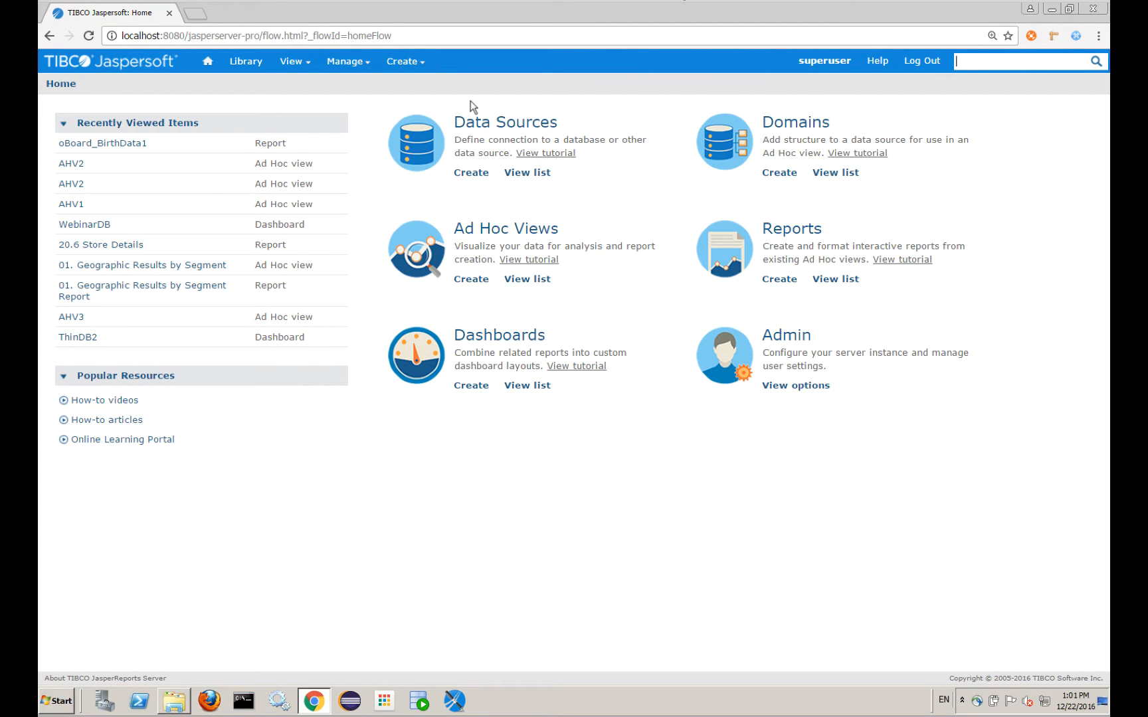
pyautogui.click(291, 61)
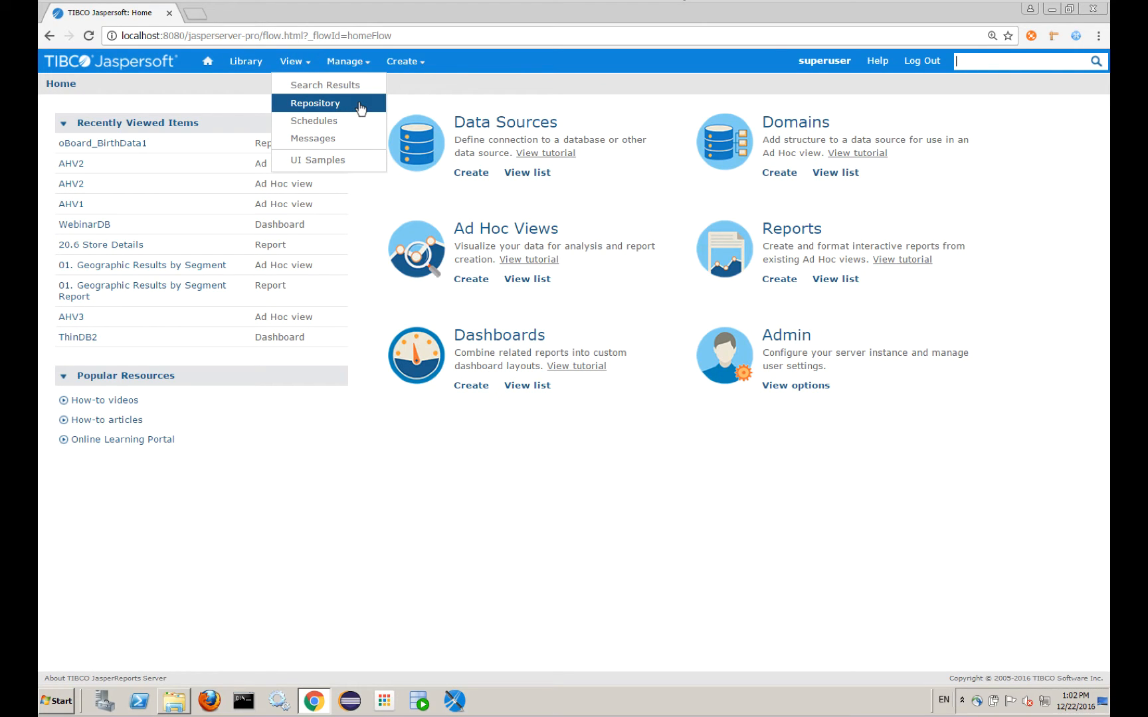
# - Go to View > Repository and expand Organizations and Themes to list default, easy_access, jasper_dark and pods_summer
pyautogui.click(315, 103)
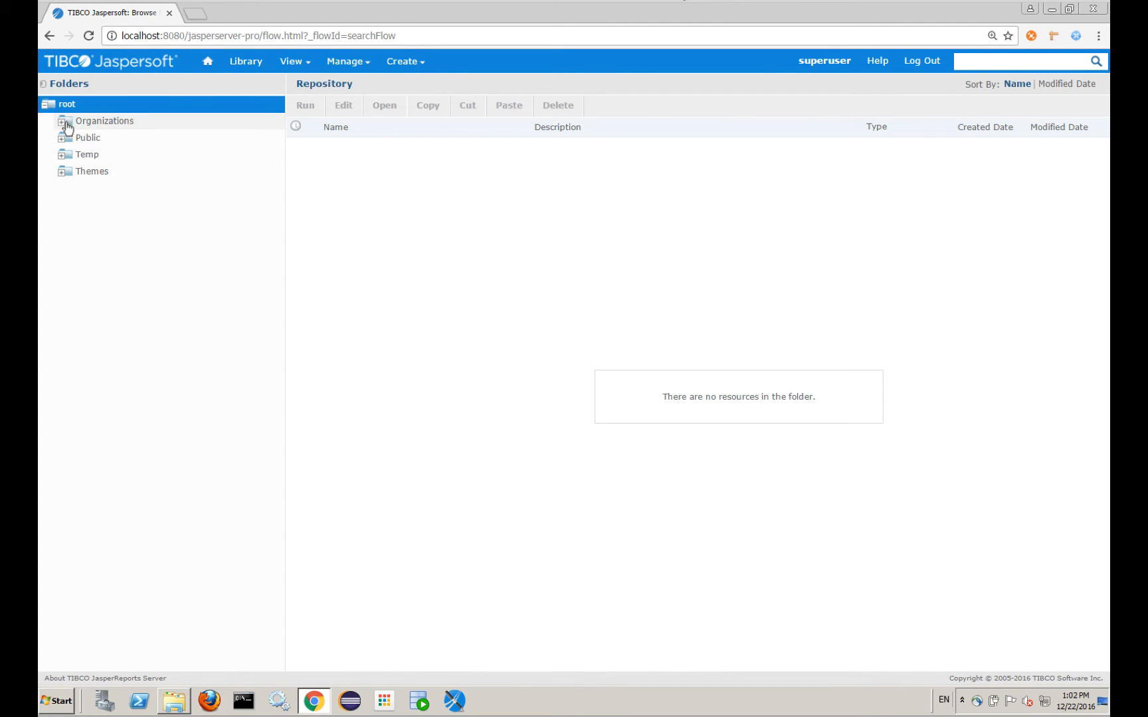
pyautogui.click(65, 125)
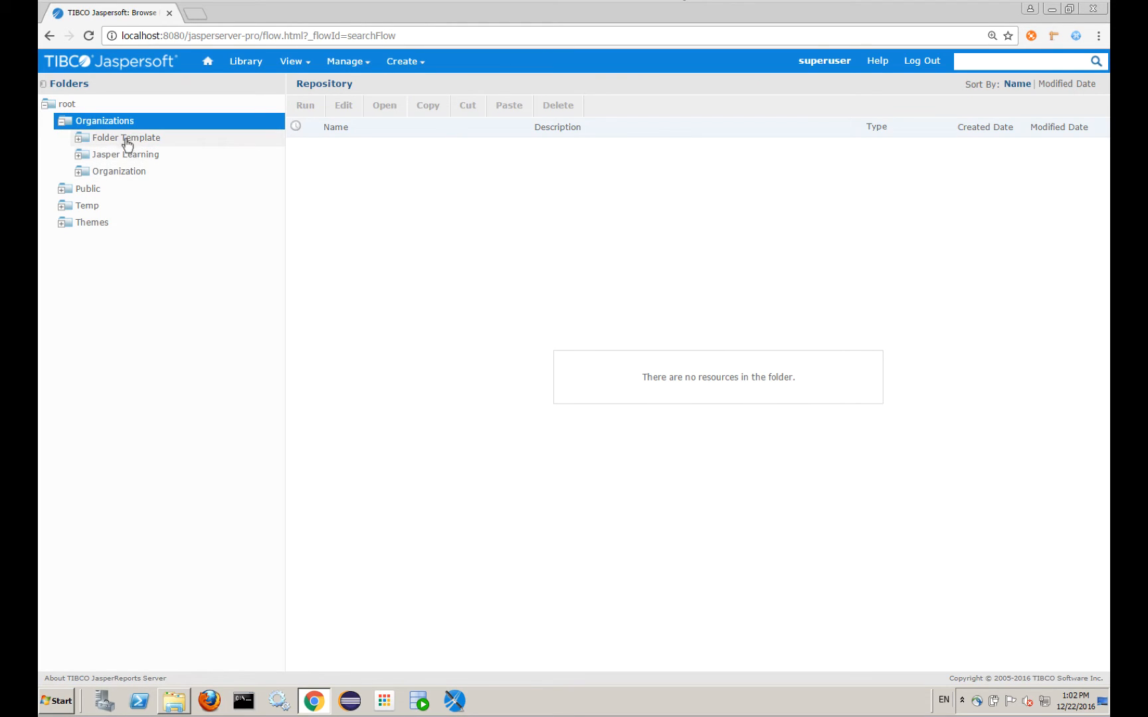
pyautogui.moveTo(122, 162)
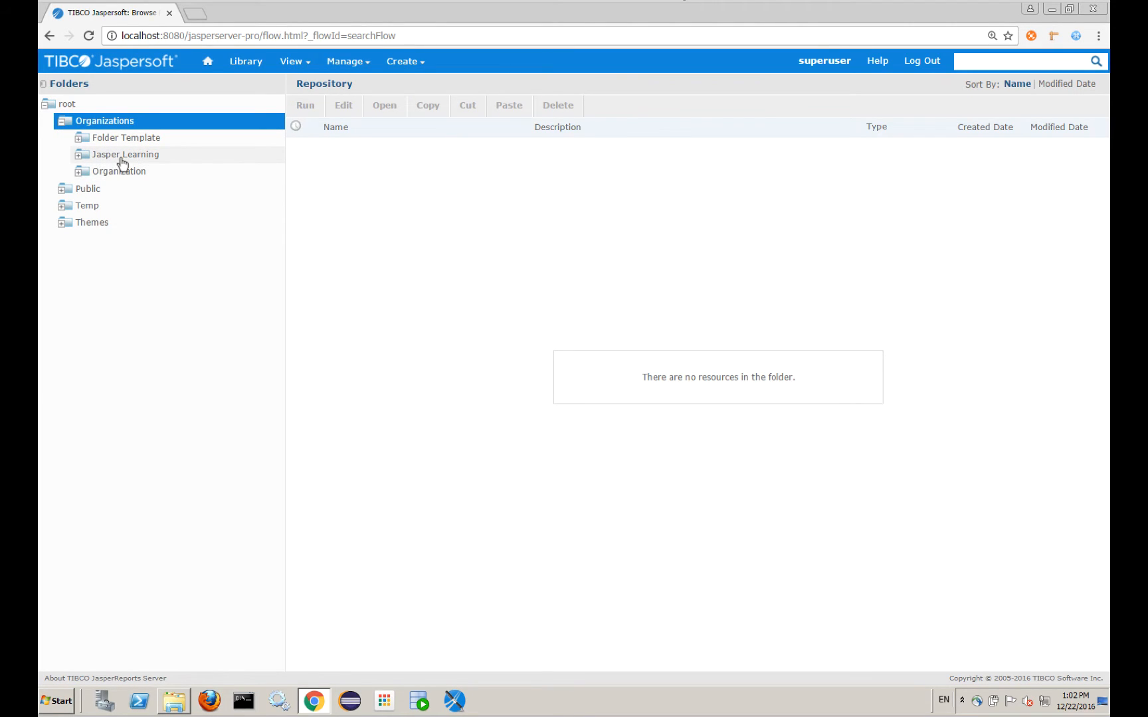
pyautogui.moveTo(138, 162)
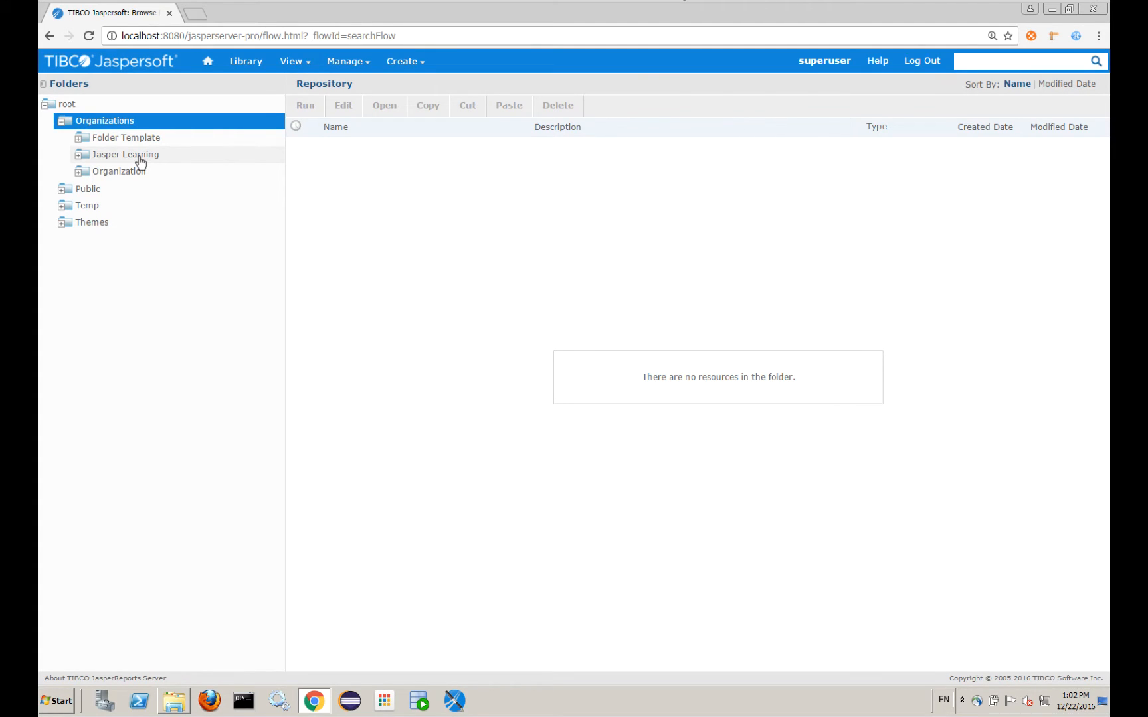
pyautogui.moveTo(215, 173)
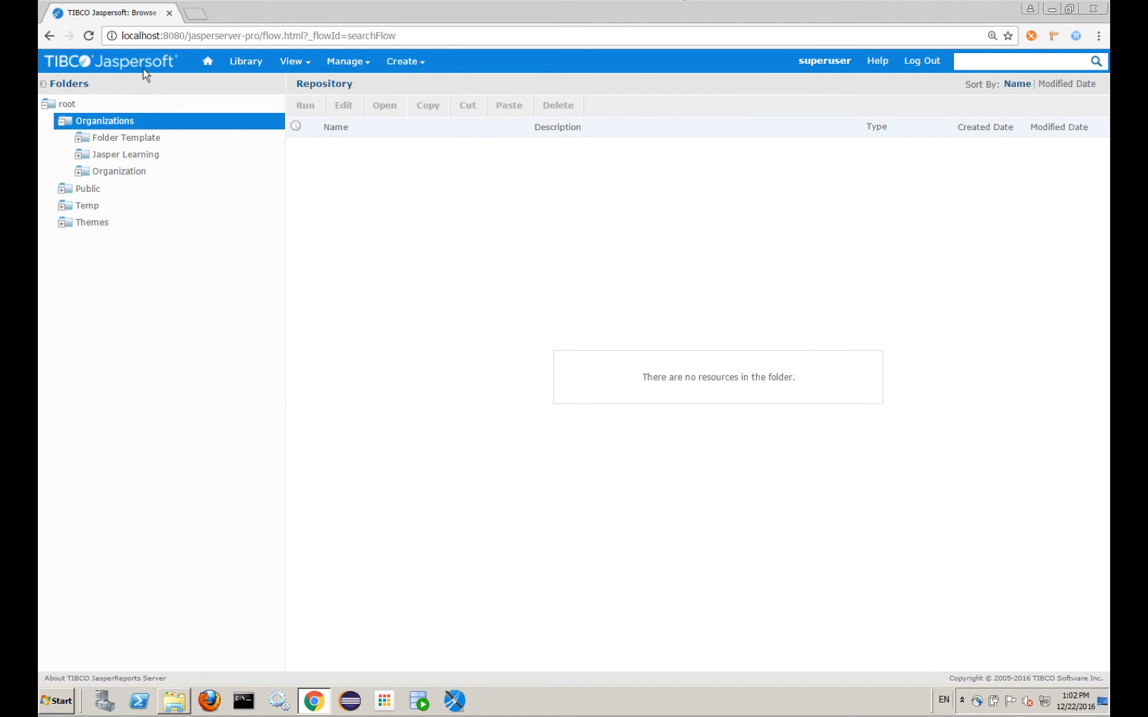
pyautogui.moveTo(86, 192)
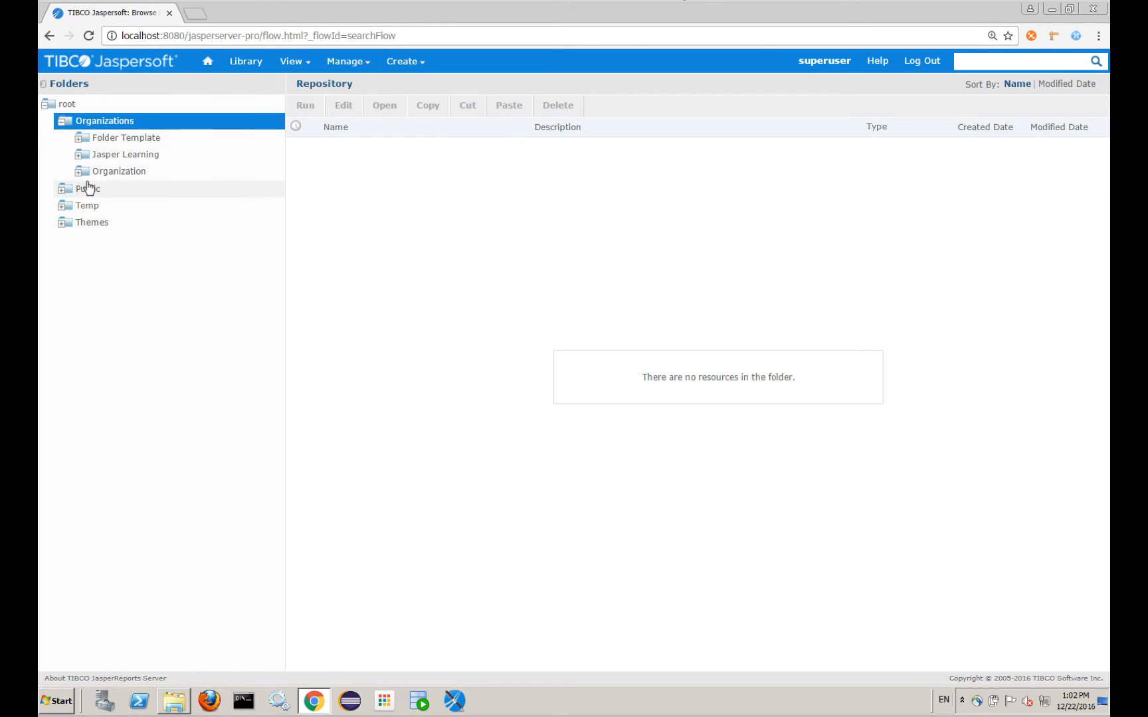
pyautogui.moveTo(66, 234)
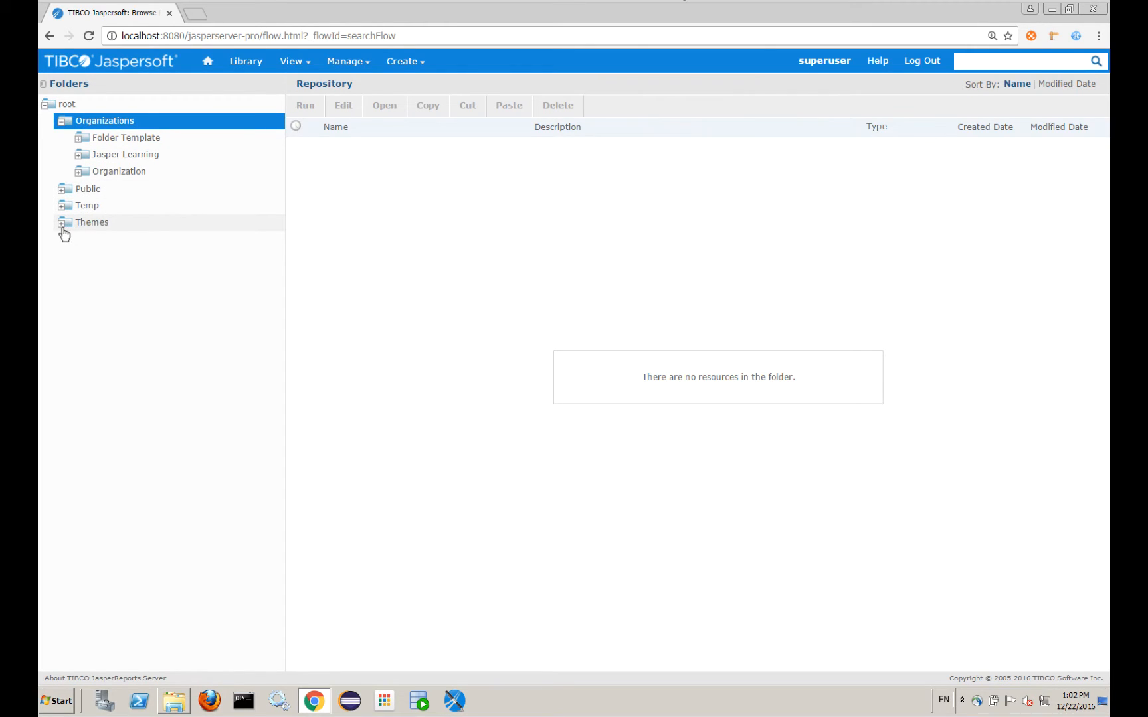
pyautogui.click(64, 223)
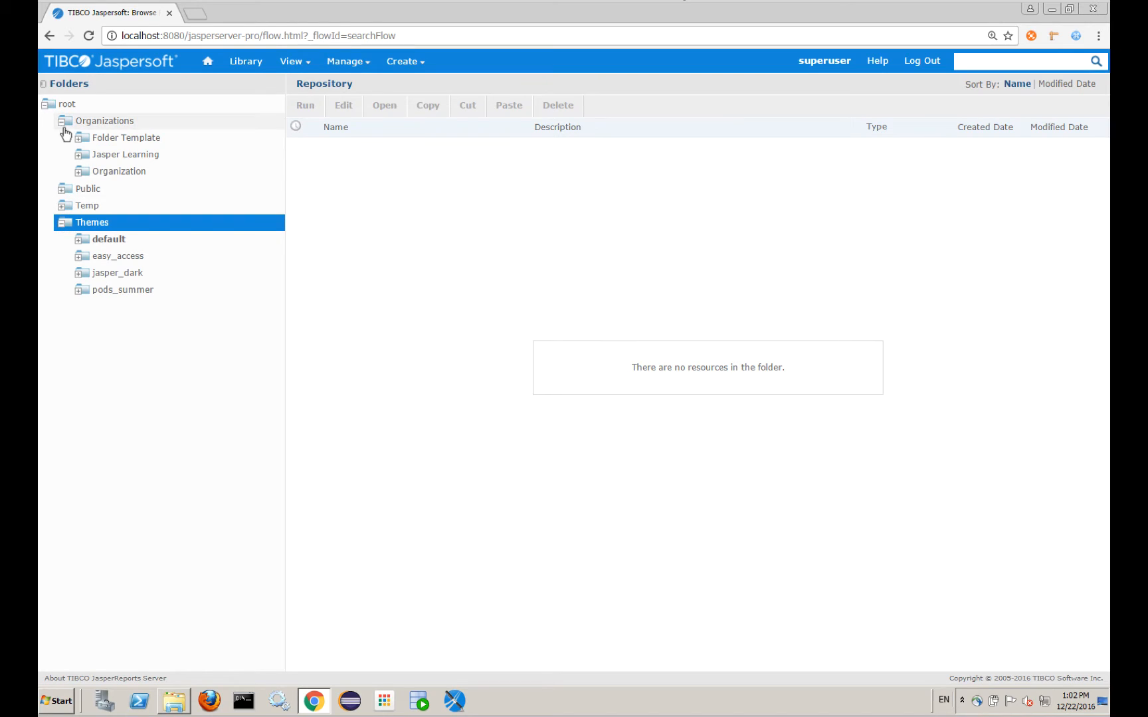
# - Select the default theme to list its CSS files and expand its common, fonts and images subfolders
pyautogui.click(65, 121)
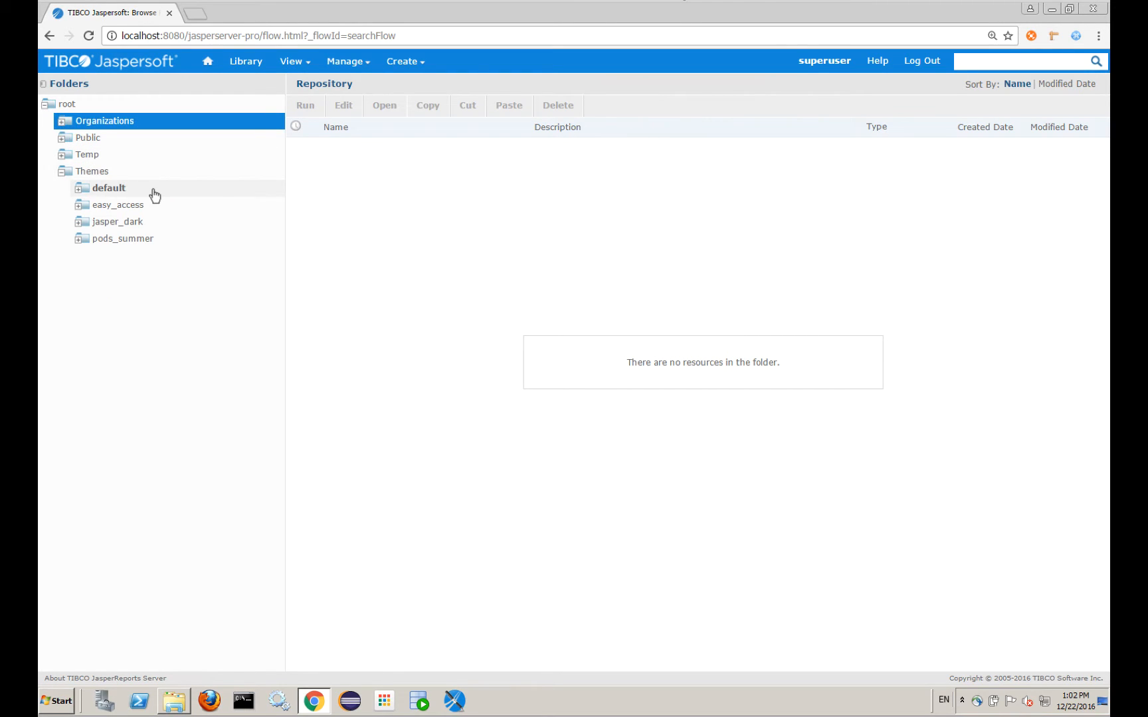
pyautogui.click(109, 188)
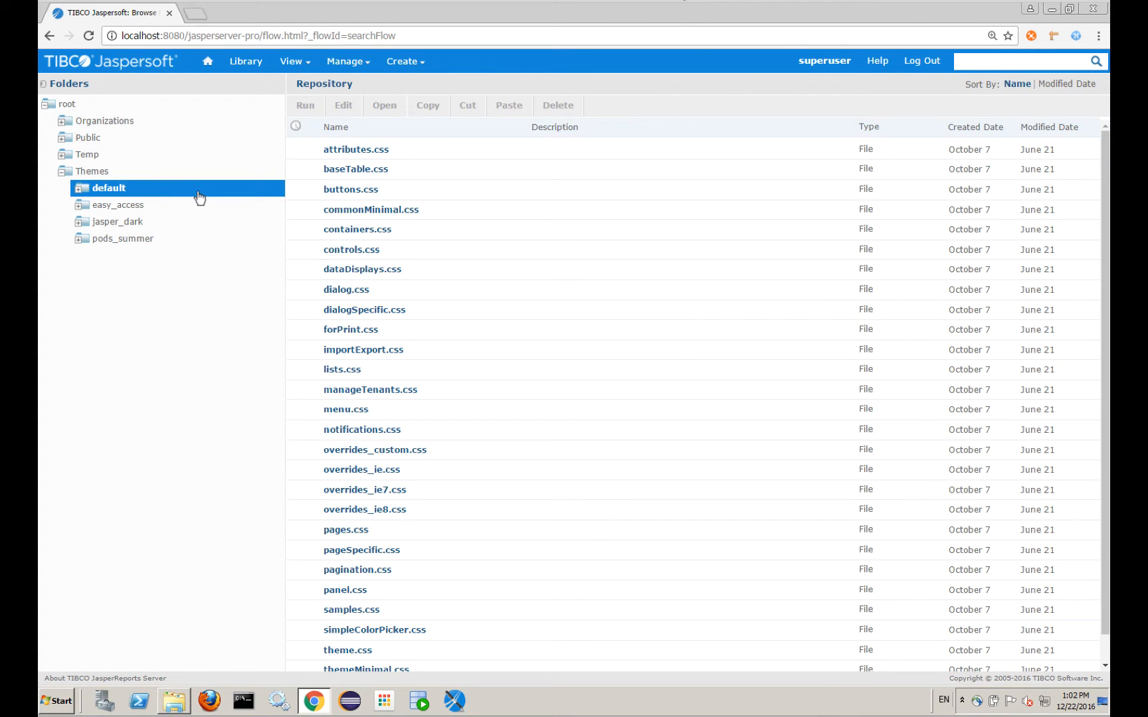
pyautogui.moveTo(438, 331)
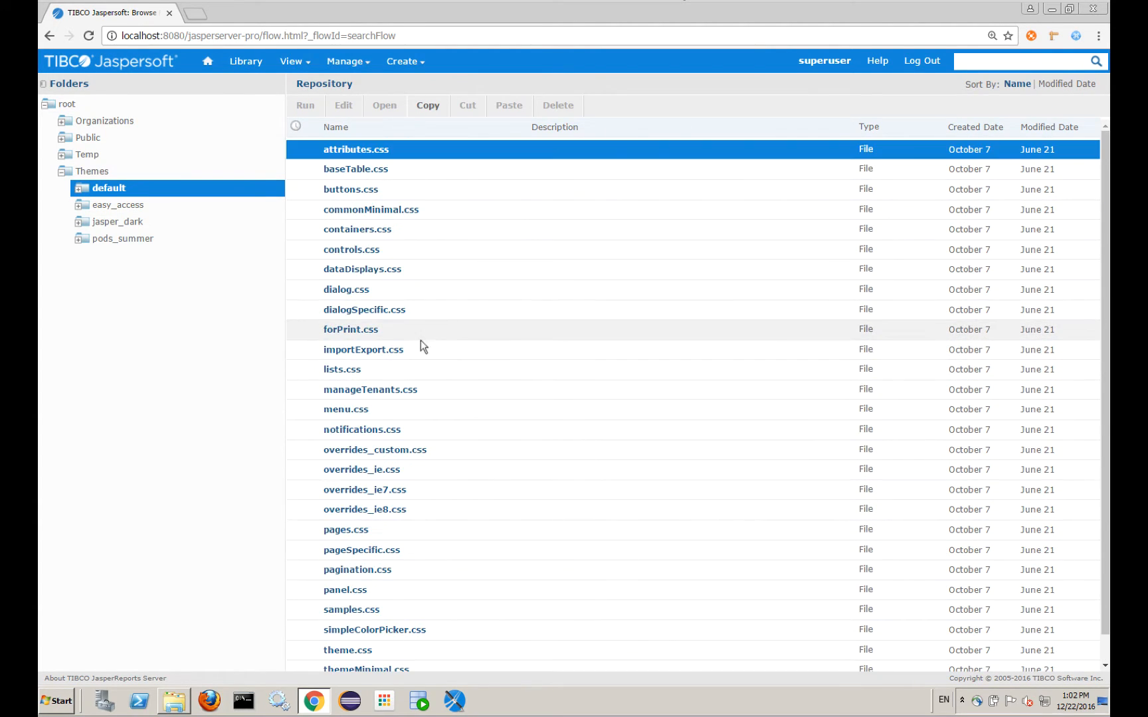
pyautogui.click(81, 189)
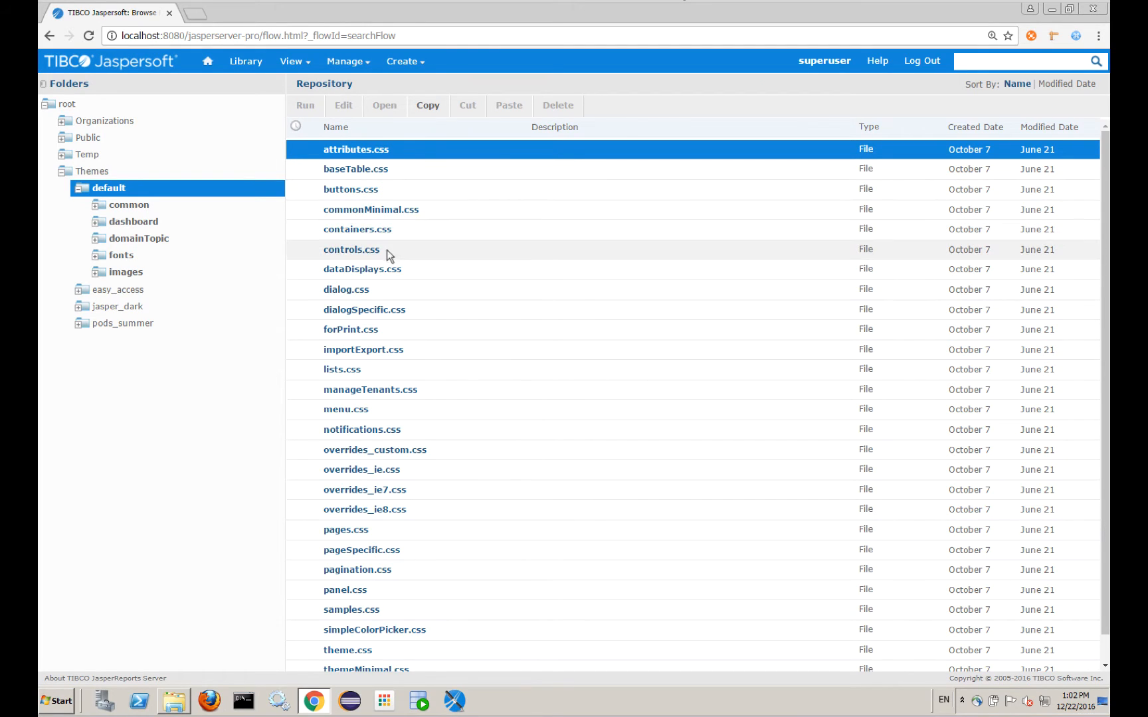
pyautogui.moveTo(433, 299)
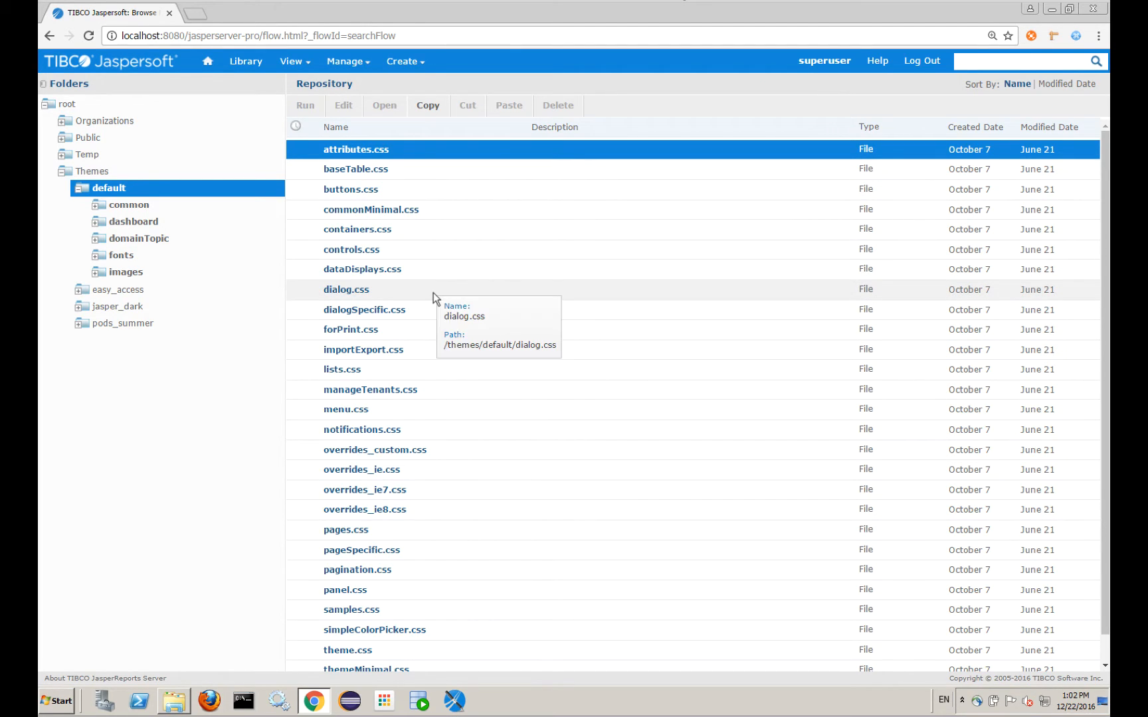
pyautogui.moveTo(354, 420)
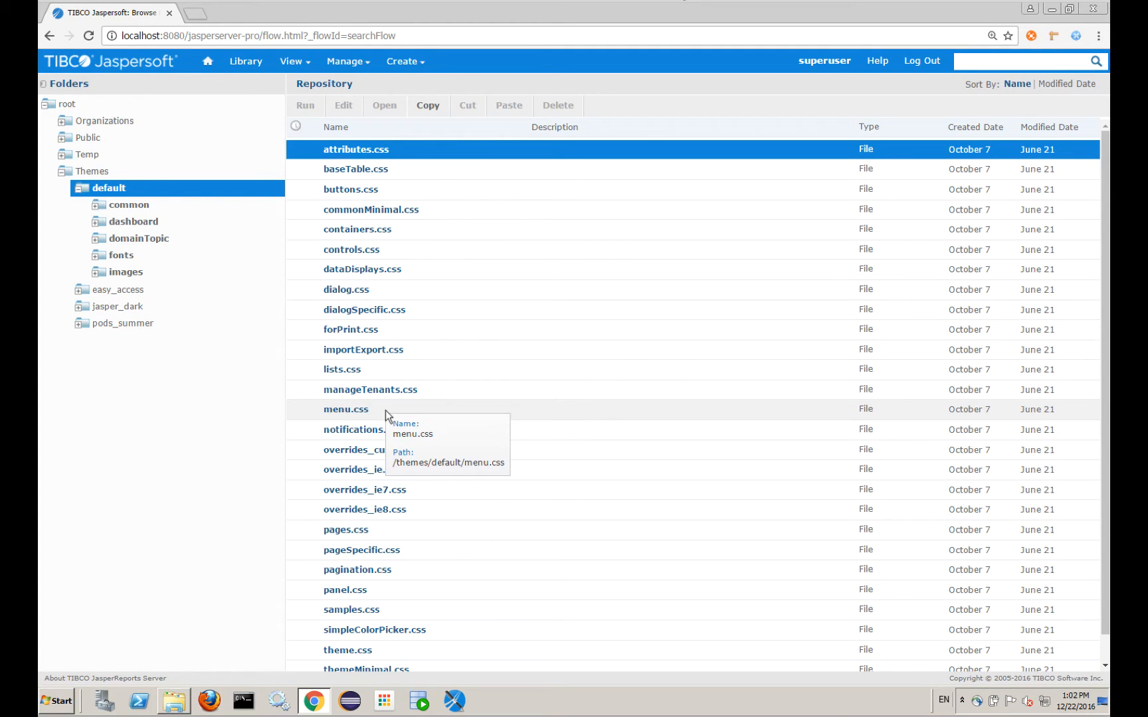
pyautogui.moveTo(172, 197)
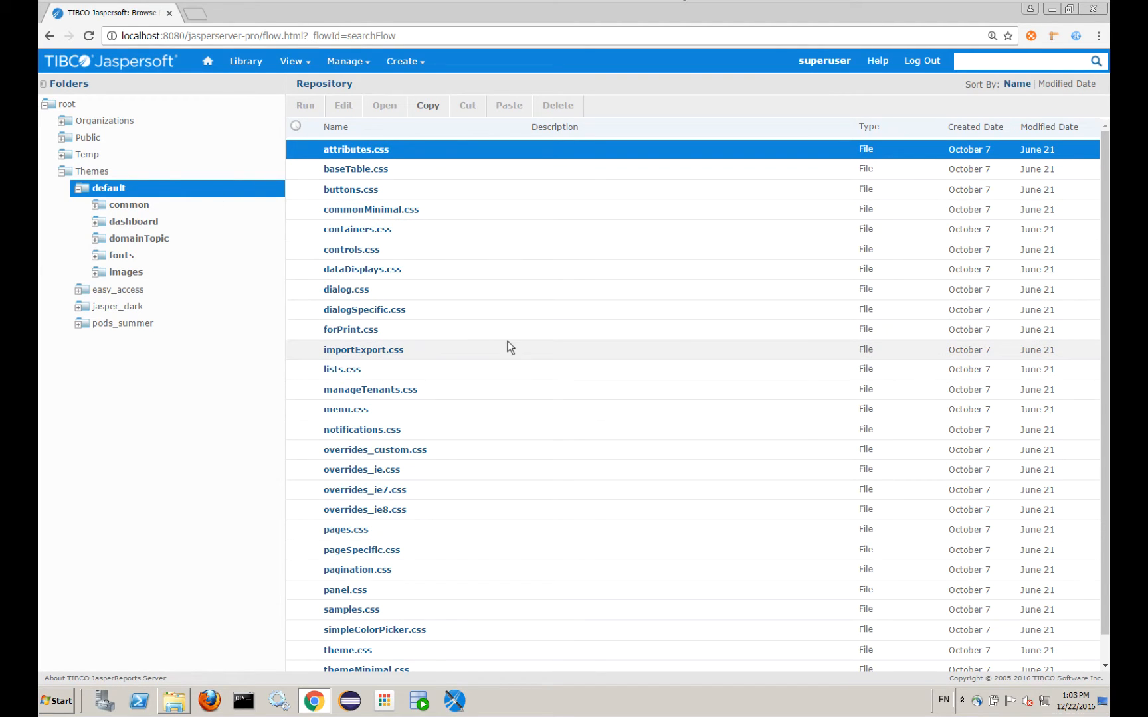
pyautogui.moveTo(510, 348)
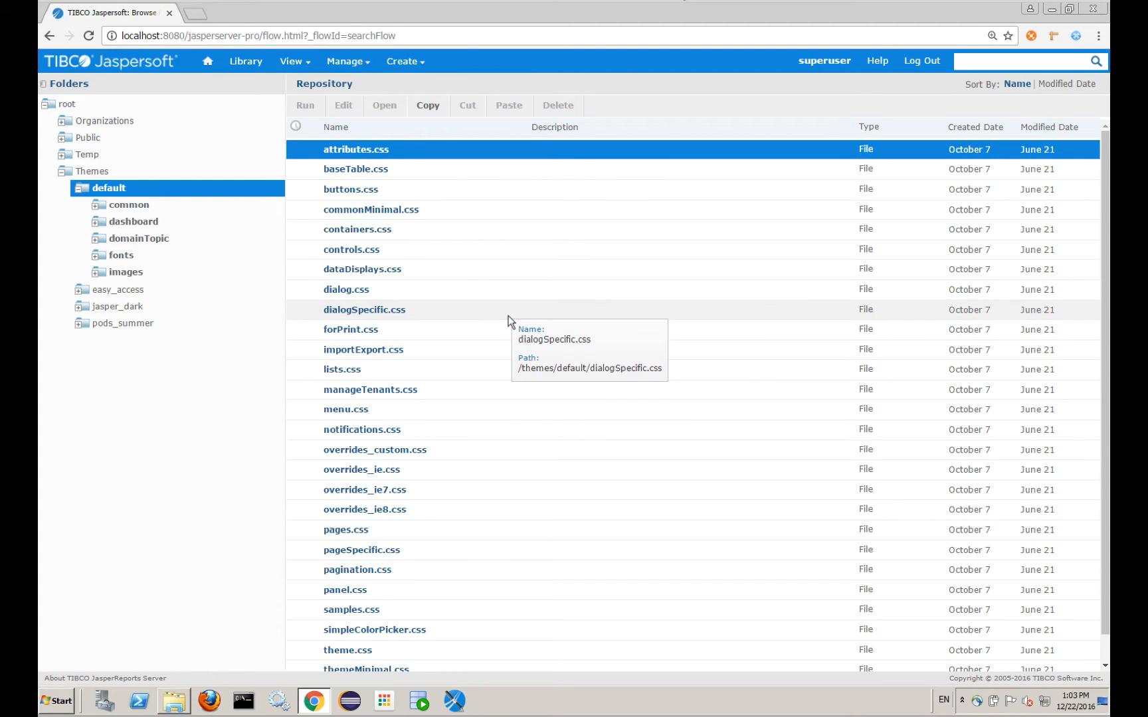
pyautogui.moveTo(291, 251)
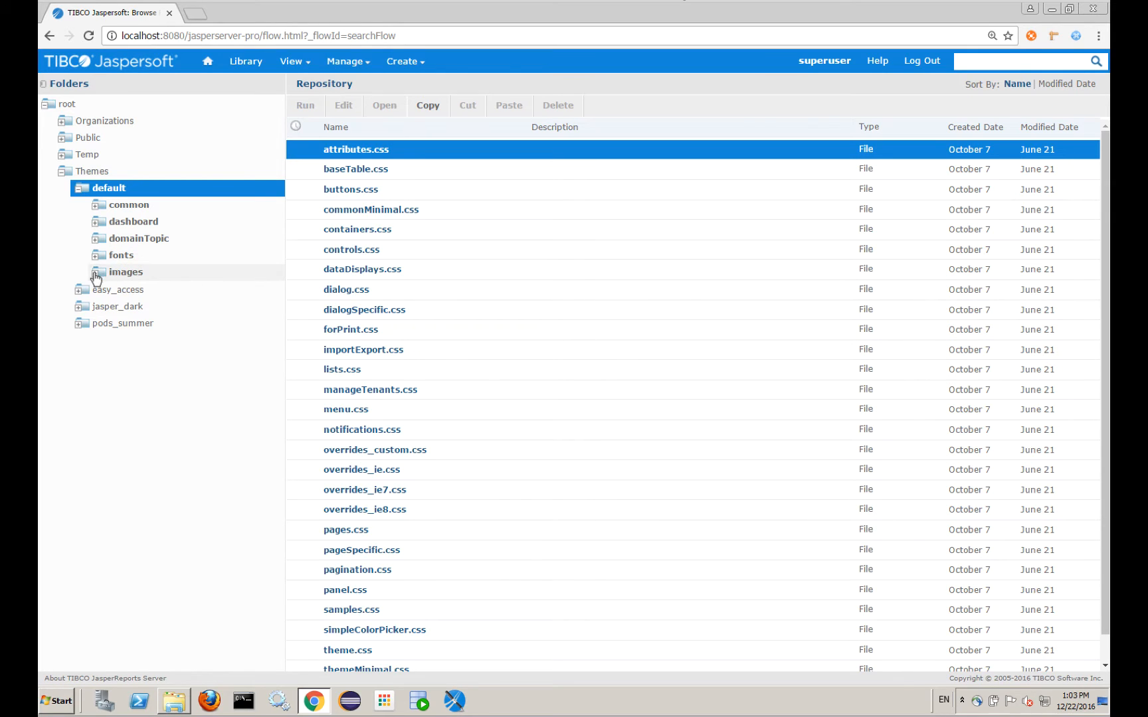
# - Browse the default theme's images folder of PNG sprite and background files
pyautogui.click(127, 272)
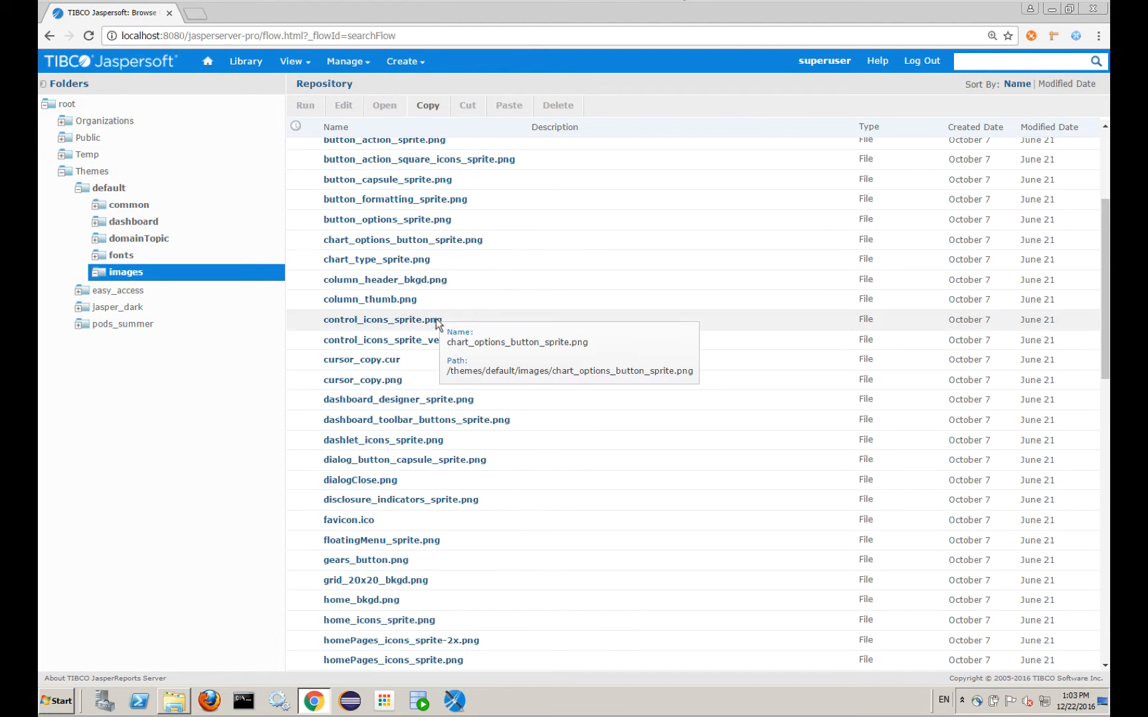
pyautogui.scroll(-3)
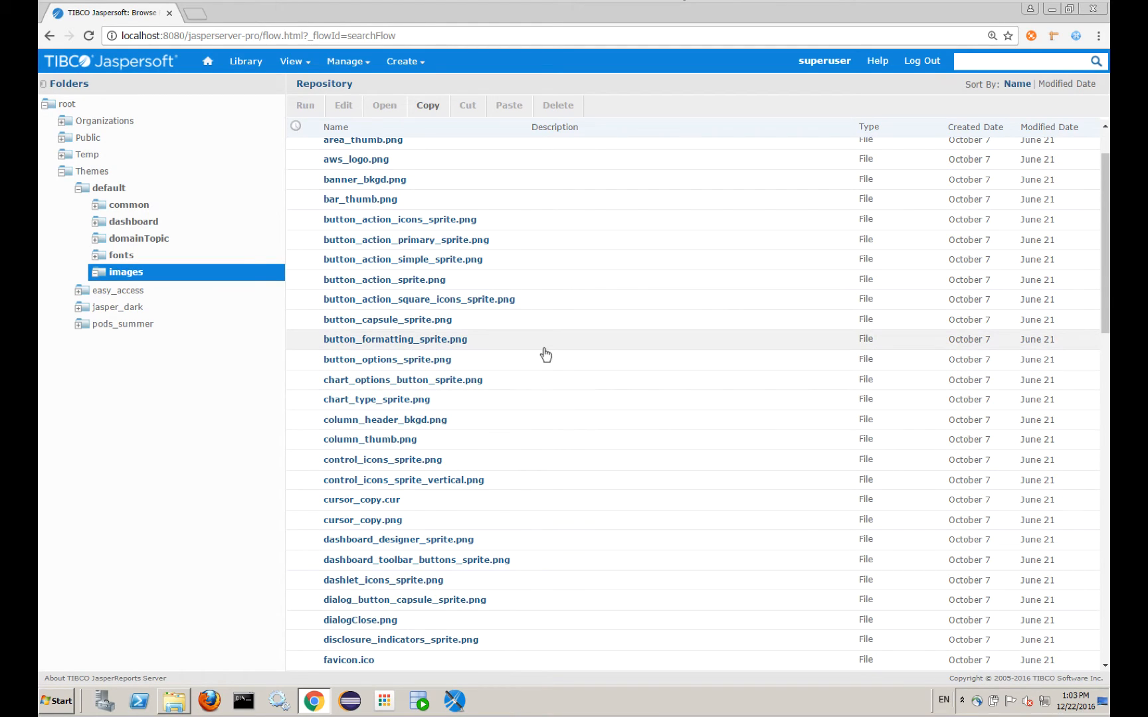
pyautogui.moveTo(551, 326)
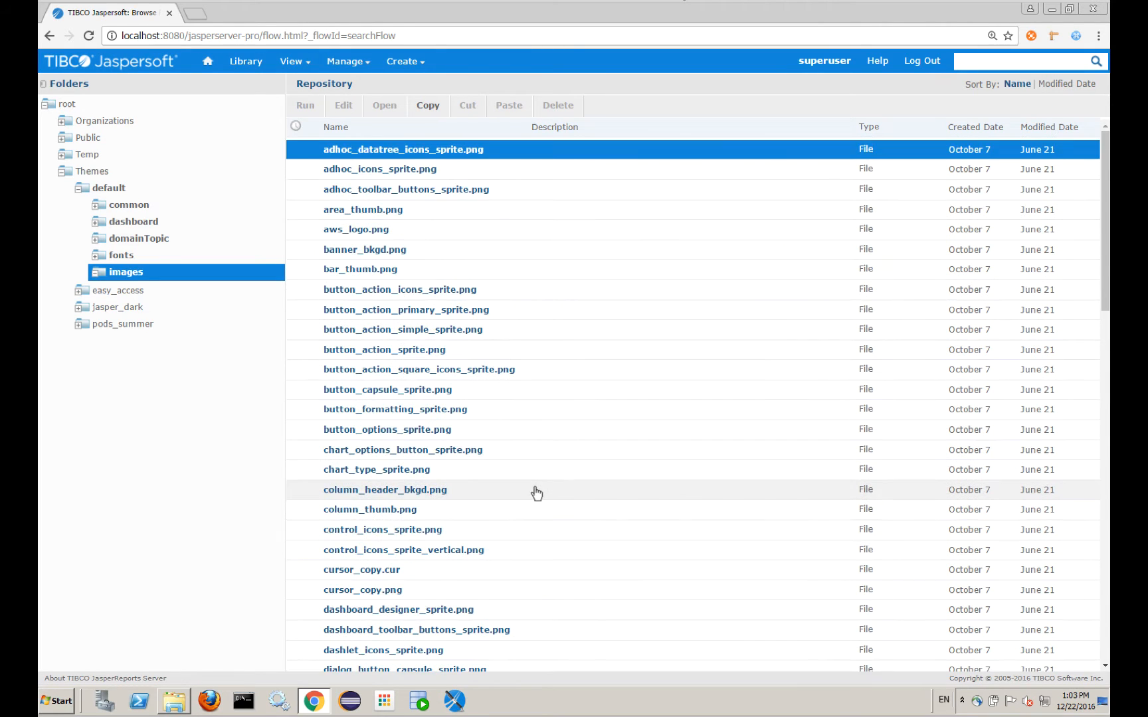
pyautogui.scroll(-3)
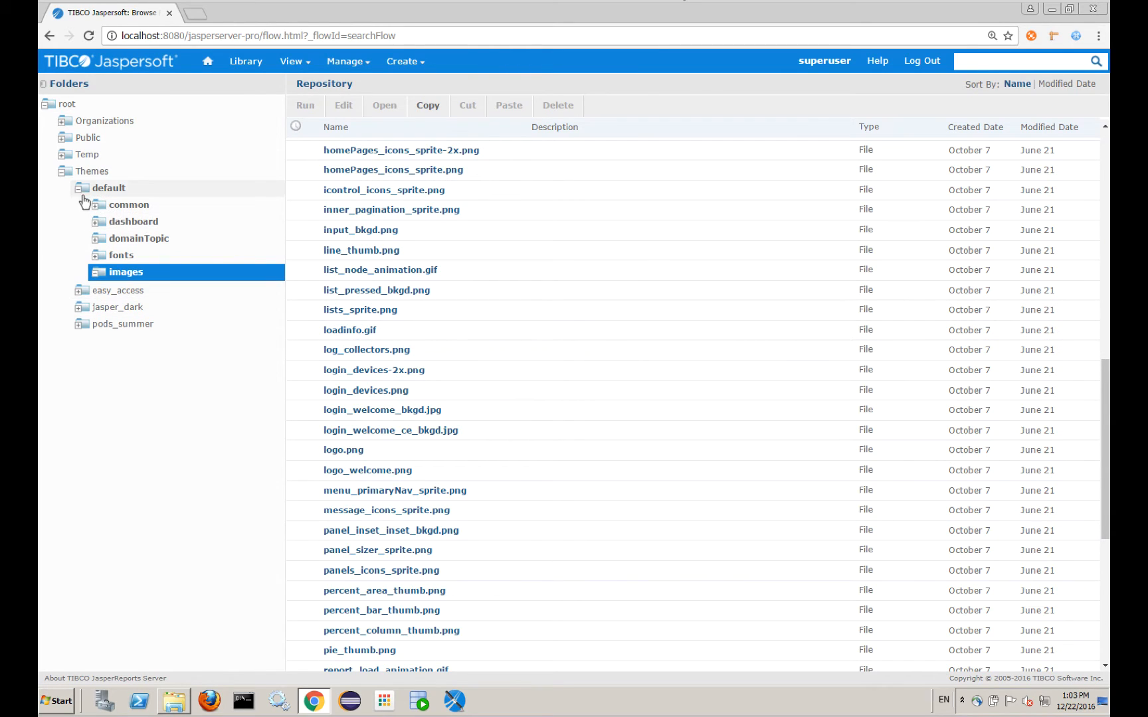
# - Revisit default, then show jasper_dark holds only overrides_custom.css
pyautogui.click(83, 189)
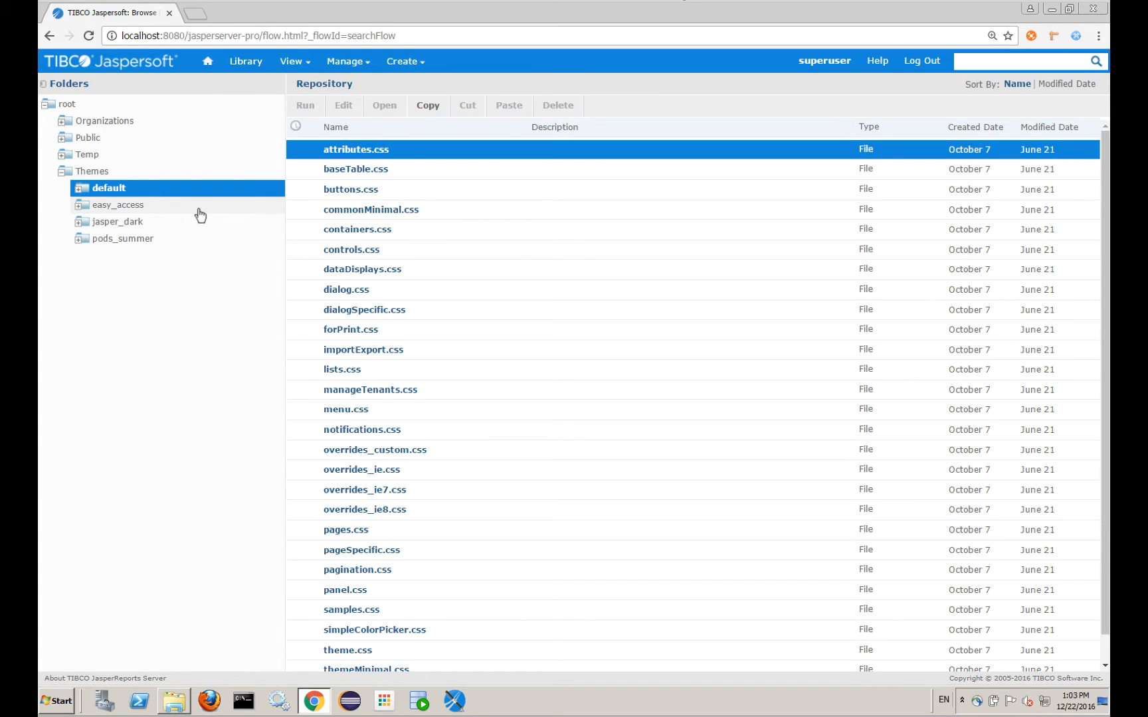
pyautogui.moveTo(162, 225)
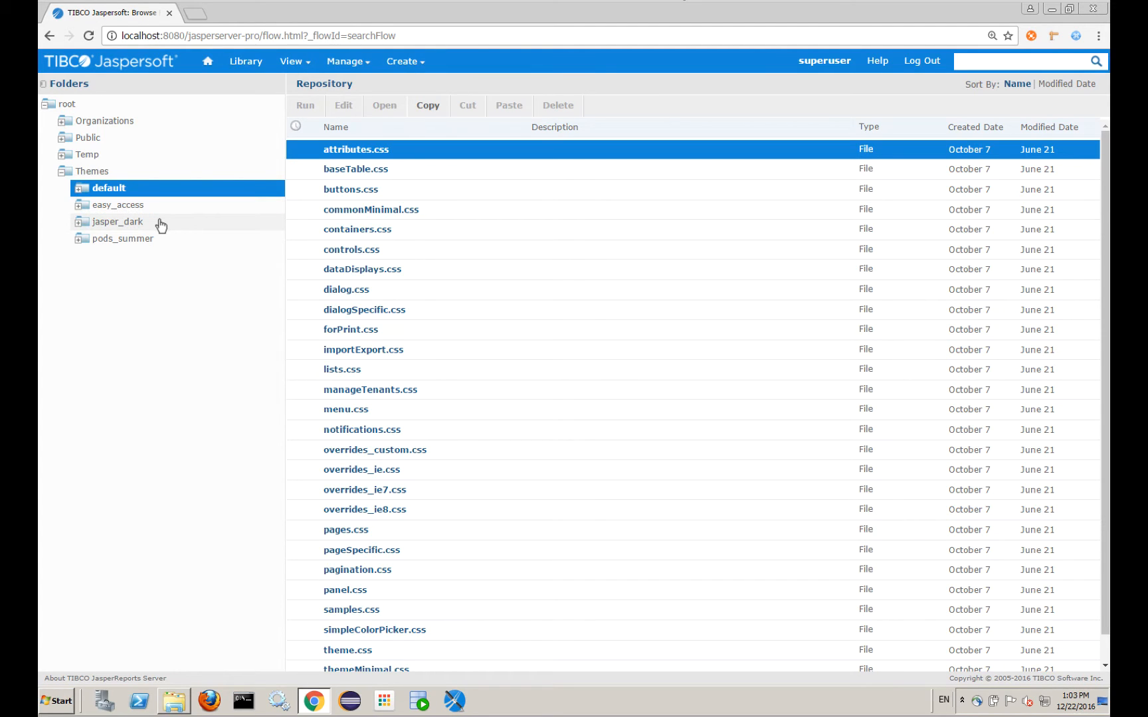
pyautogui.moveTo(160, 215)
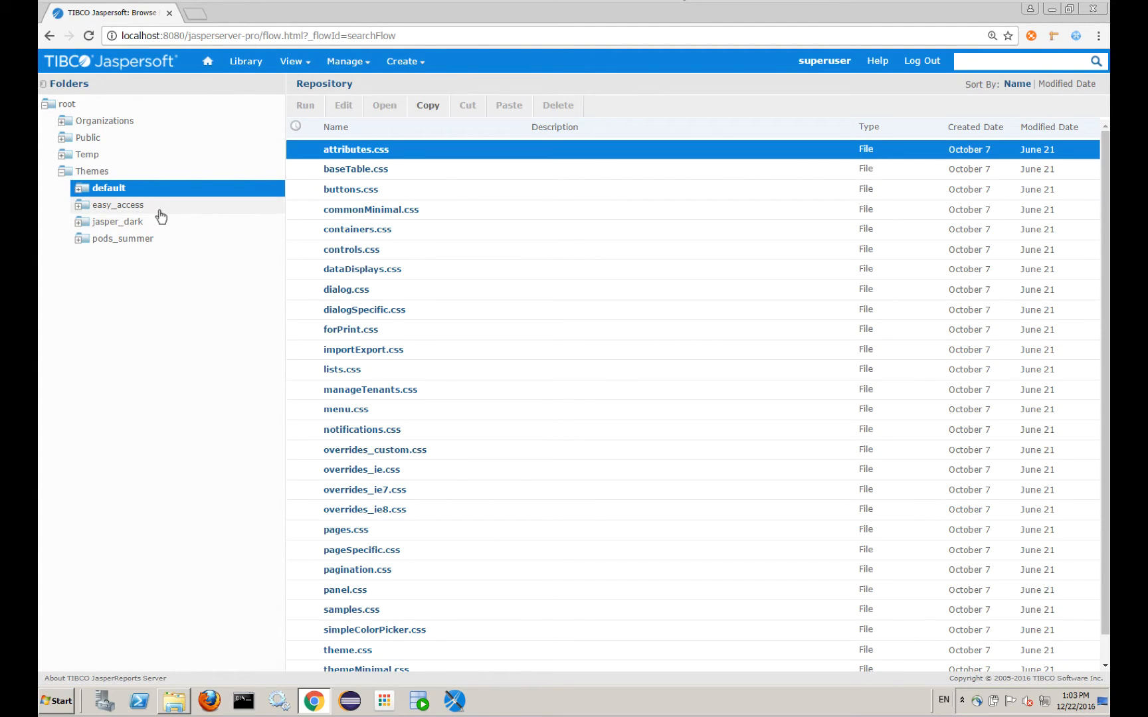
pyautogui.click(107, 221)
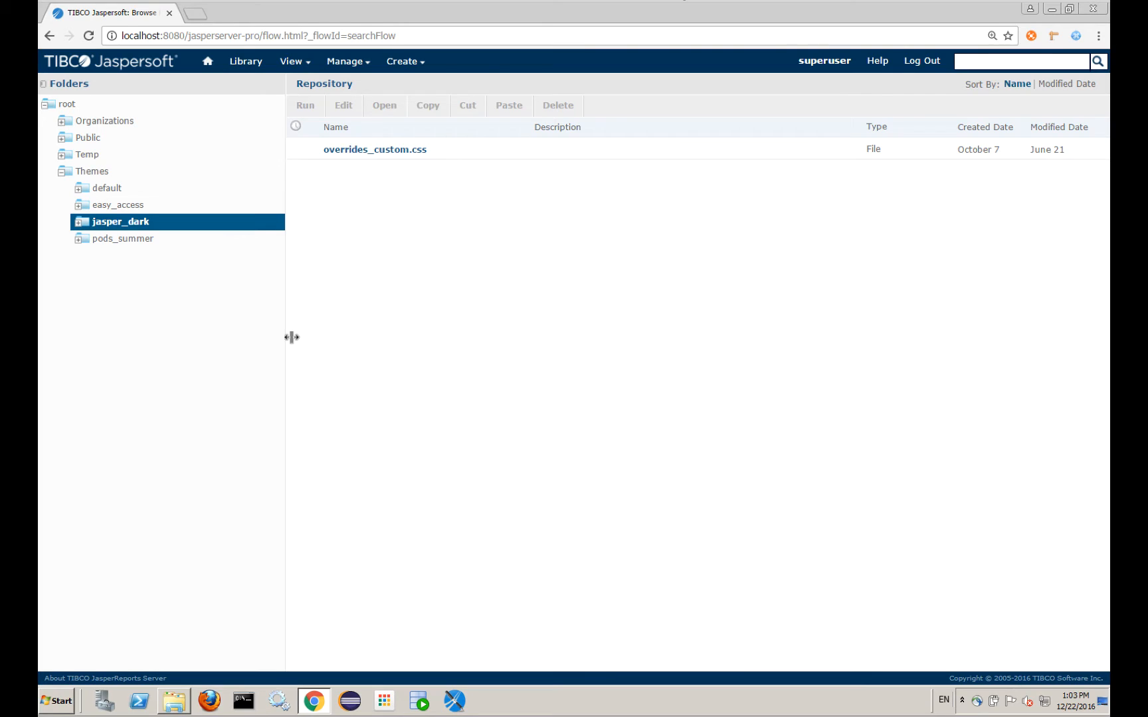
pyautogui.moveTo(184, 225)
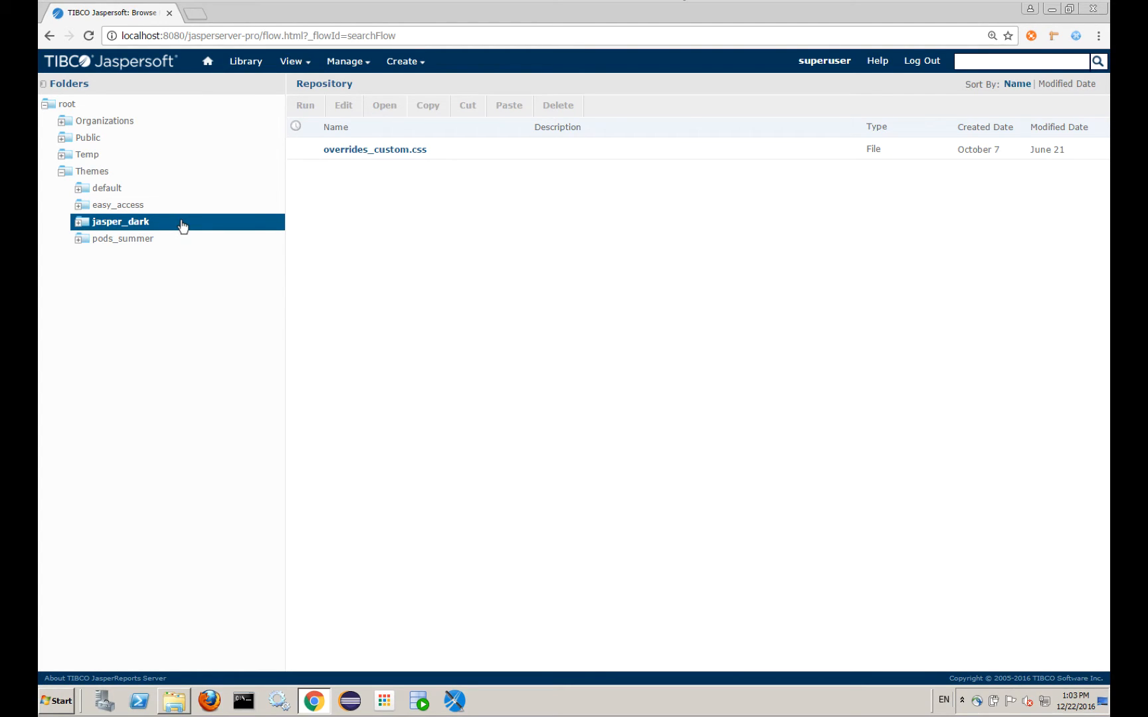
pyautogui.moveTo(174, 221)
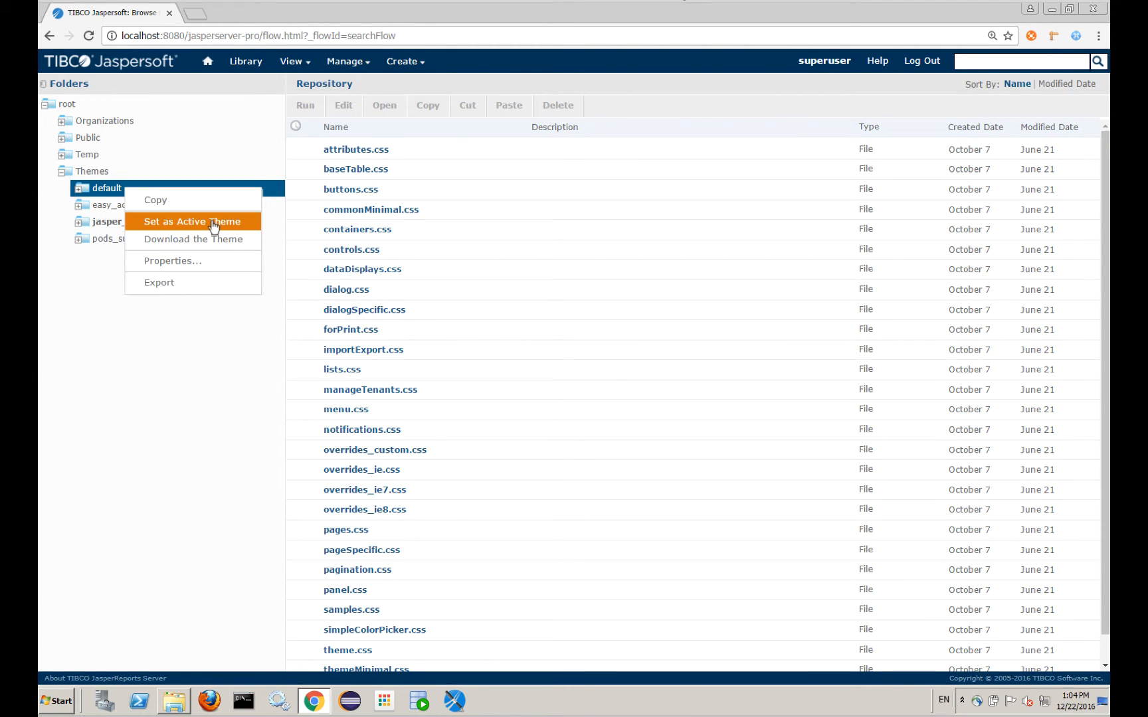
# - Set default as the active theme, then reload the repository URL with &theme=jasper_dark appended
pyautogui.click(191, 221)
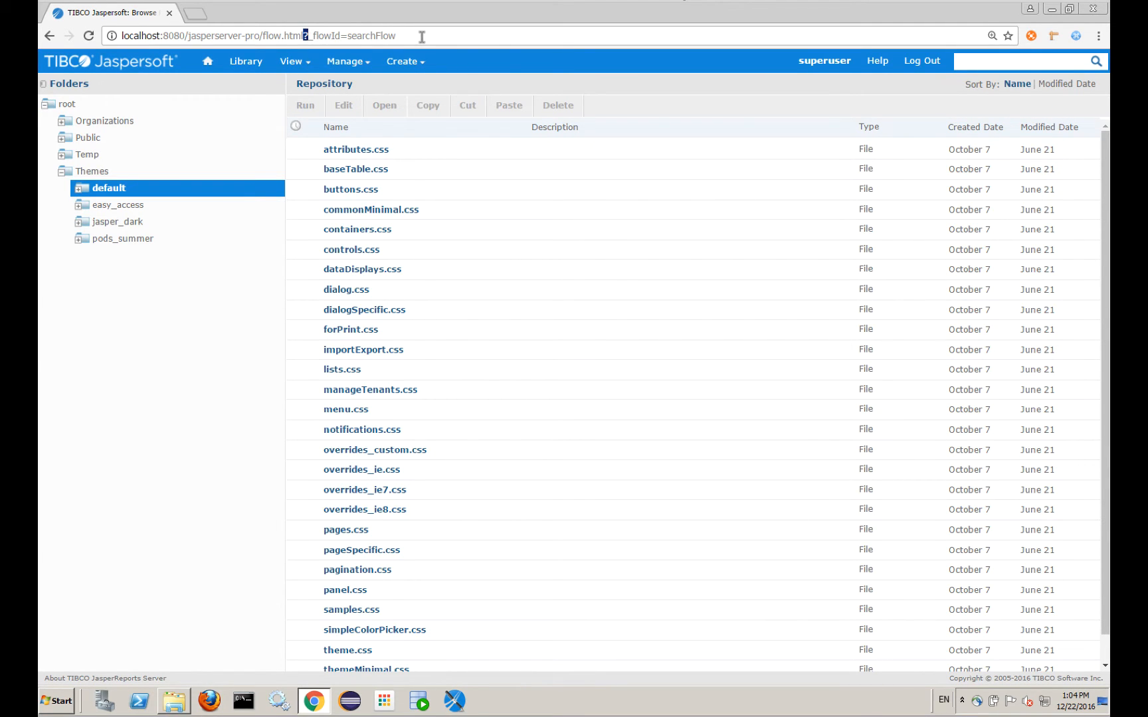
pyautogui.write('&theme=jasper_dark')
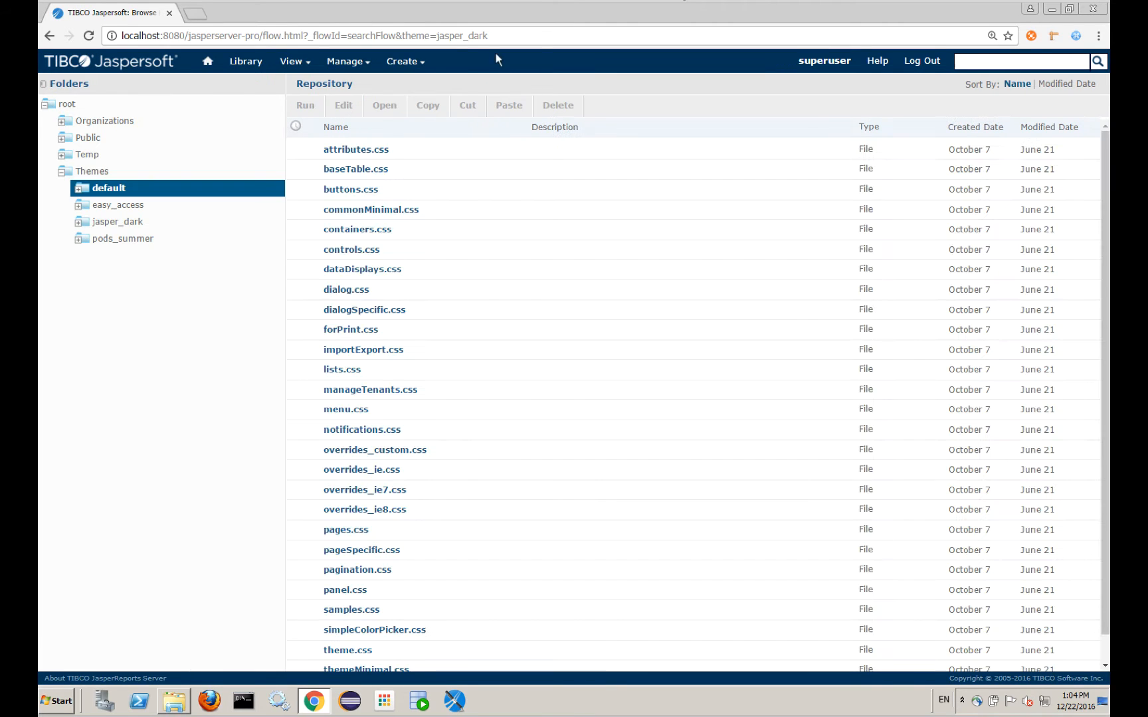
pyautogui.moveTo(186, 219)
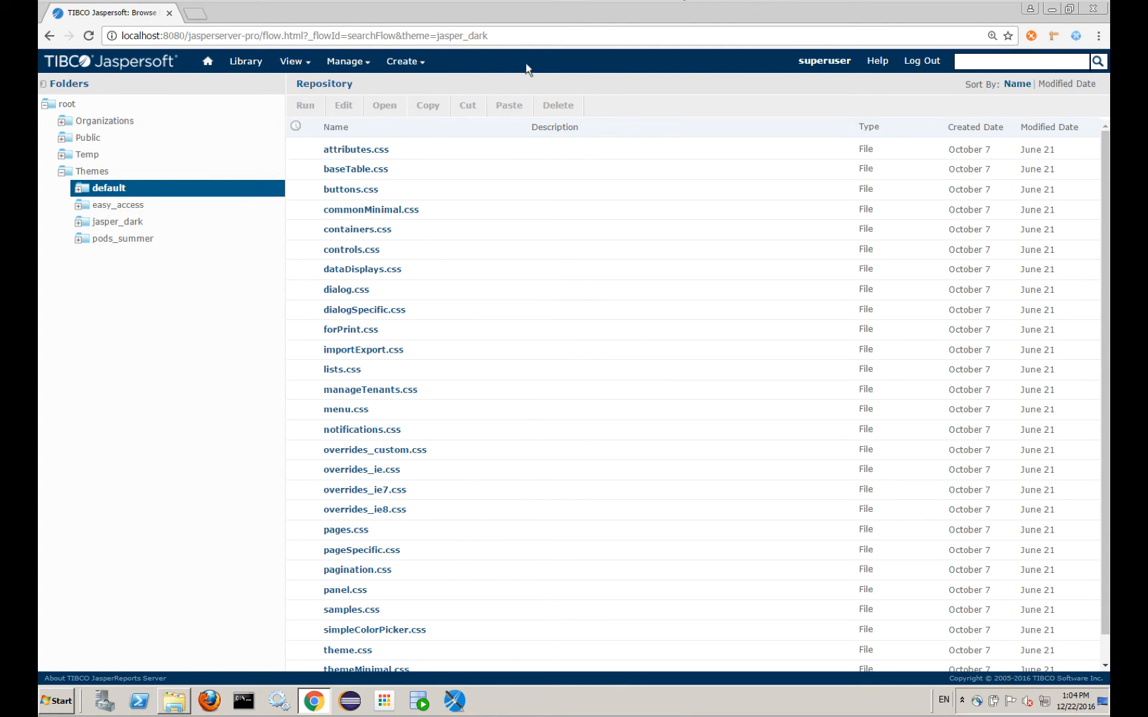
pyautogui.moveTo(213, 256)
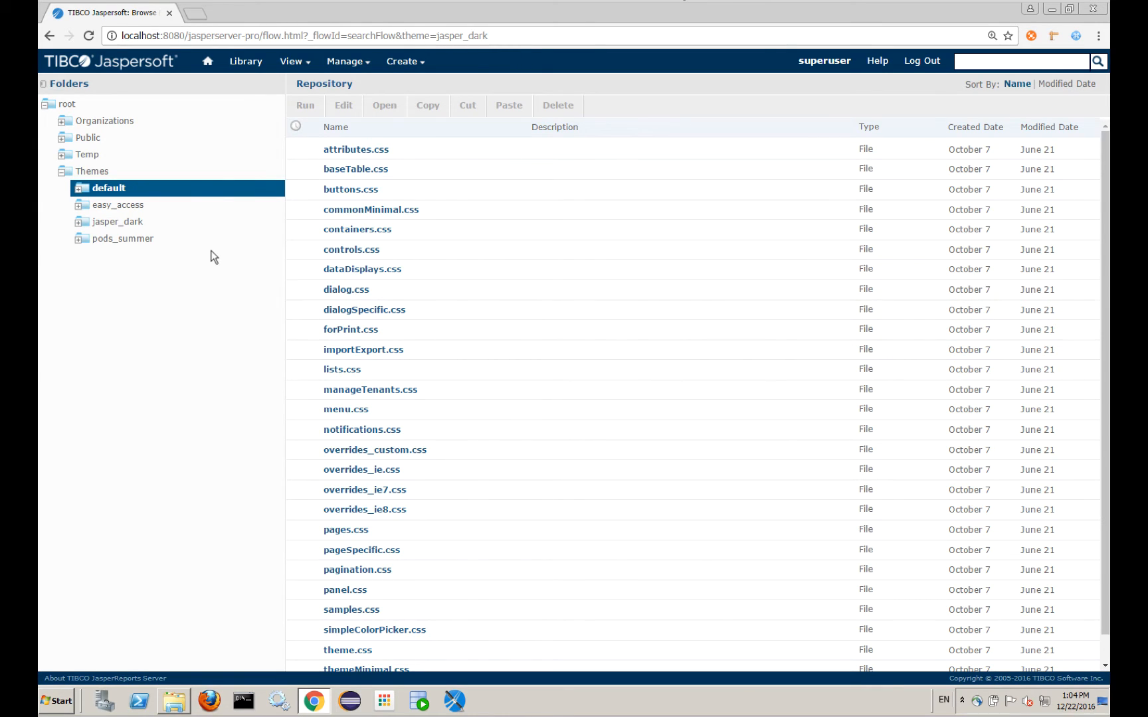
# - Inspect jasper_dark's images subfolder of replacement sprites, then return to its overrides_custom.css listing
pyautogui.click(117, 220)
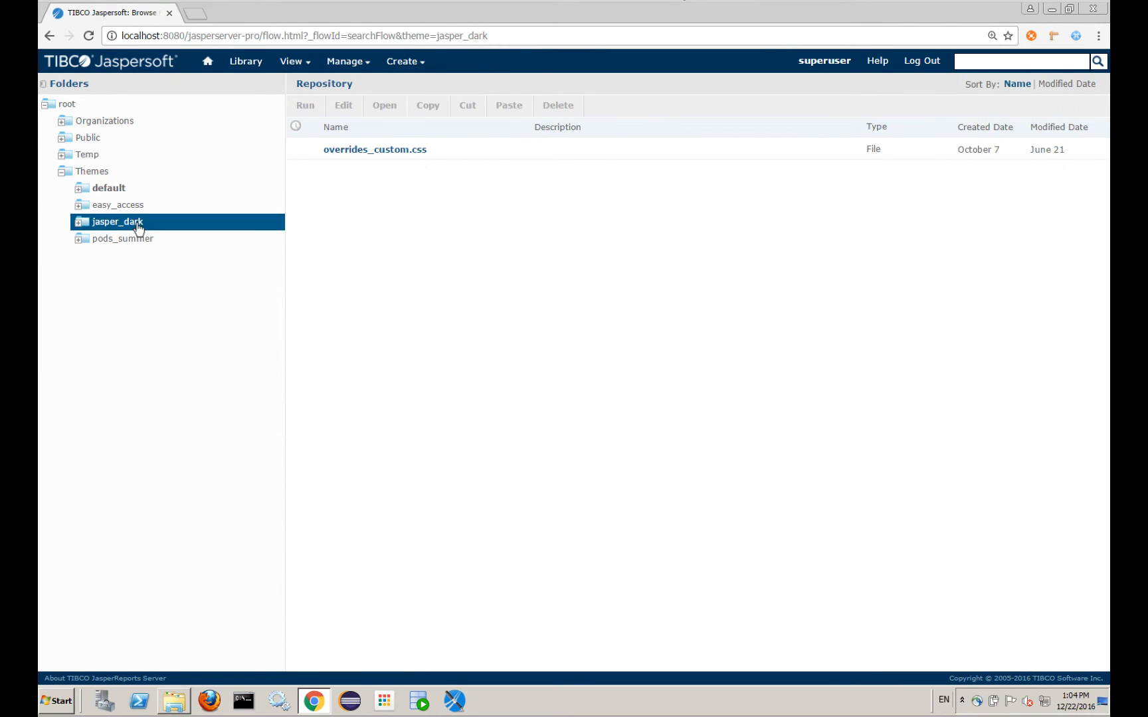
pyautogui.moveTo(387, 163)
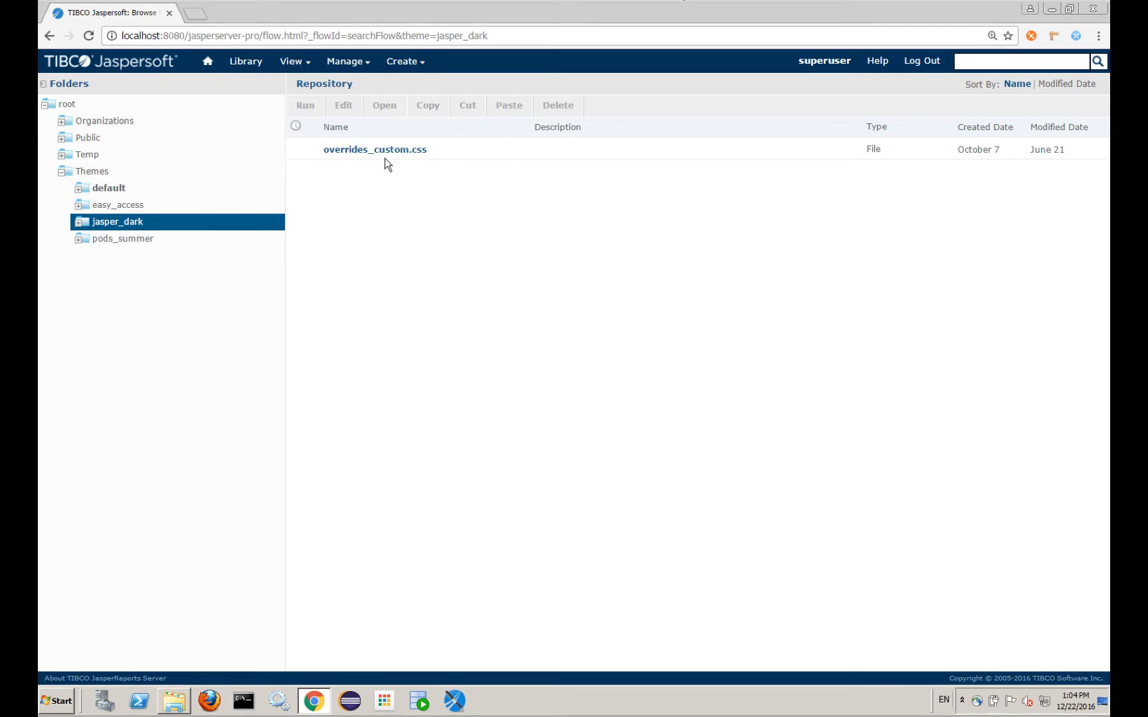
pyautogui.moveTo(368, 173)
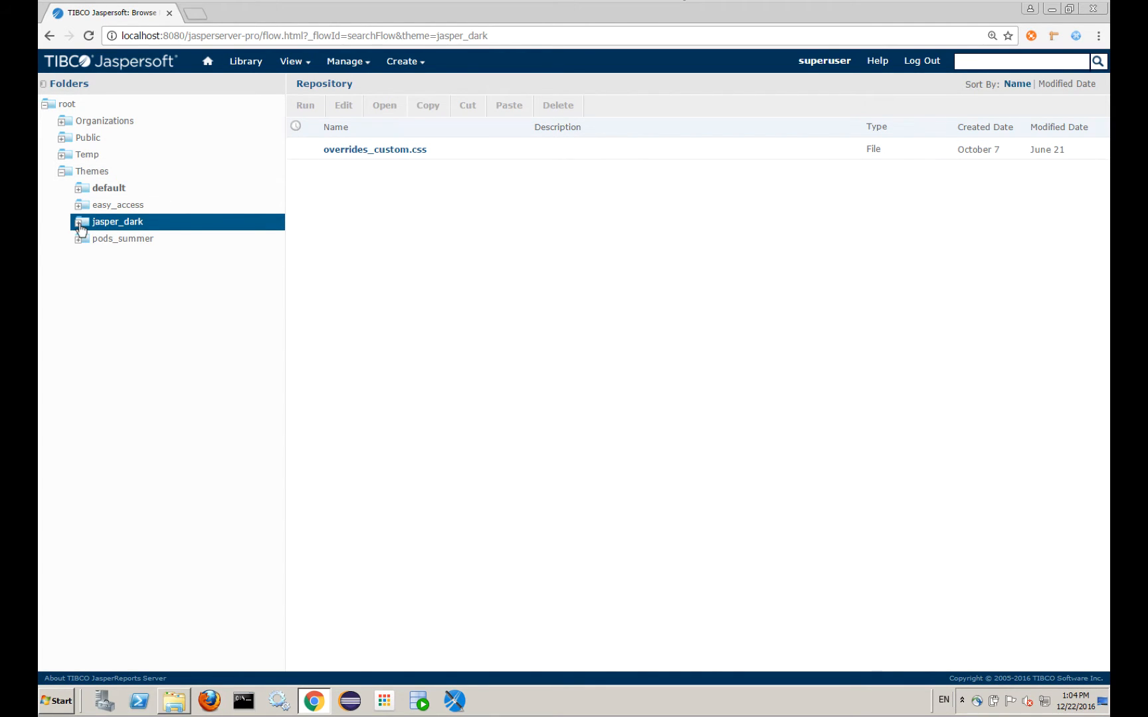
pyautogui.click(82, 225)
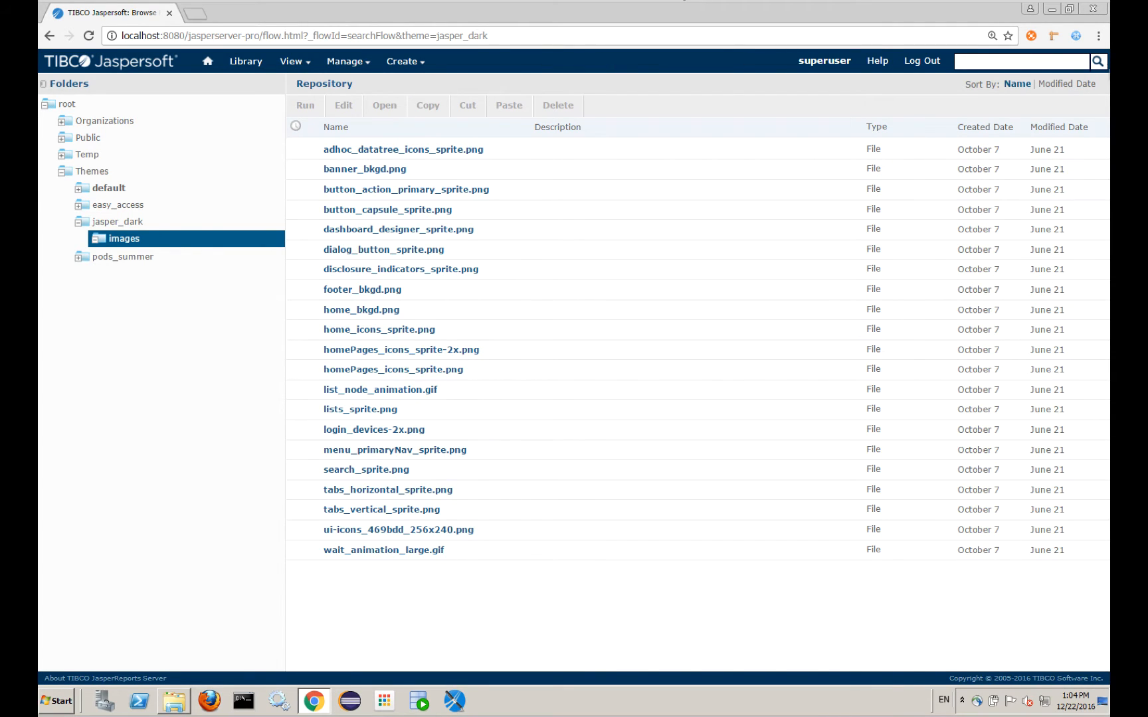
pyautogui.moveTo(777, 631)
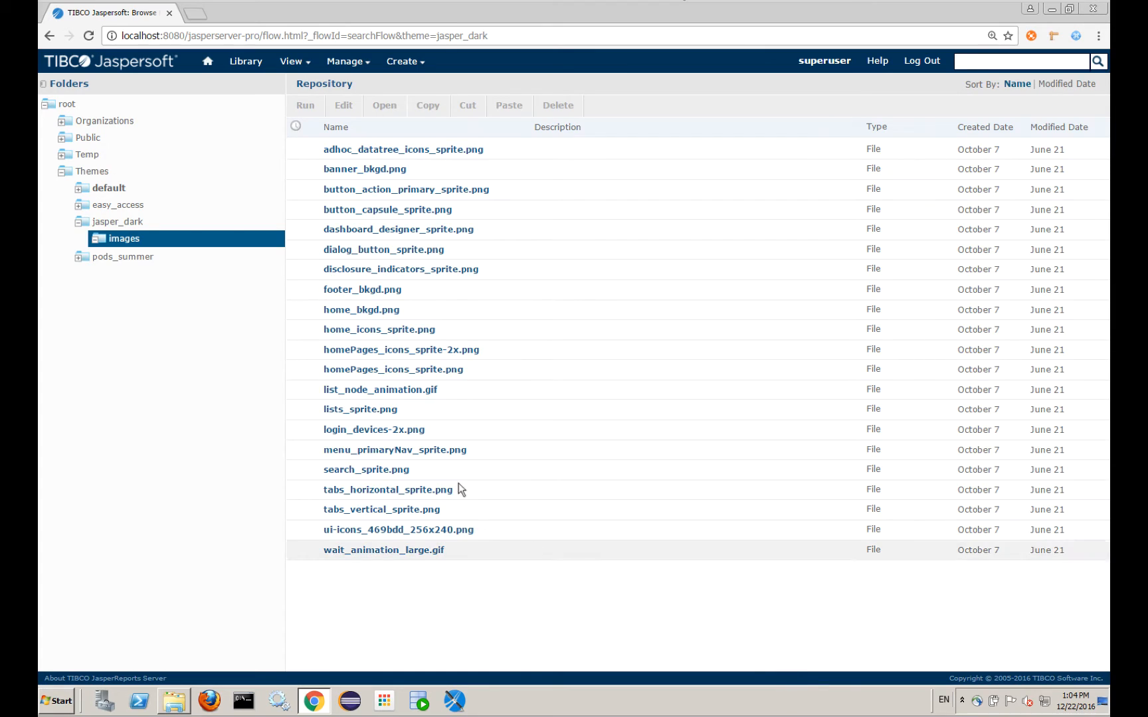
pyautogui.click(117, 221)
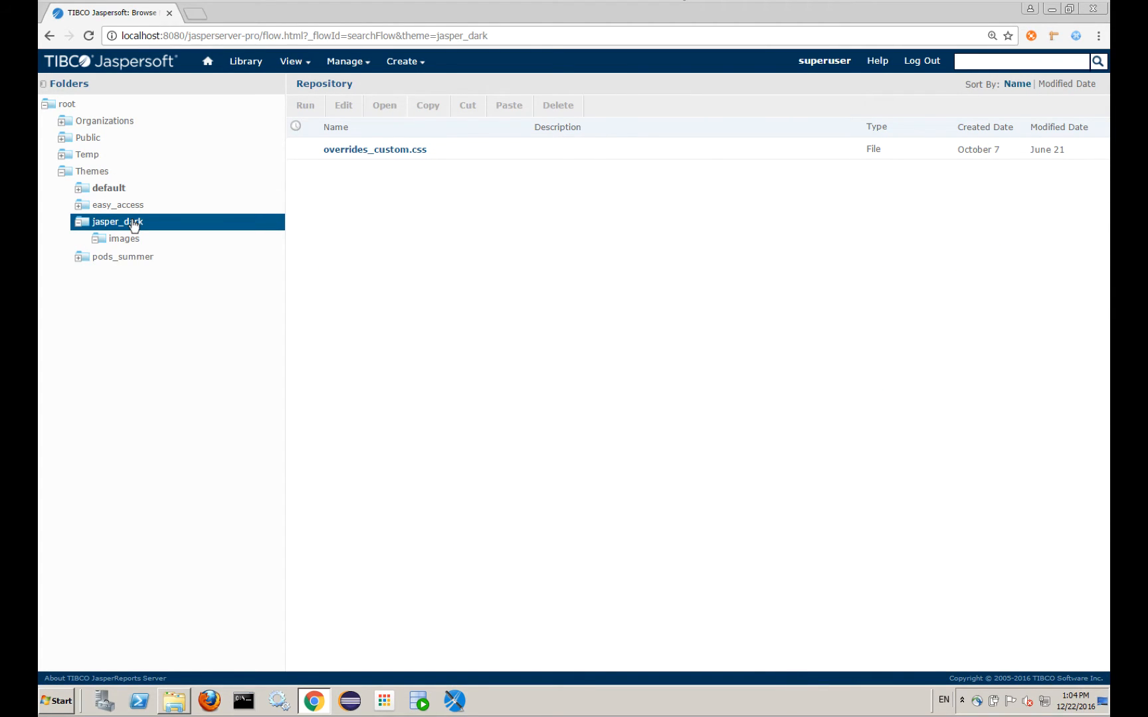
pyautogui.moveTo(162, 228)
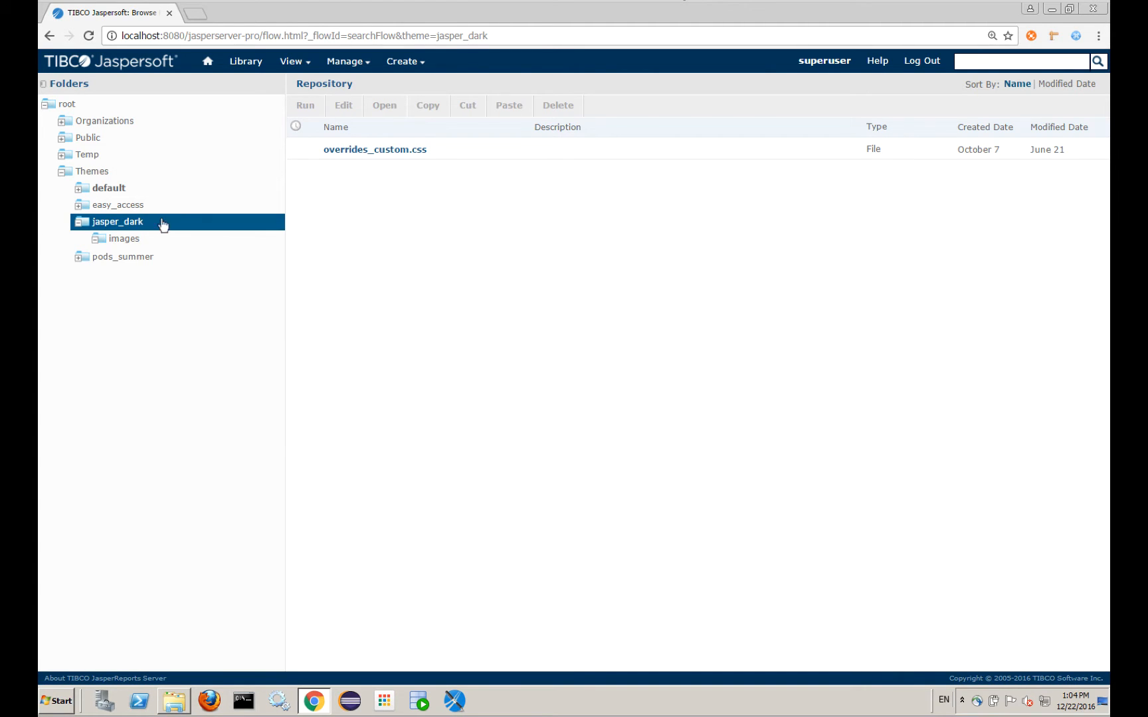
# - Download the jasper_dark theme as jasper_dark.zip from its context menu
pyautogui.rightClick(119, 222)
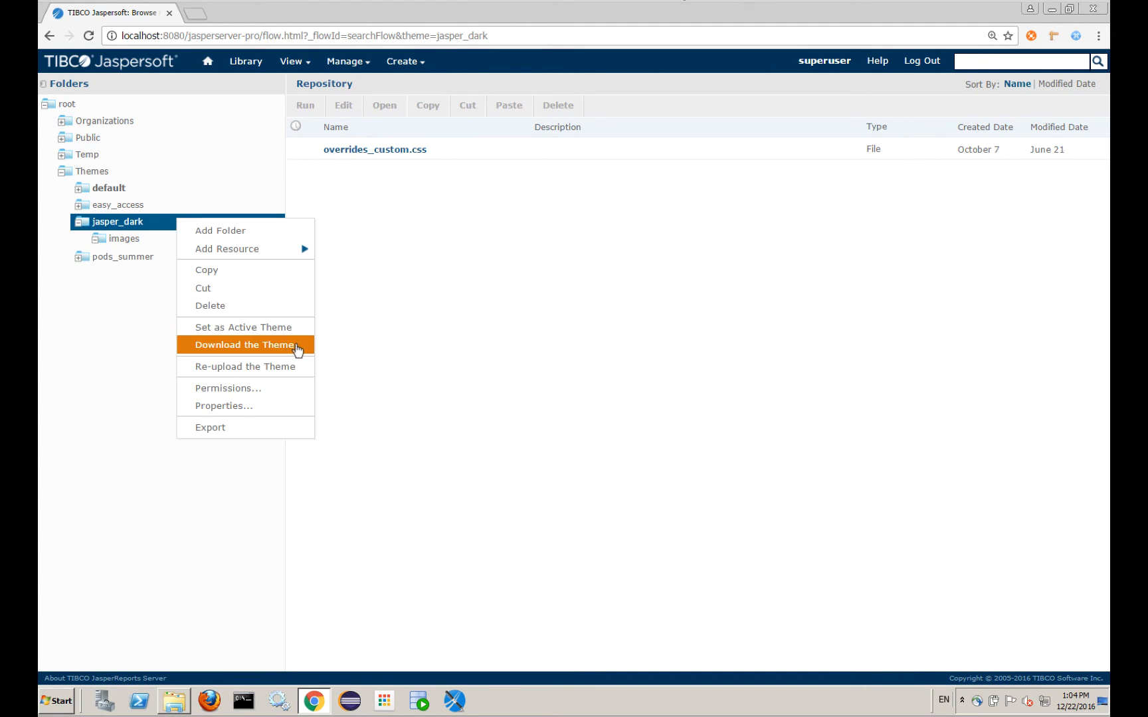
pyautogui.click(245, 345)
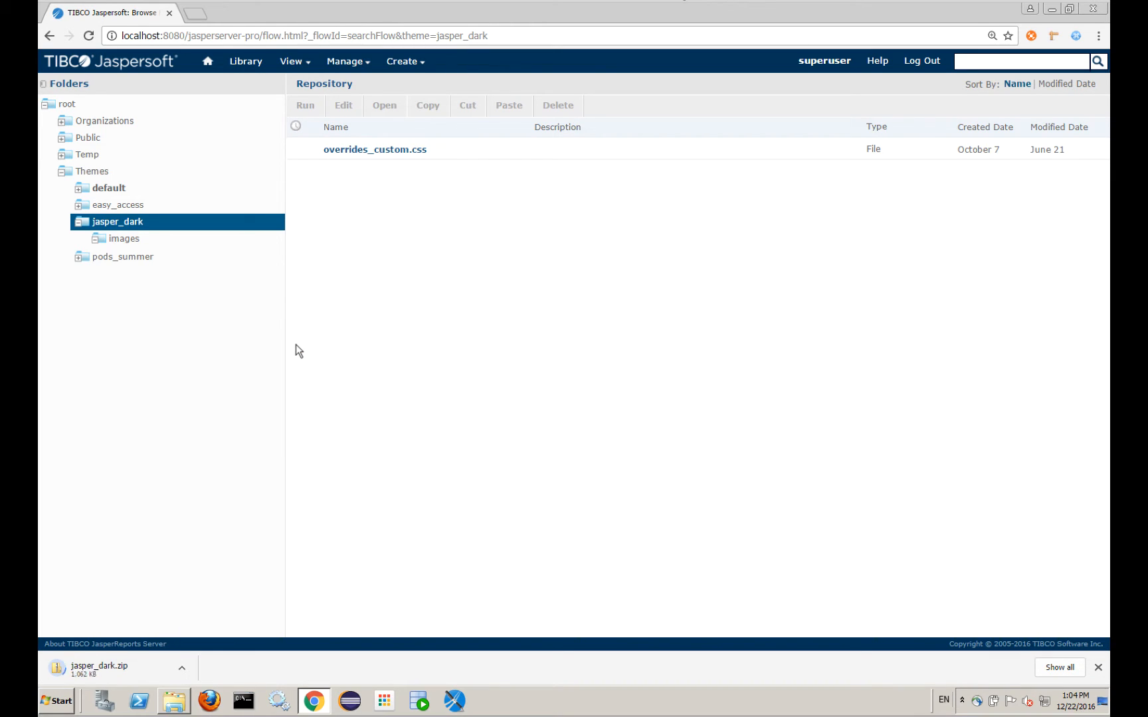
pyautogui.moveTo(721, 470)
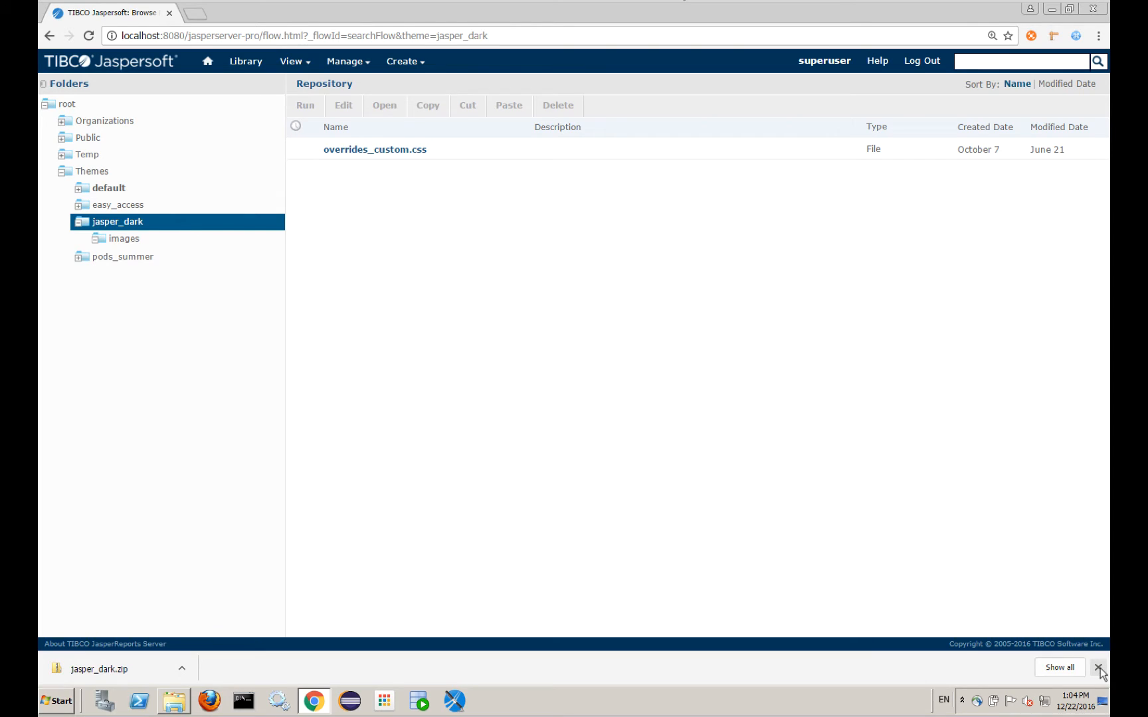
# - In Downloads, extract jasper_dark.zip with 7-Zip into a jasper_dark folder beside the archive
pyautogui.click(170, 702)
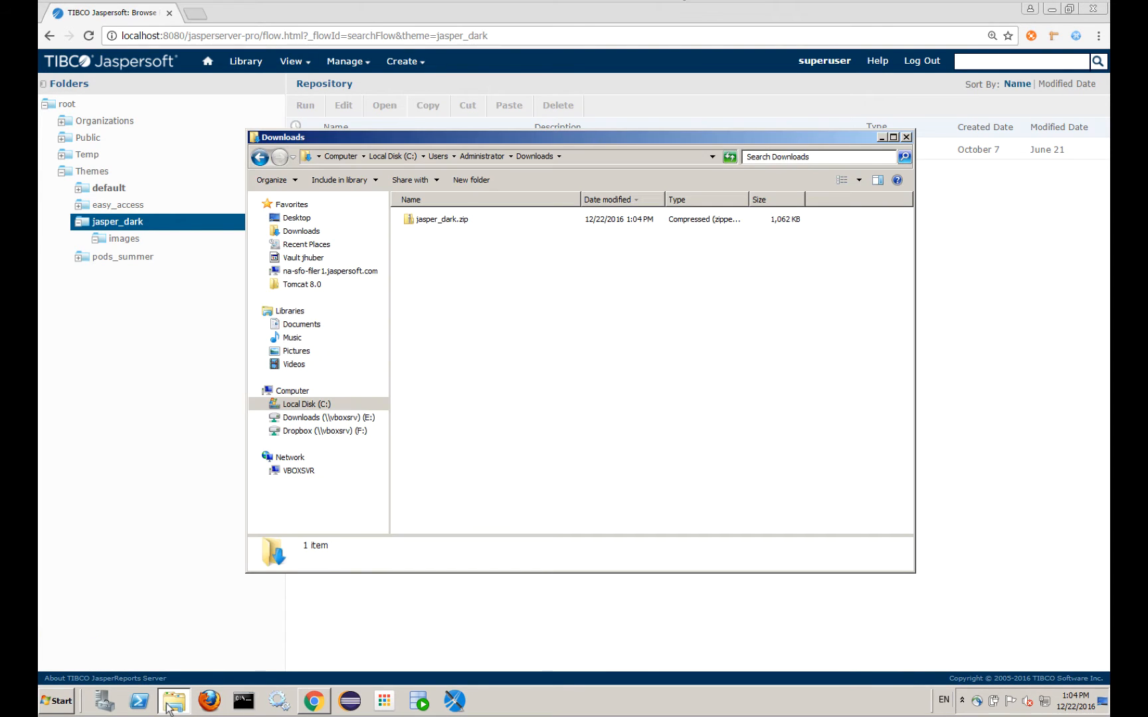
pyautogui.click(441, 219)
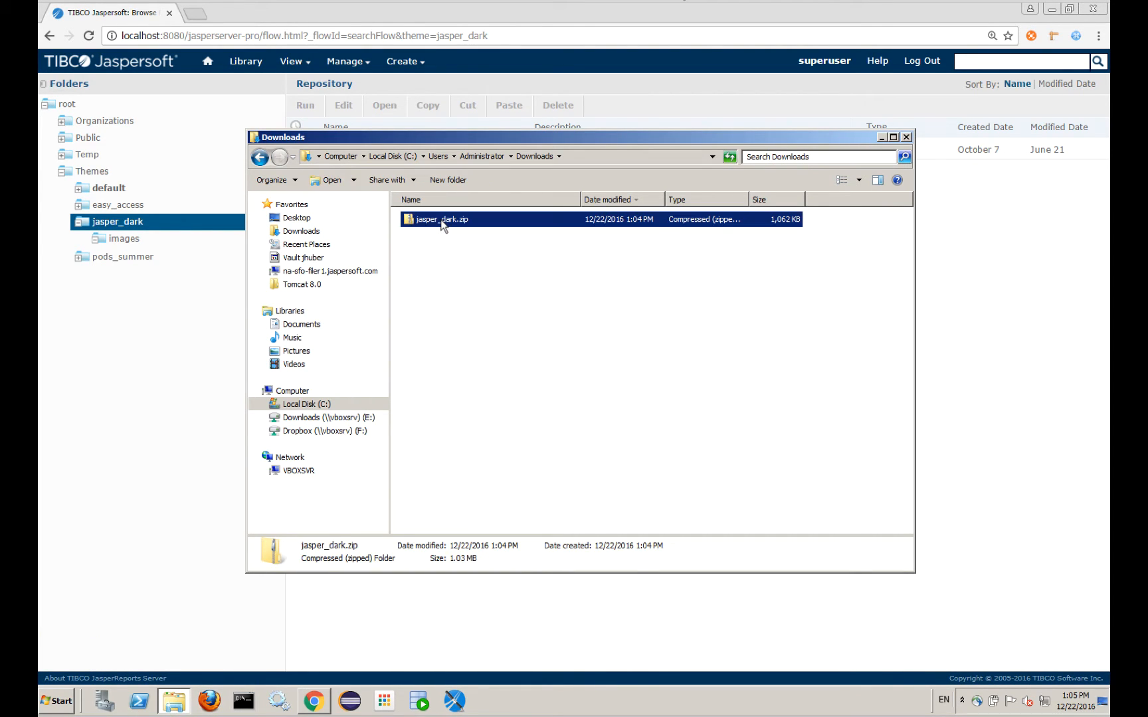
pyautogui.doubleClick(442, 219)
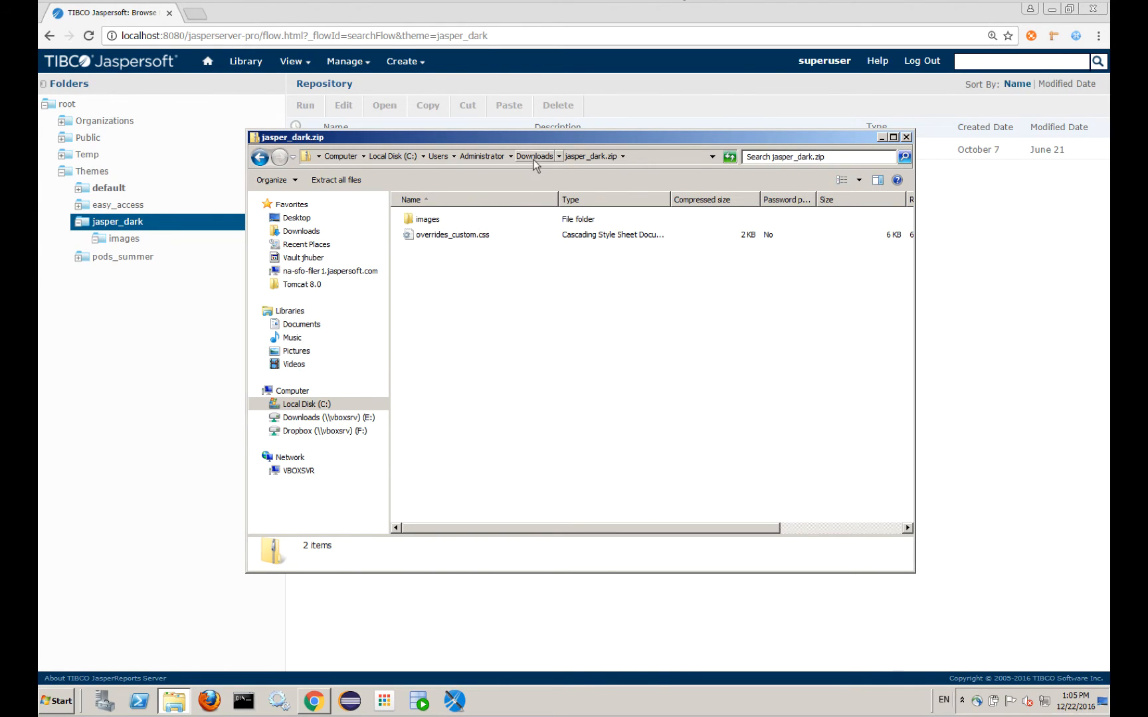
pyautogui.rightClick(442, 218)
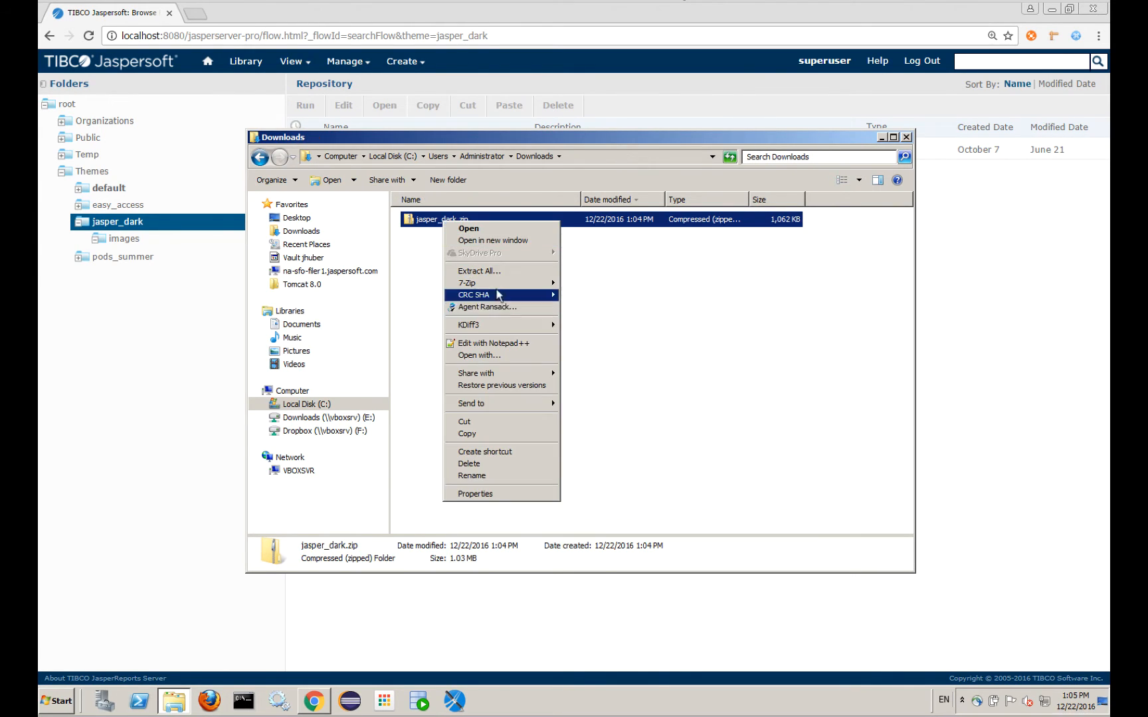
pyautogui.click(467, 283)
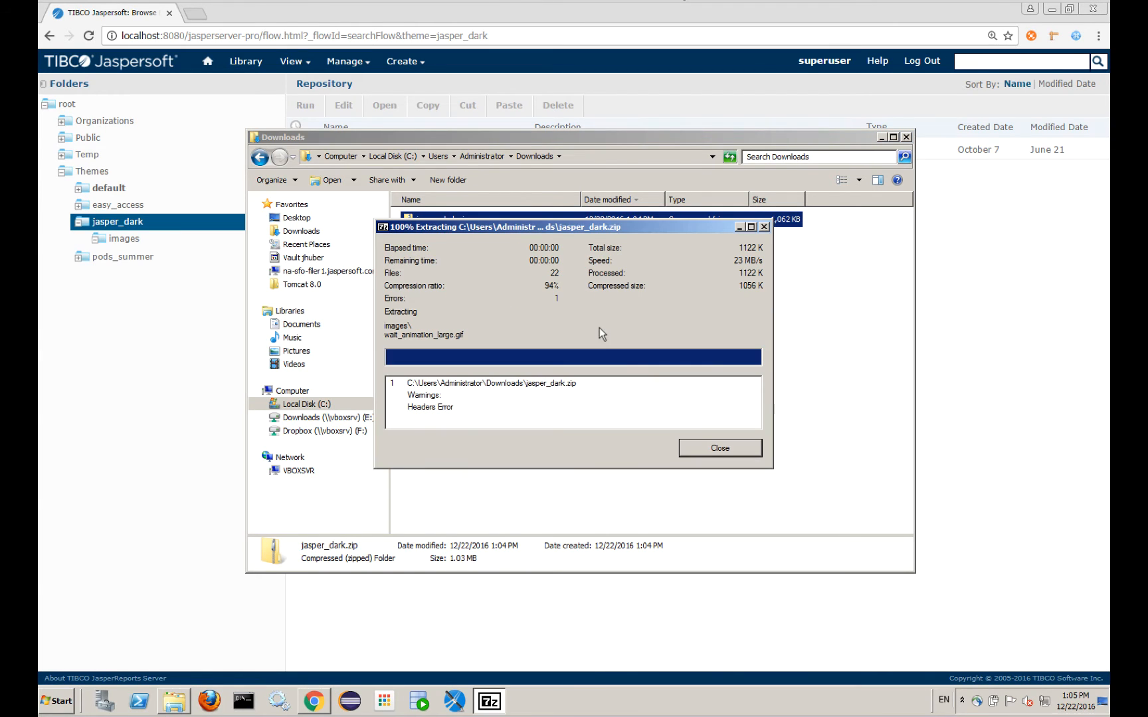
pyautogui.click(720, 447)
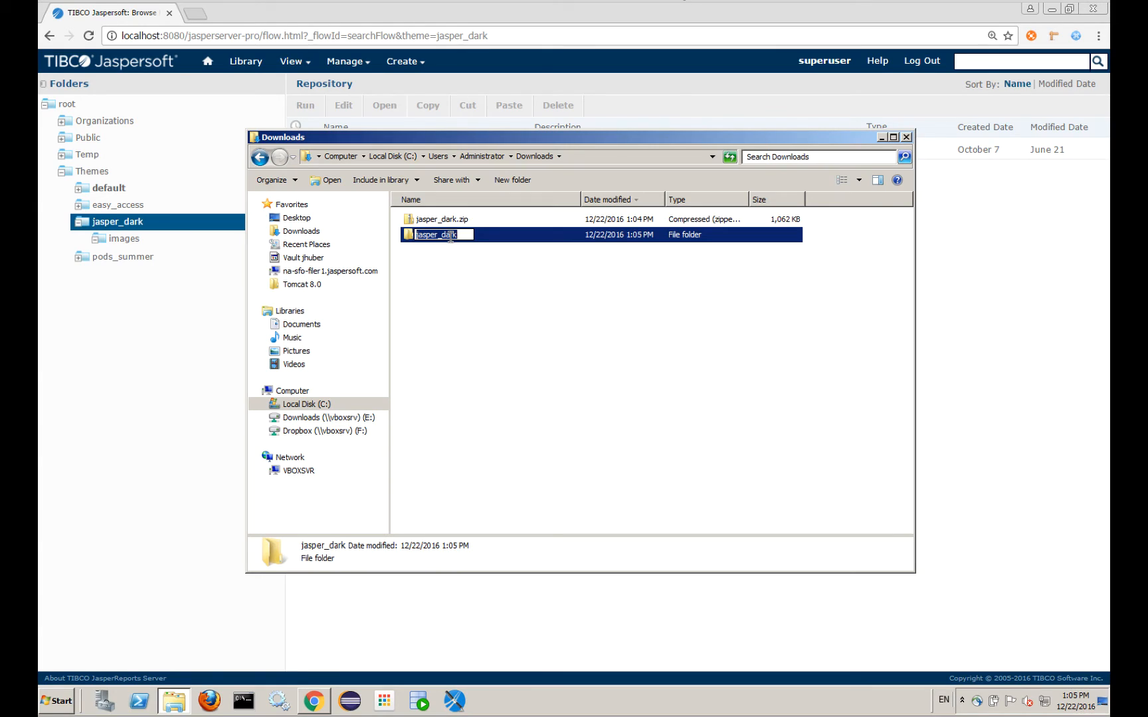
# - Name the extracted folder demo_theme and delete all images inside its images folder
pyautogui.write('demo_theme')
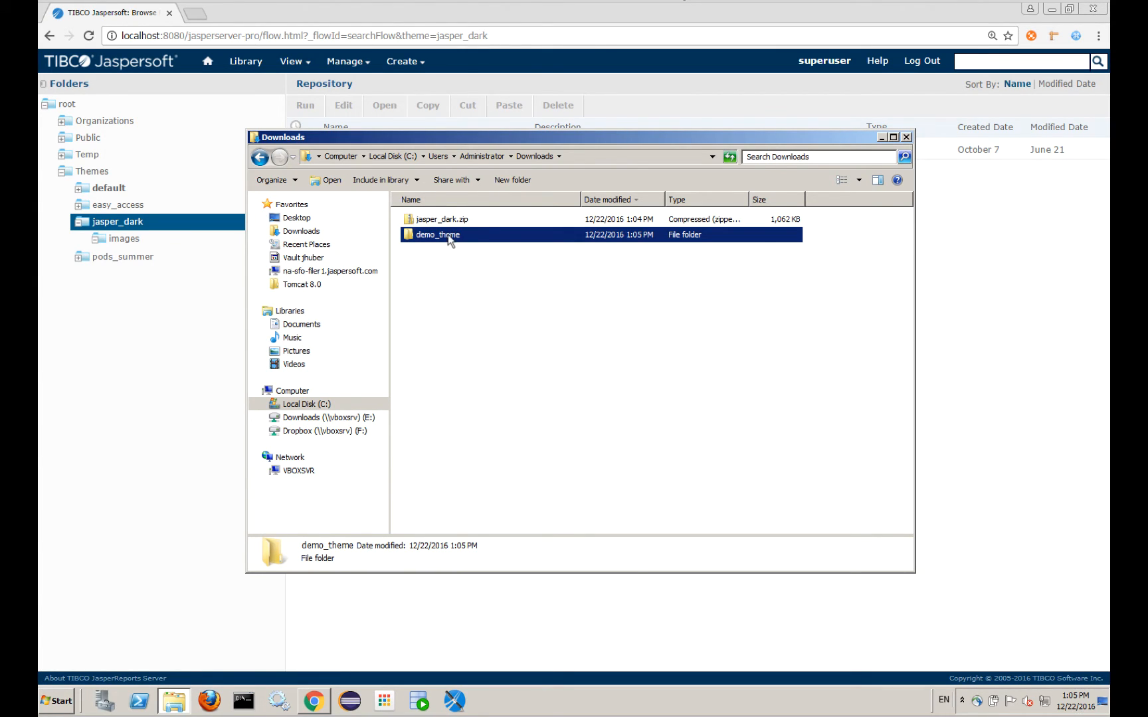
pyautogui.doubleClick(438, 235)
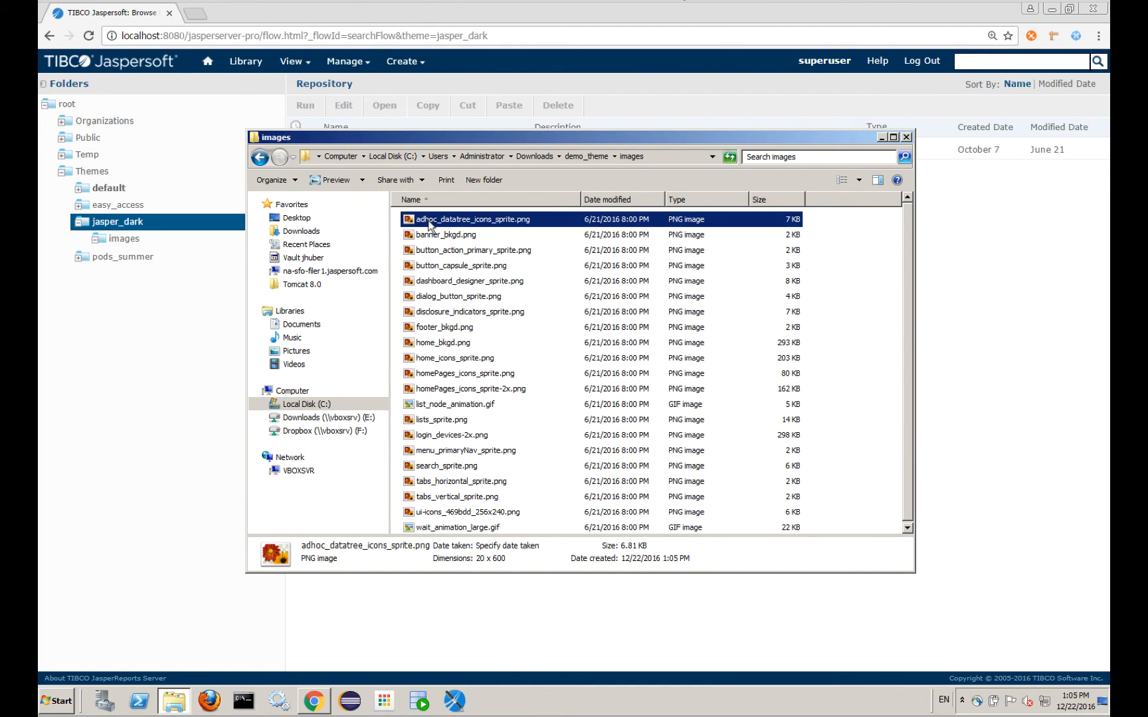
pyautogui.press('ctrl+a')
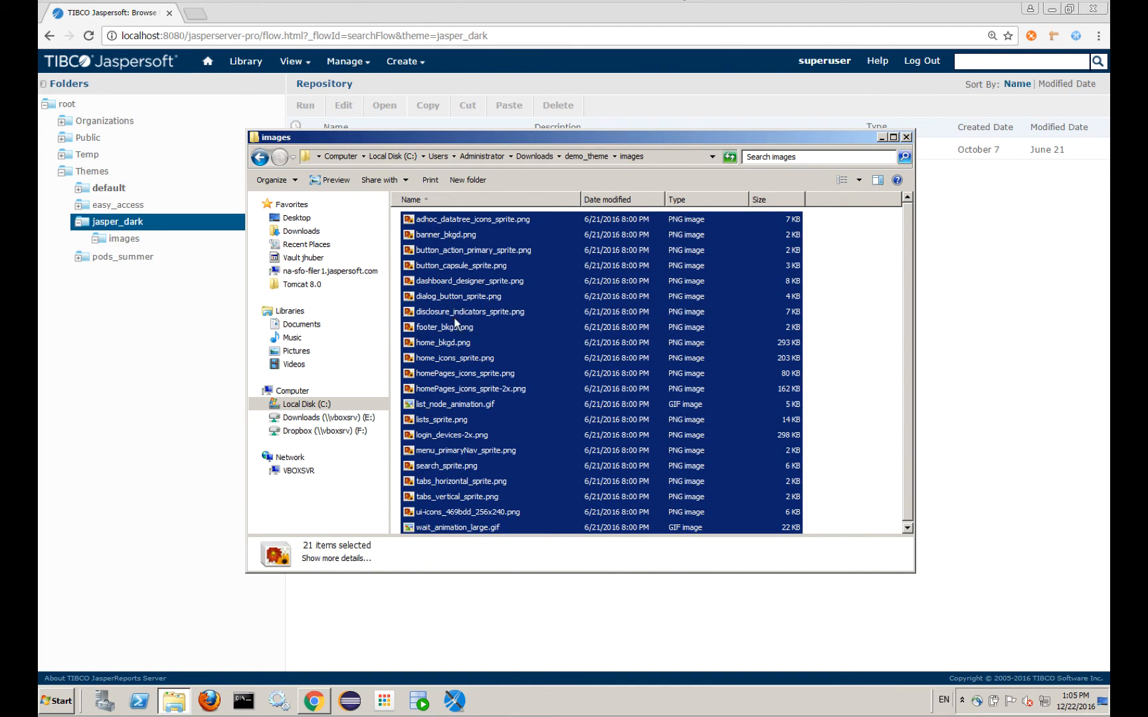
pyautogui.rightClick(454, 326)
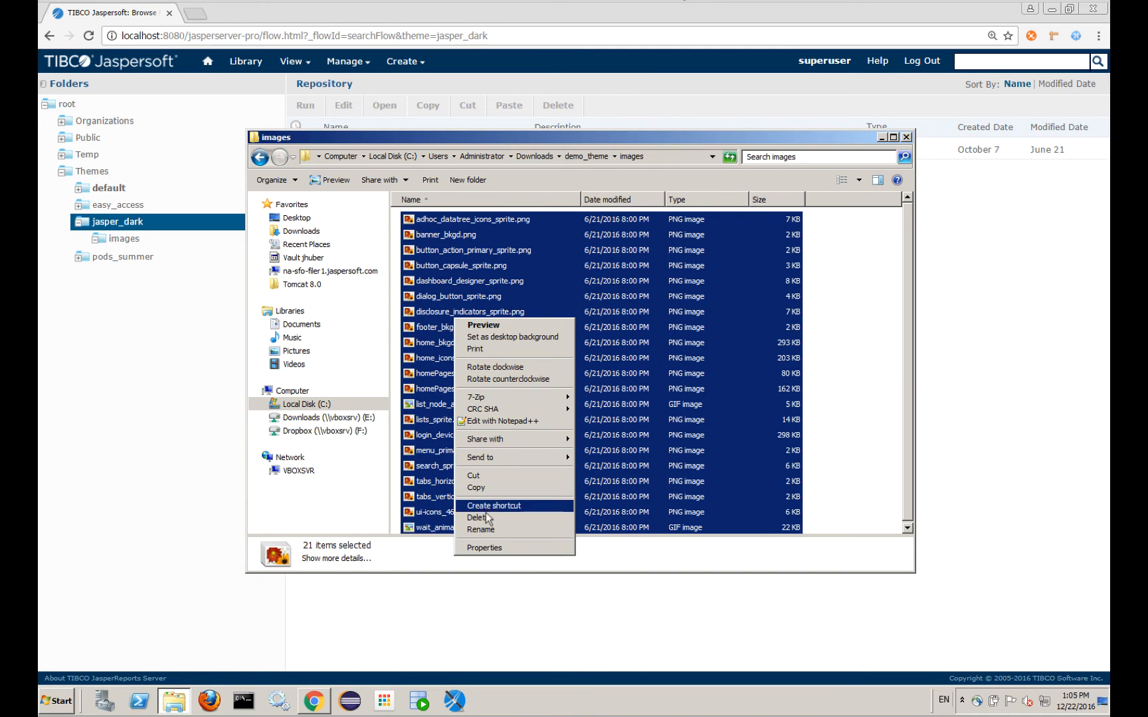
pyautogui.click(478, 518)
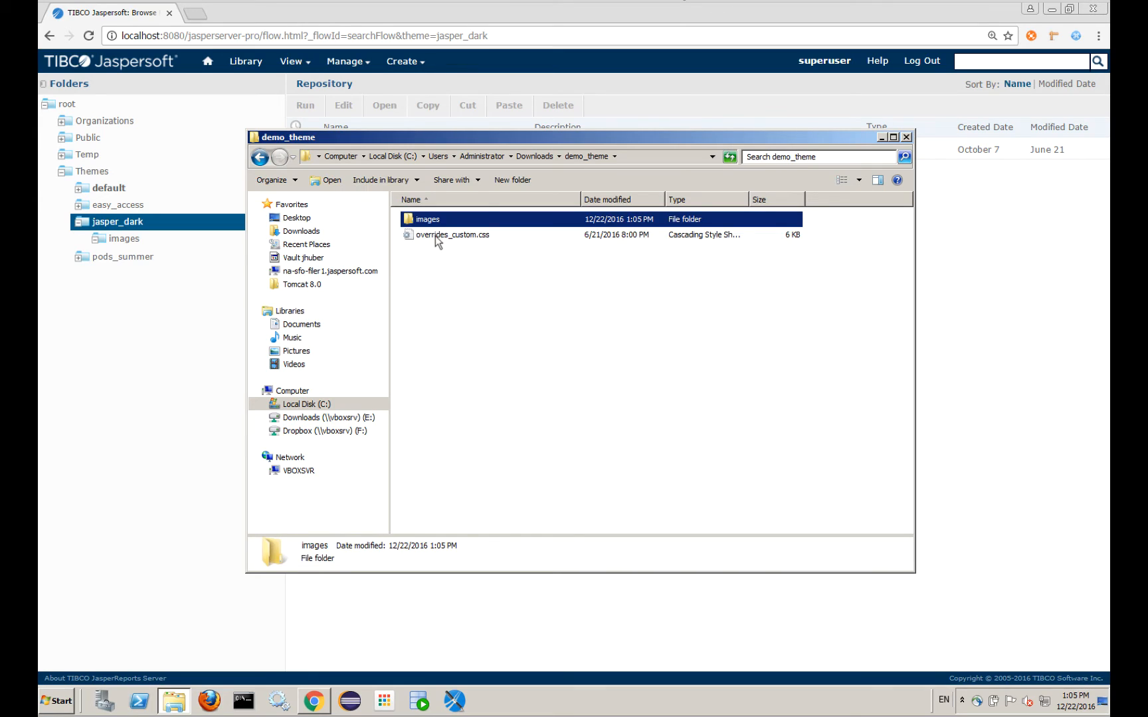
# - Bring up the context menu for the overrides_custom.css stylesheet
pyautogui.click(453, 235)
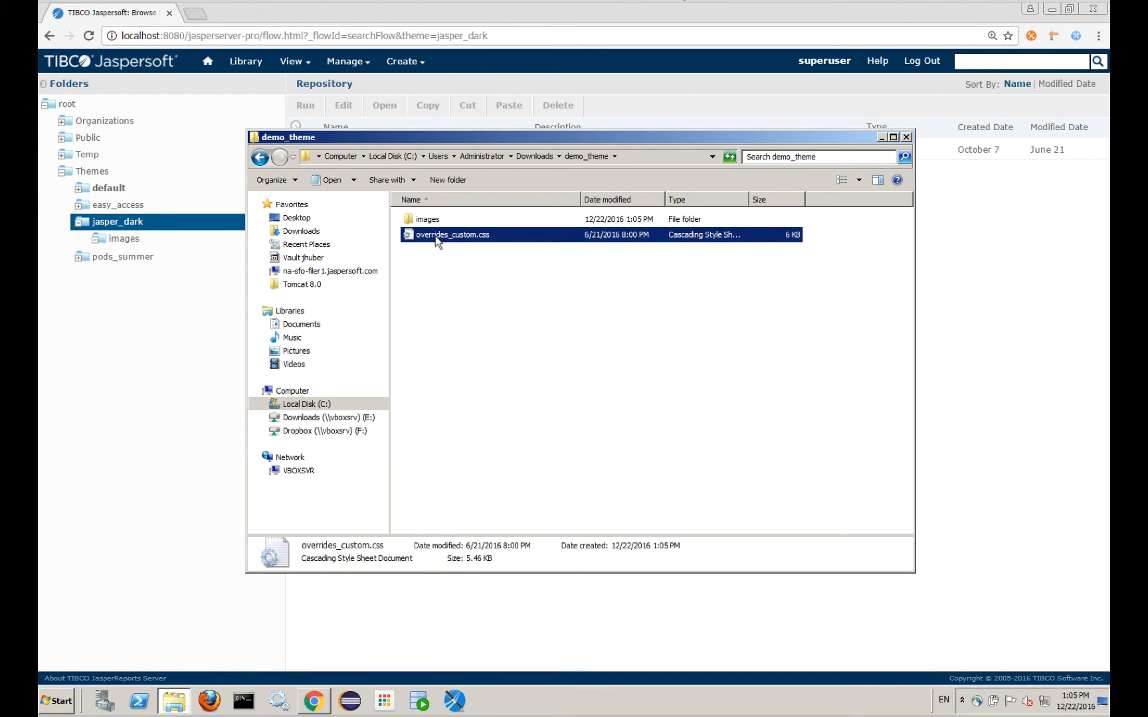
pyautogui.rightClick(441, 237)
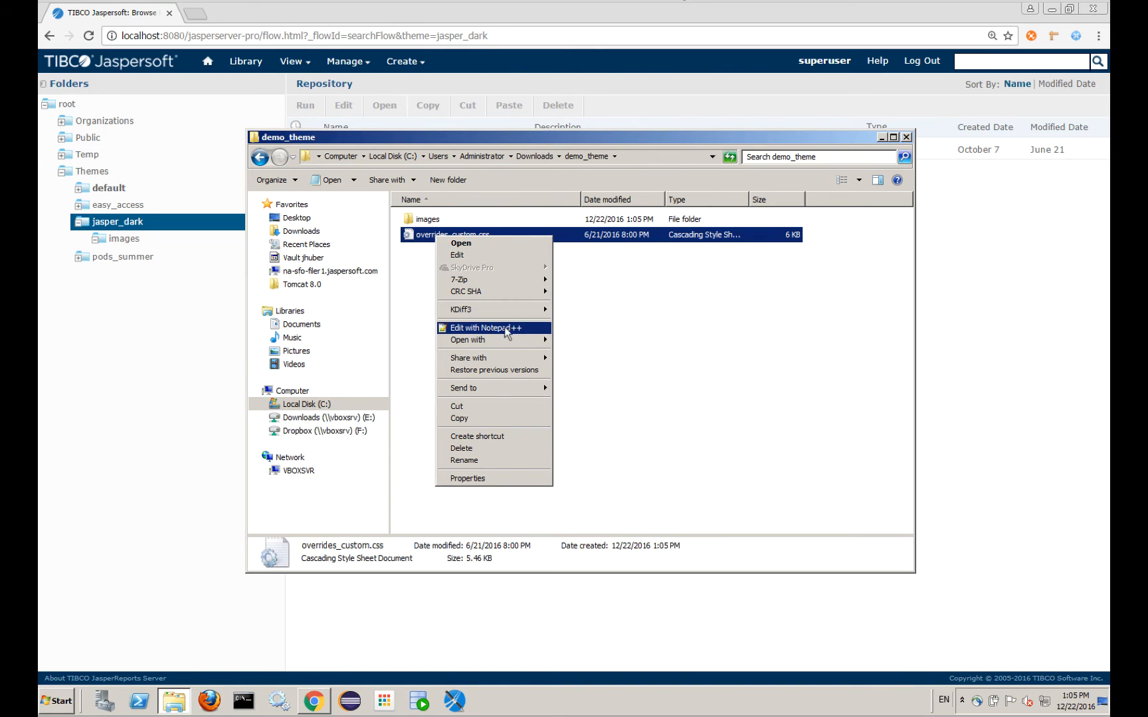
# - Edit overrides_custom.css in Notepad++ and select the .banner background colour 003356
pyautogui.click(486, 328)
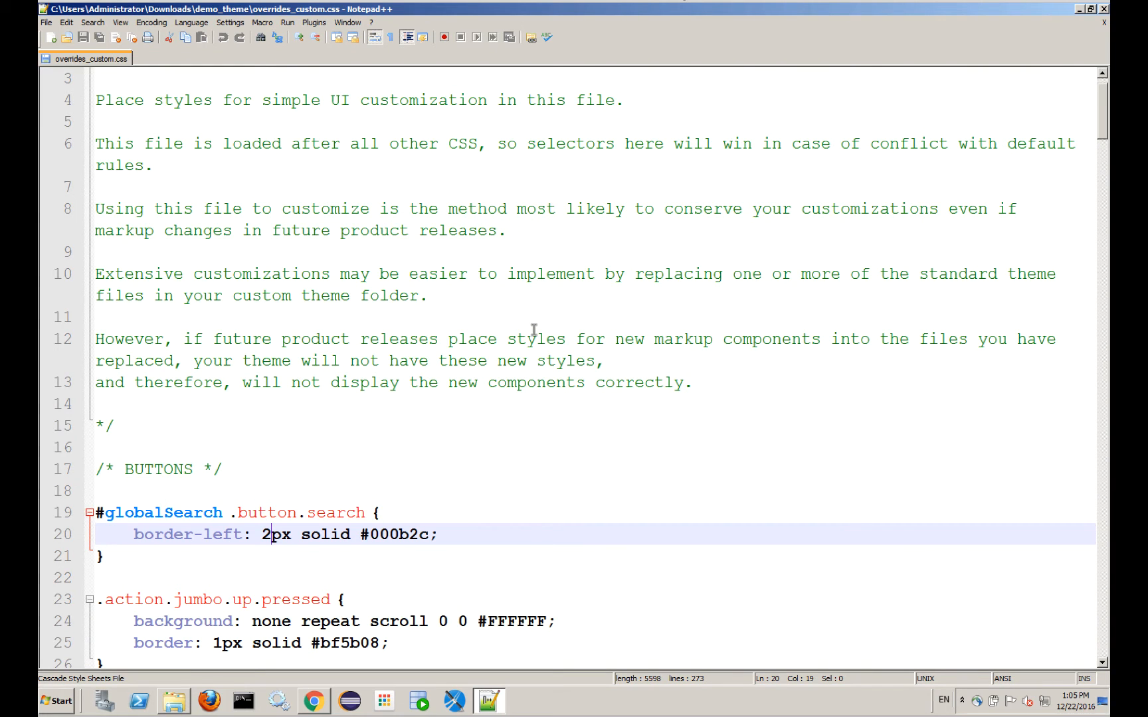
pyautogui.moveTo(299, 318)
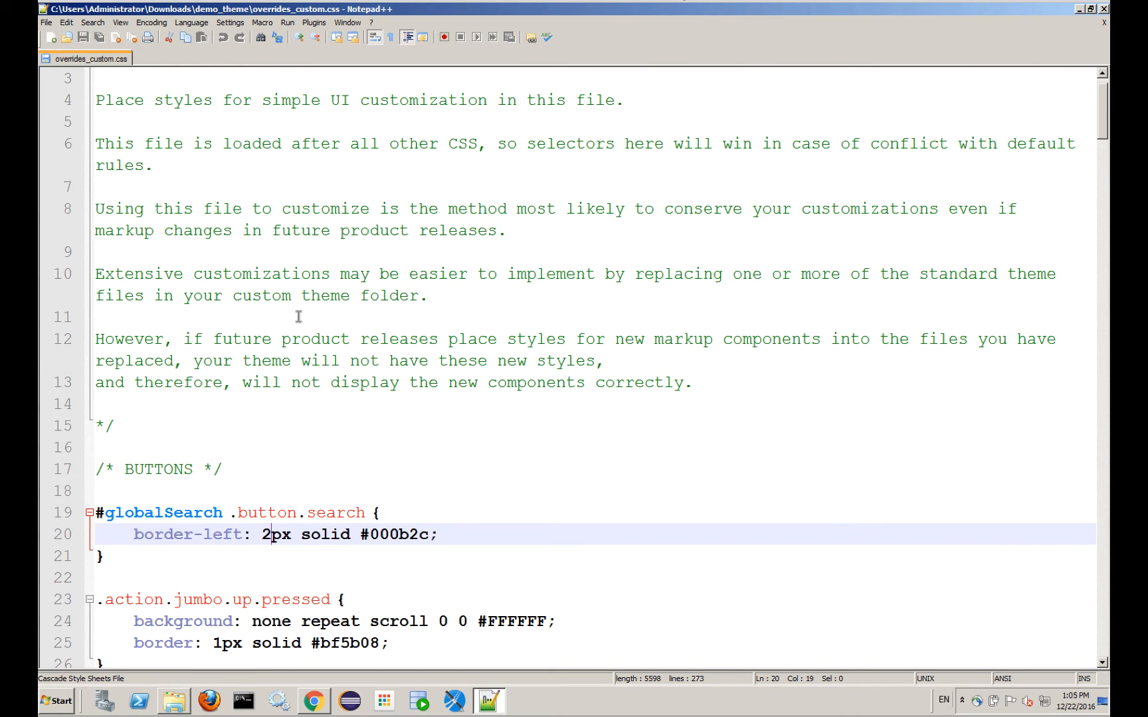
pyautogui.scroll(-3)
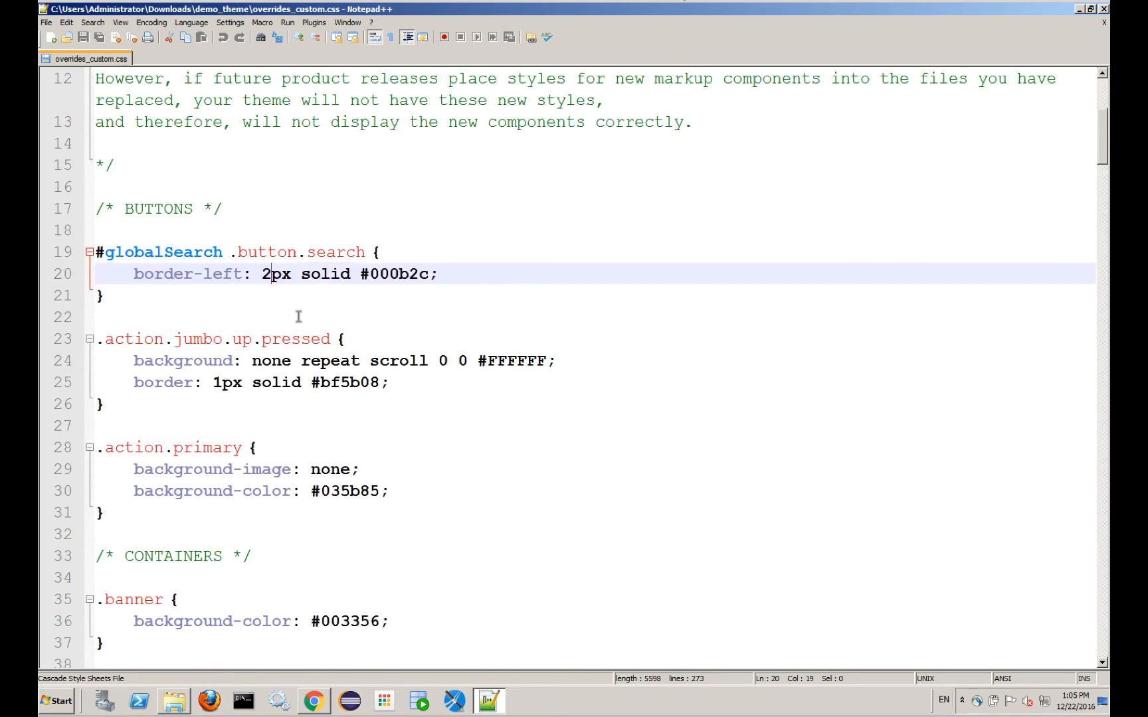
pyautogui.scroll(-3)
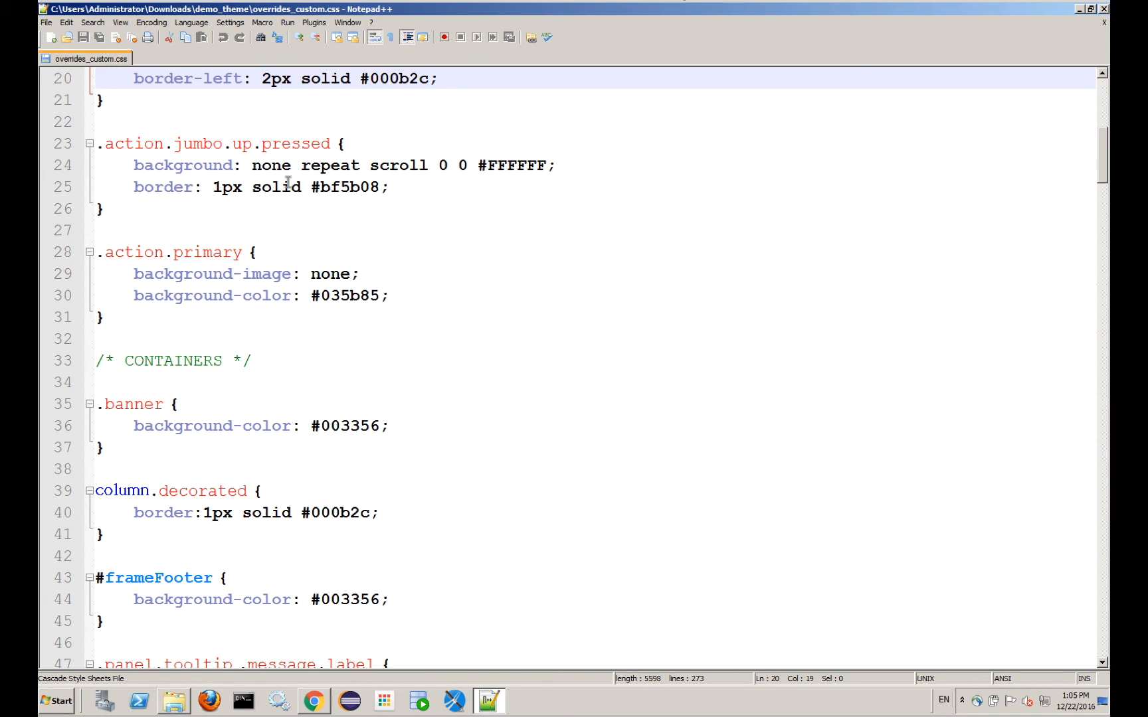
pyautogui.scroll(-3)
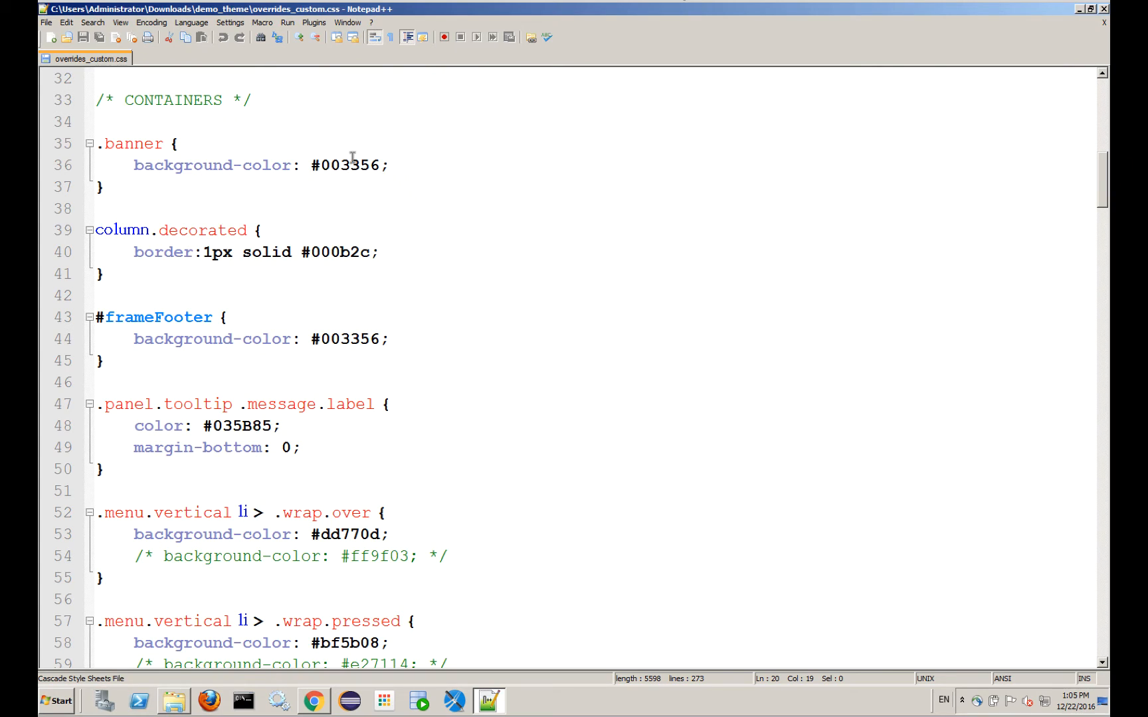
pyautogui.doubleClick(346, 166)
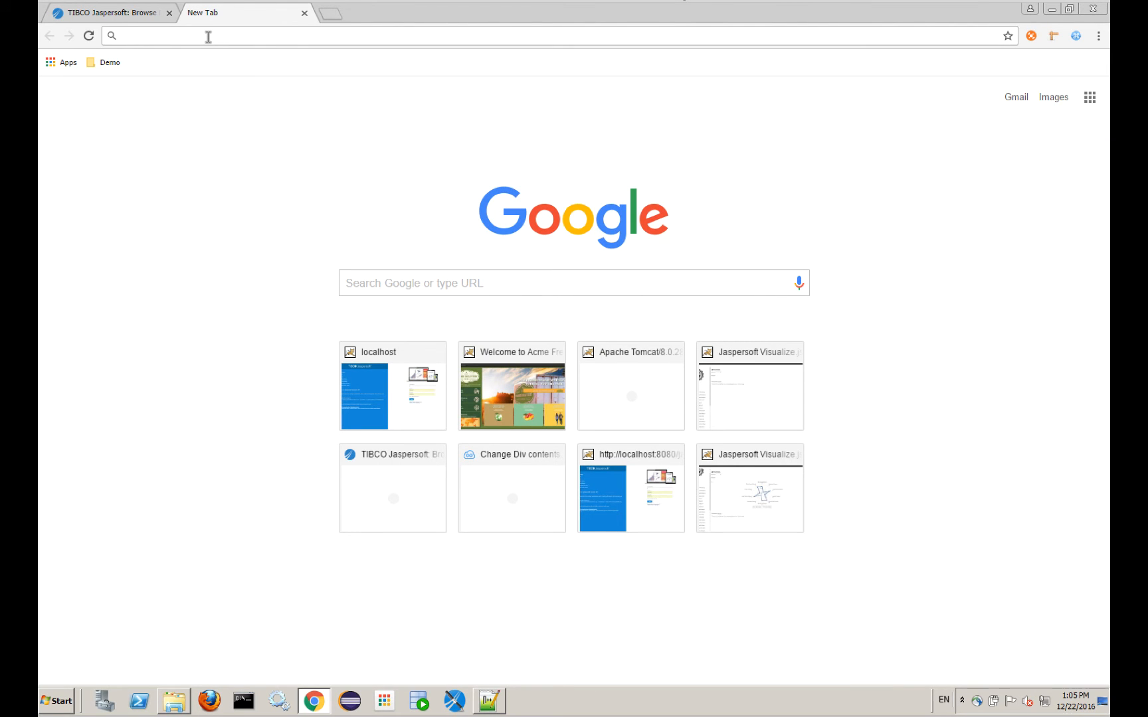
# - Look up colour 003356 on color-hex.com, then return to the JasperReports Server tab
pyautogui.write('003356')
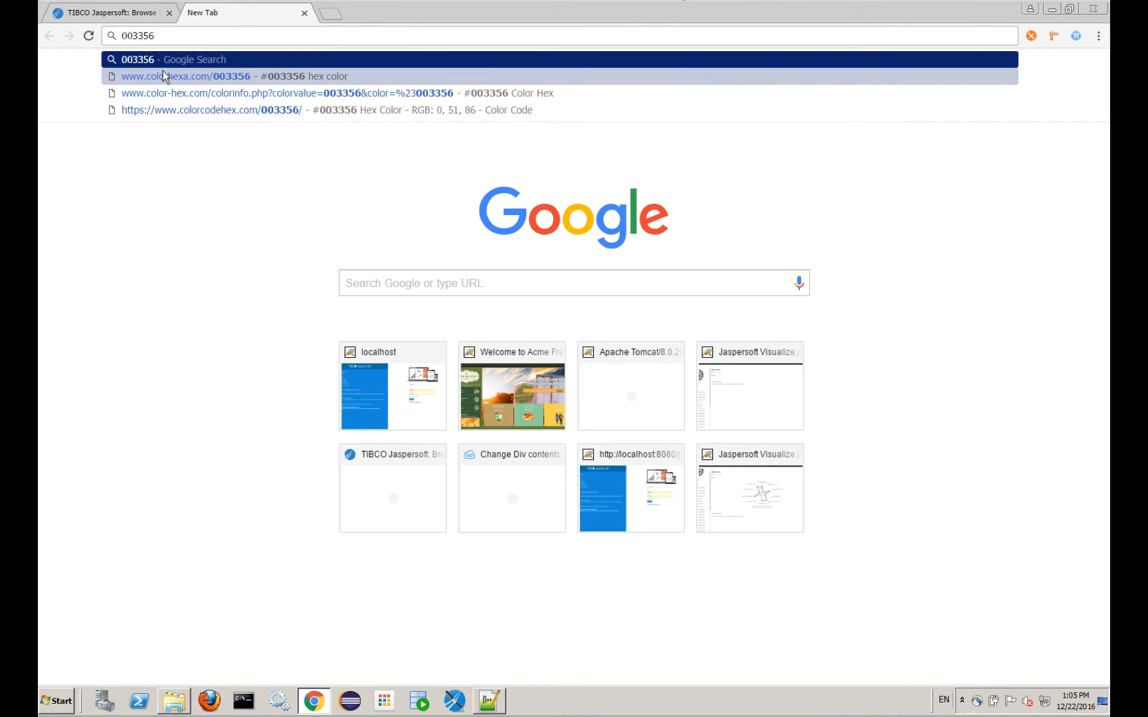
pyautogui.click(199, 75)
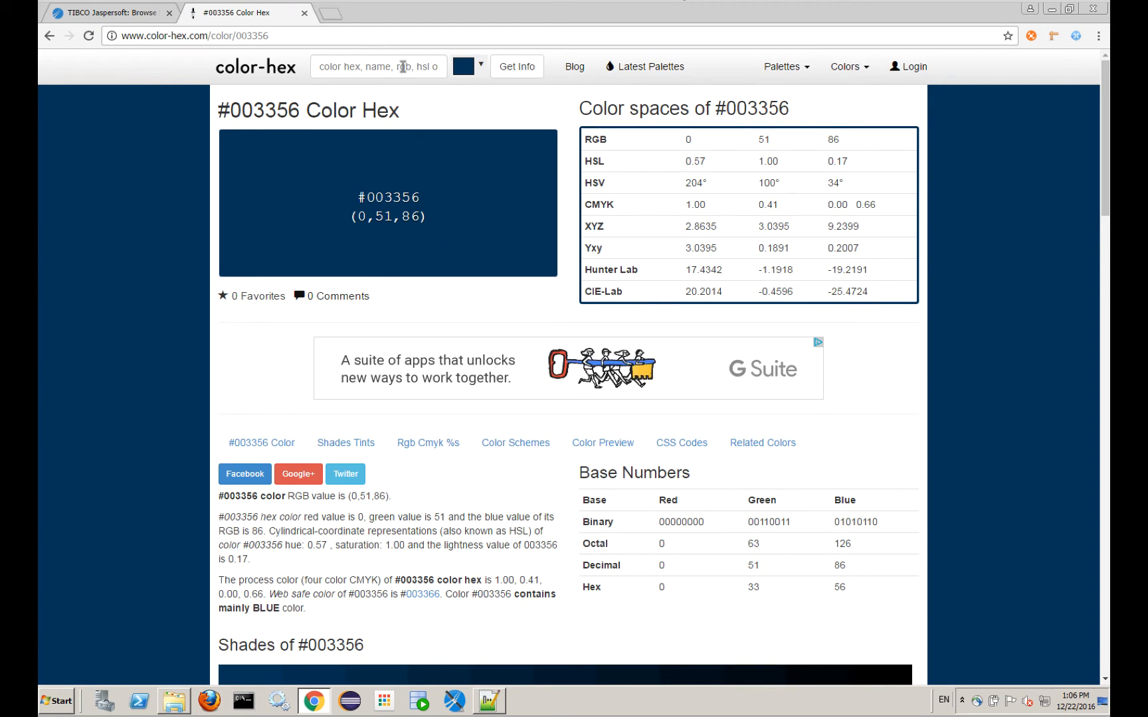
pyautogui.click(113, 13)
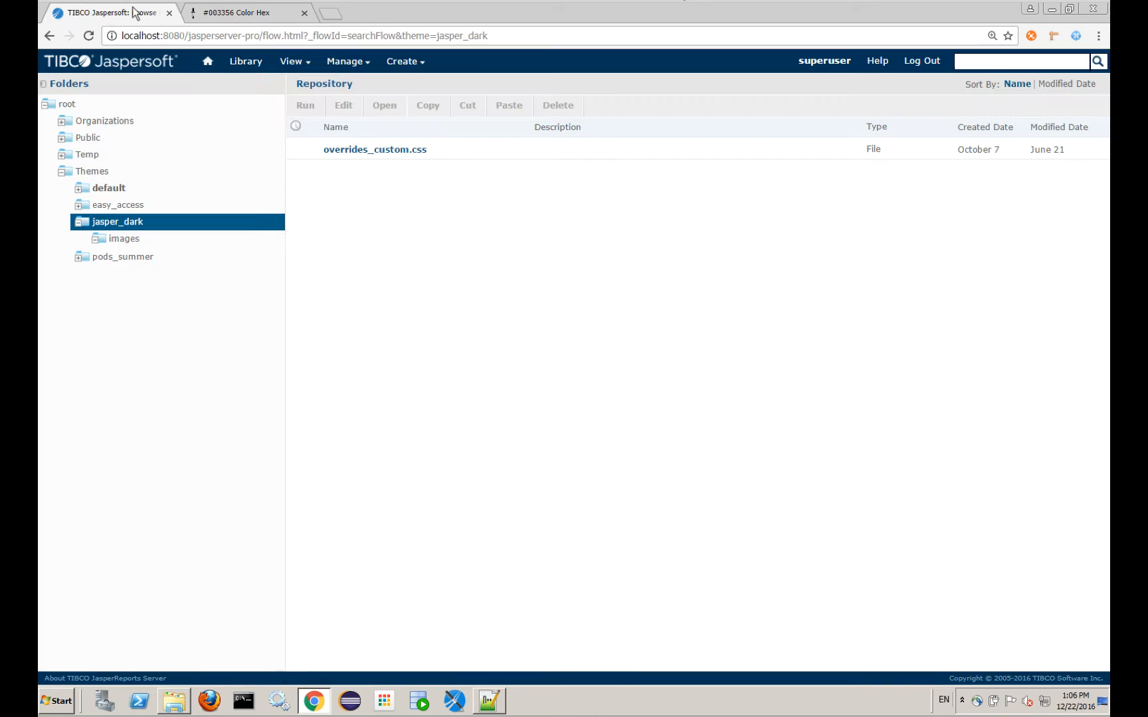
pyautogui.moveTo(311, 604)
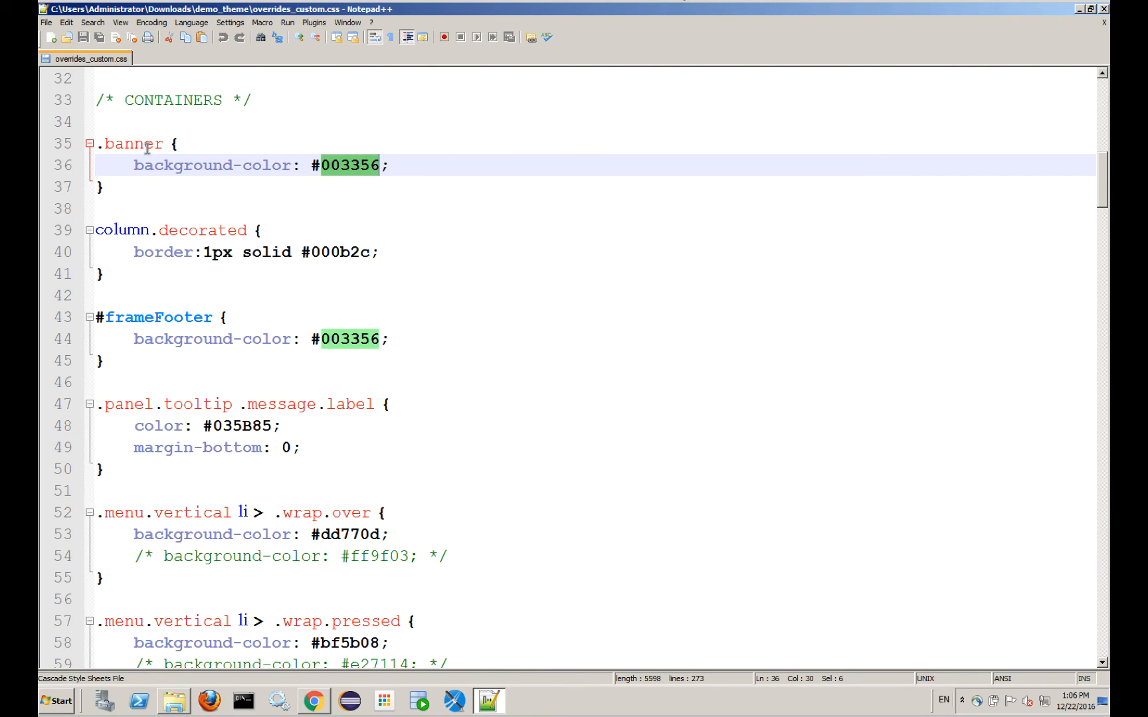
pyautogui.moveTo(177, 306)
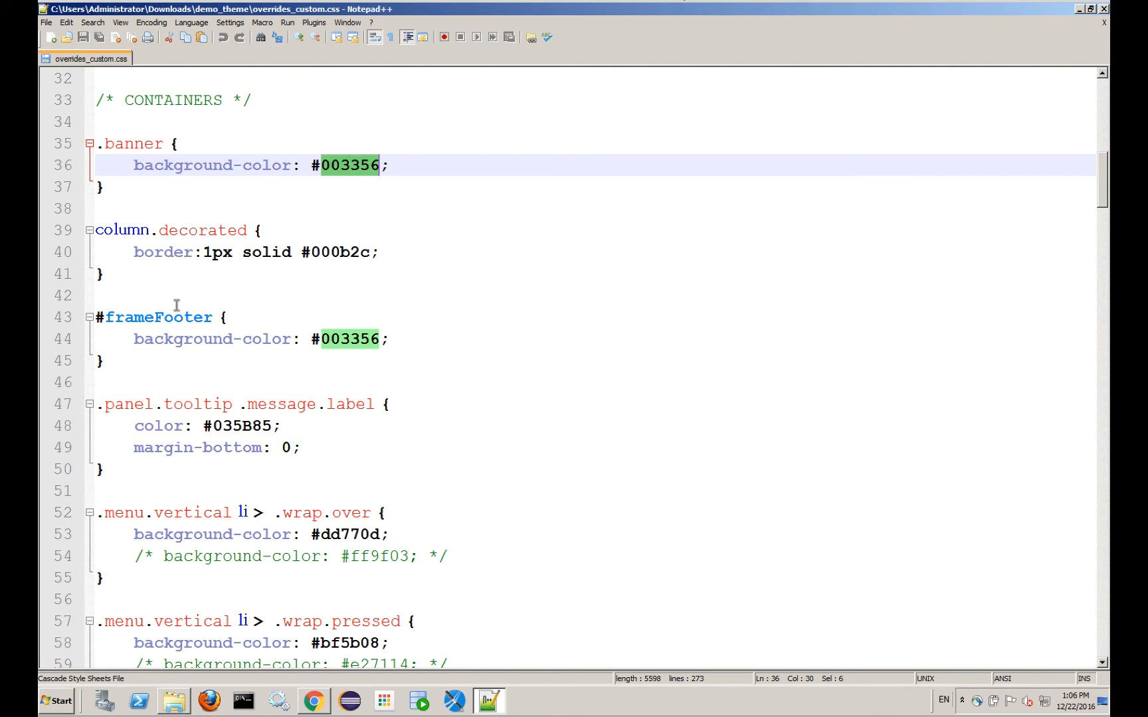
pyautogui.moveTo(317, 701)
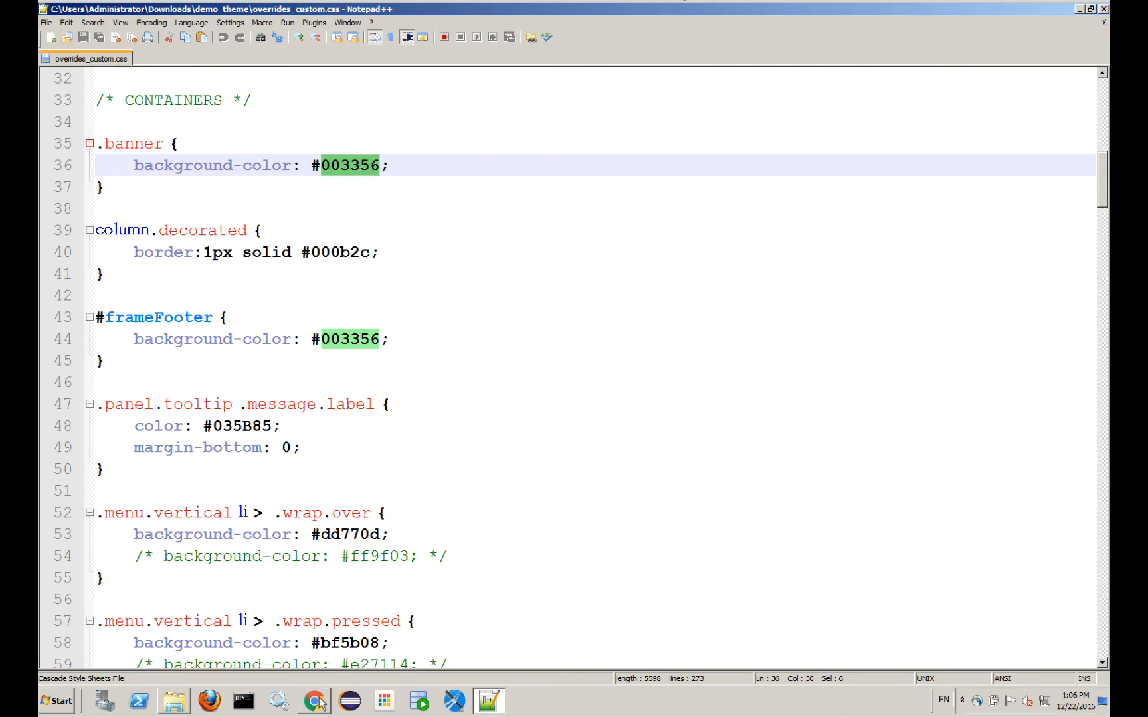
# - Bring the JasperReports Server jasper_dark theme folder window back to the front
pyautogui.click(312, 700)
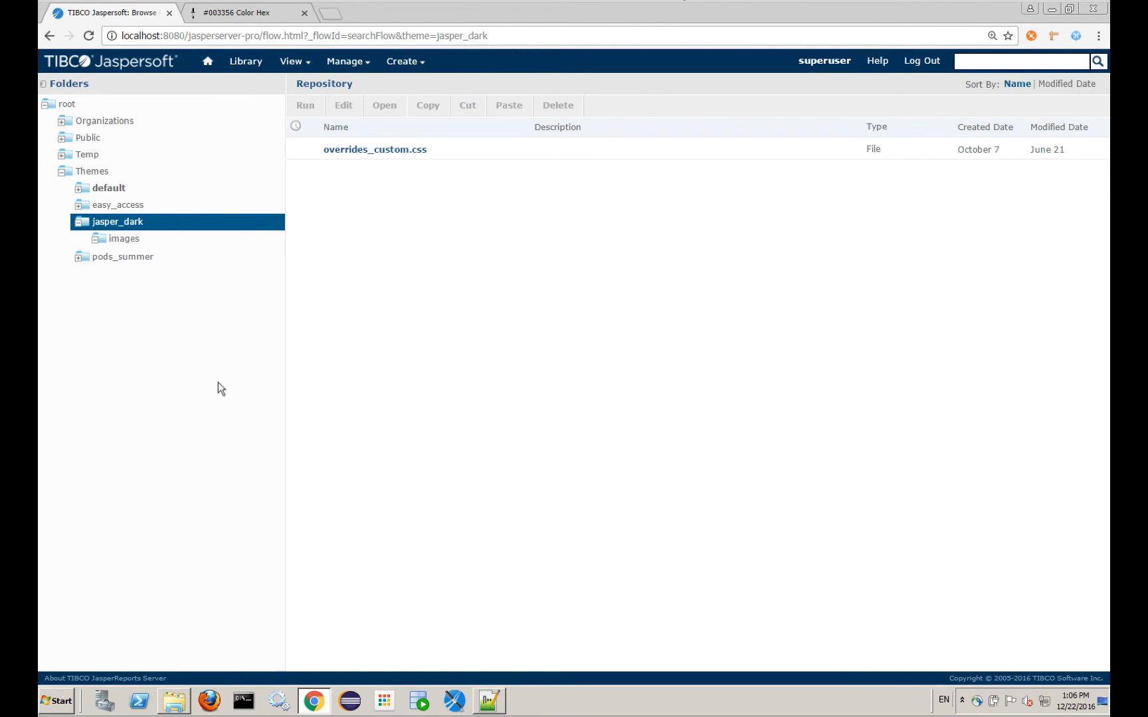
pyautogui.moveTo(1083, 78)
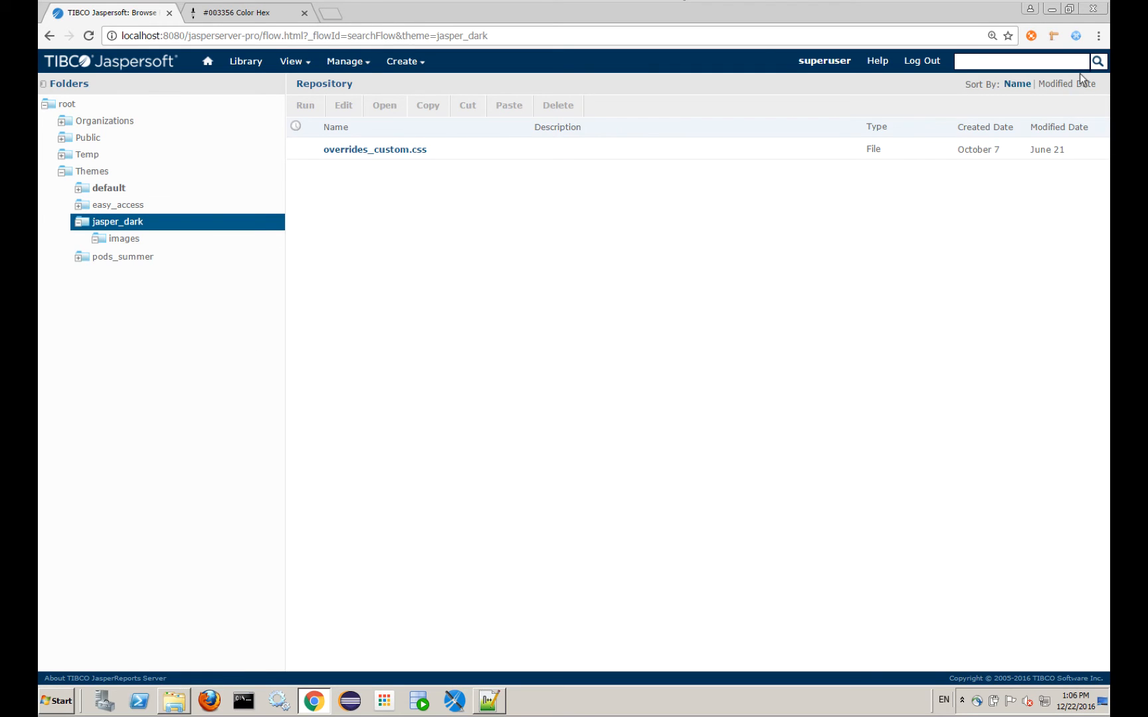
# - Start Chrome's developer tools from the More tools menu
pyautogui.click(1099, 34)
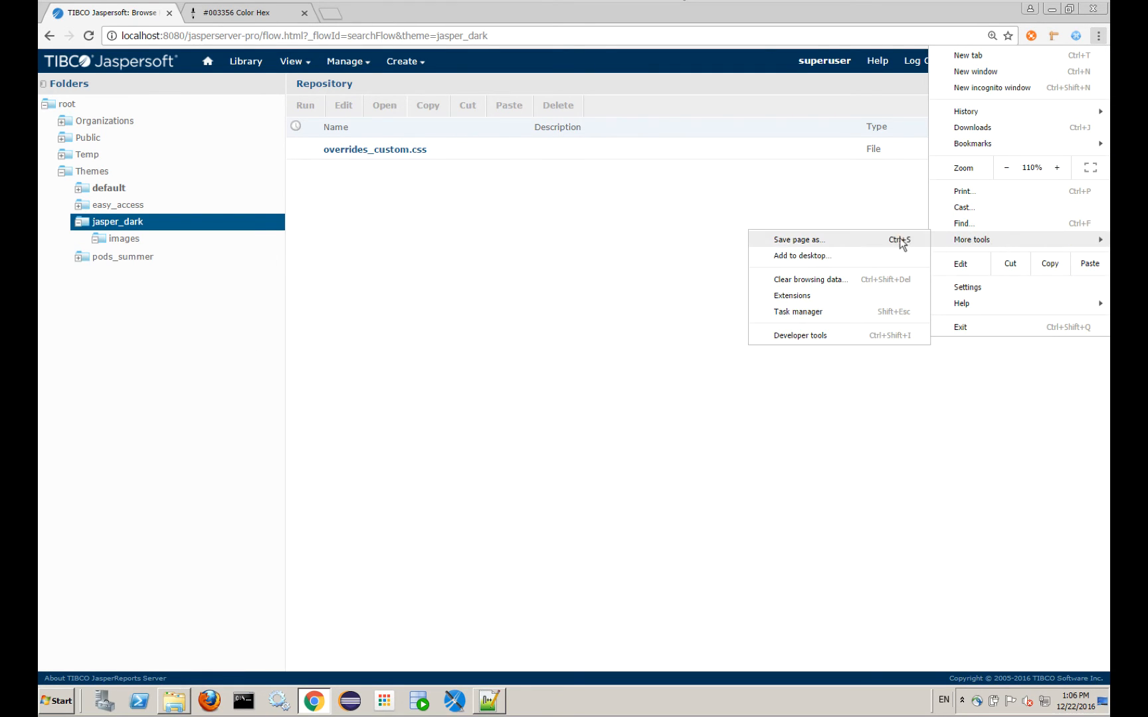
pyautogui.moveTo(851, 340)
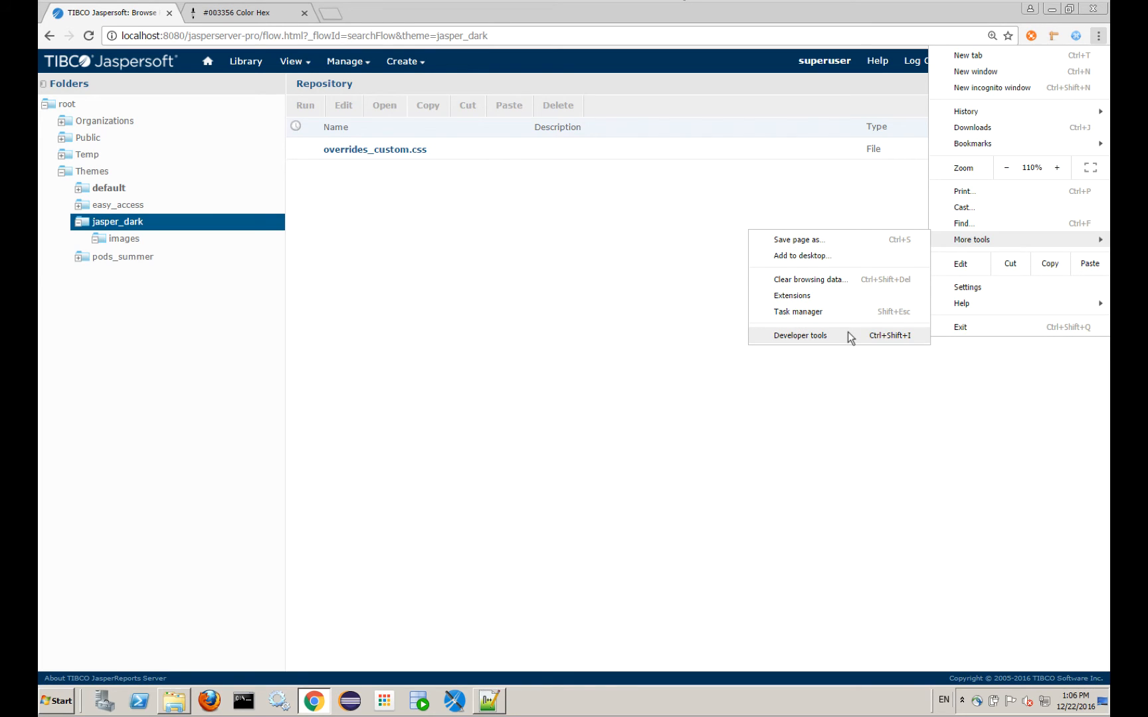
pyautogui.moveTo(841, 341)
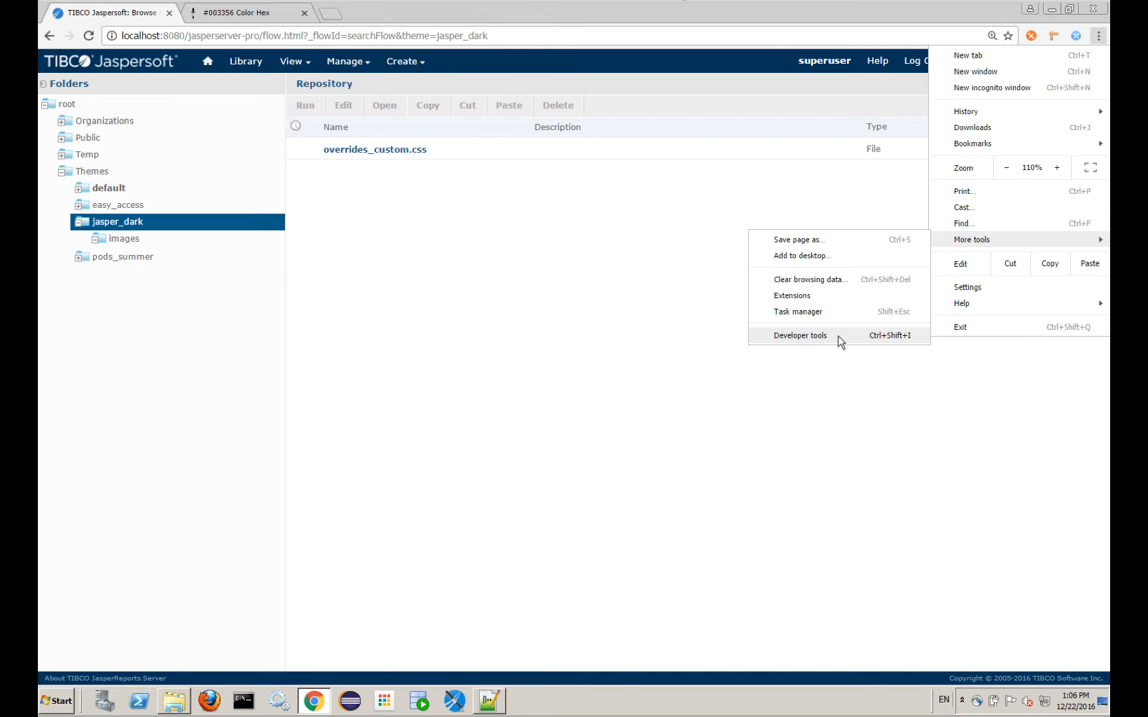
pyautogui.click(800, 335)
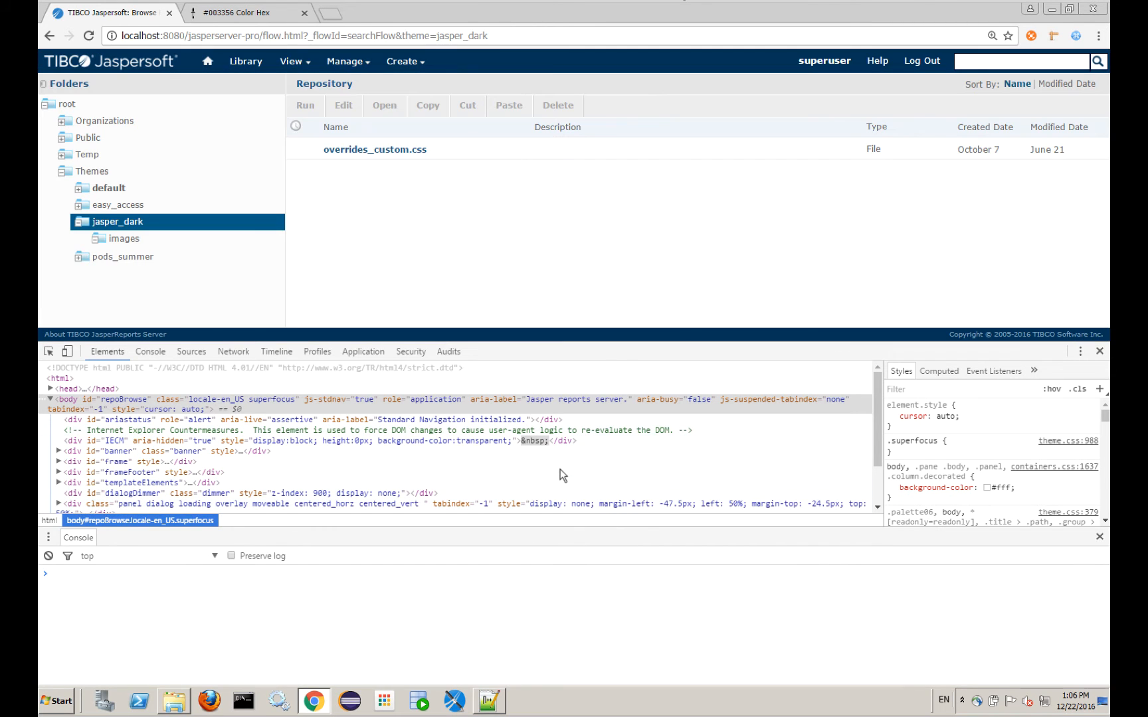
pyautogui.moveTo(170, 420)
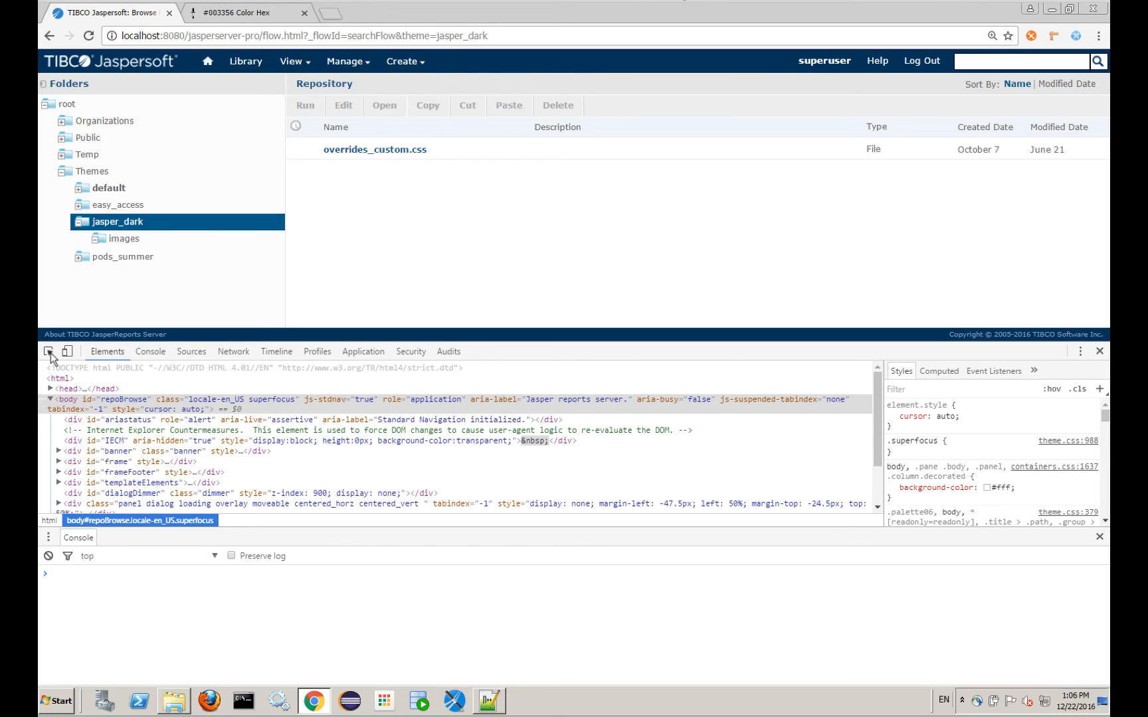
pyautogui.moveTo(48, 352)
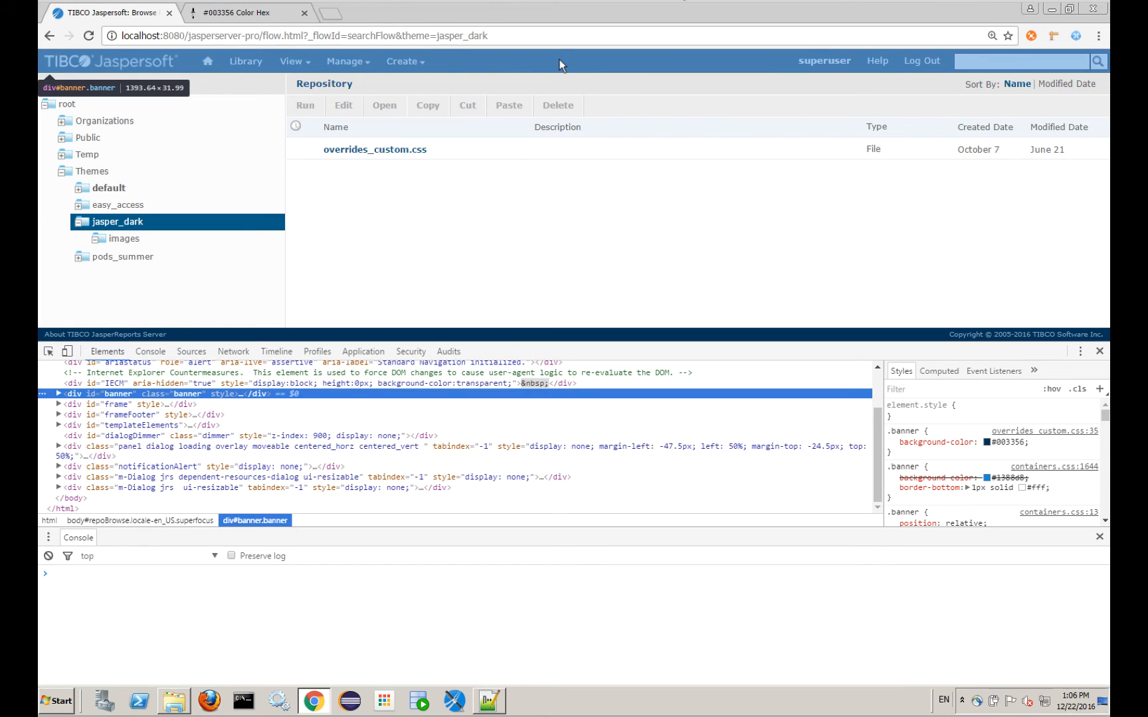
pyautogui.moveTo(340, 401)
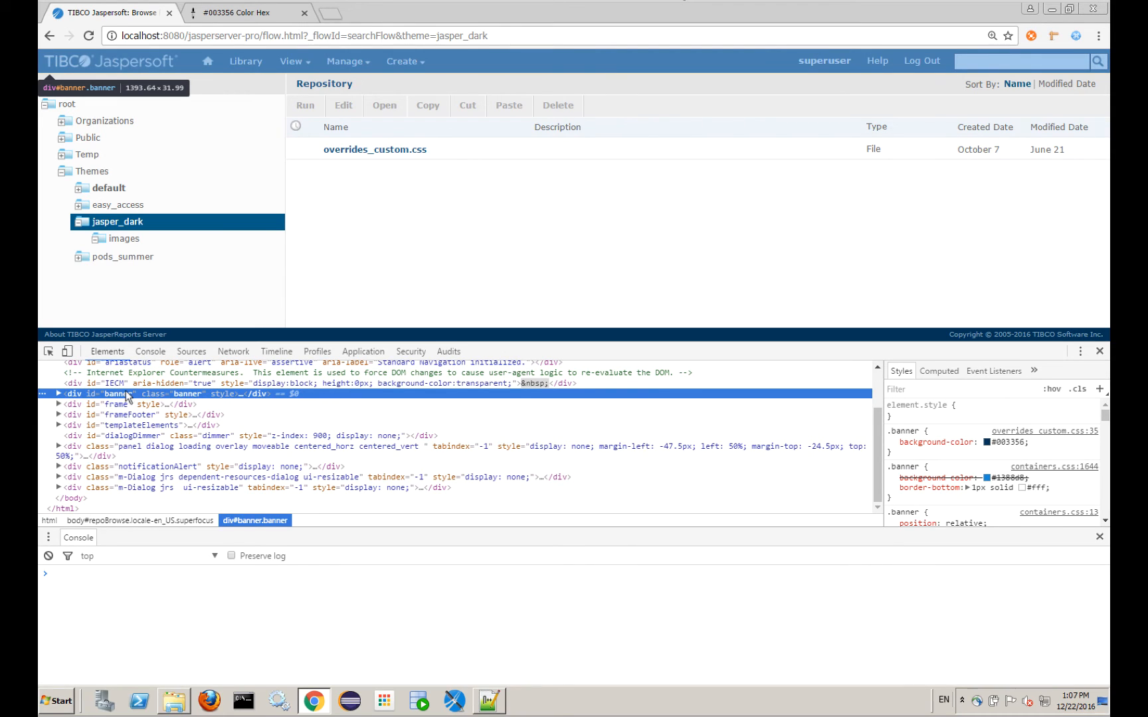
# - Inspect the banner div, live-edit its background colour to purple #663356, then return to Notepad++
pyautogui.click(57, 393)
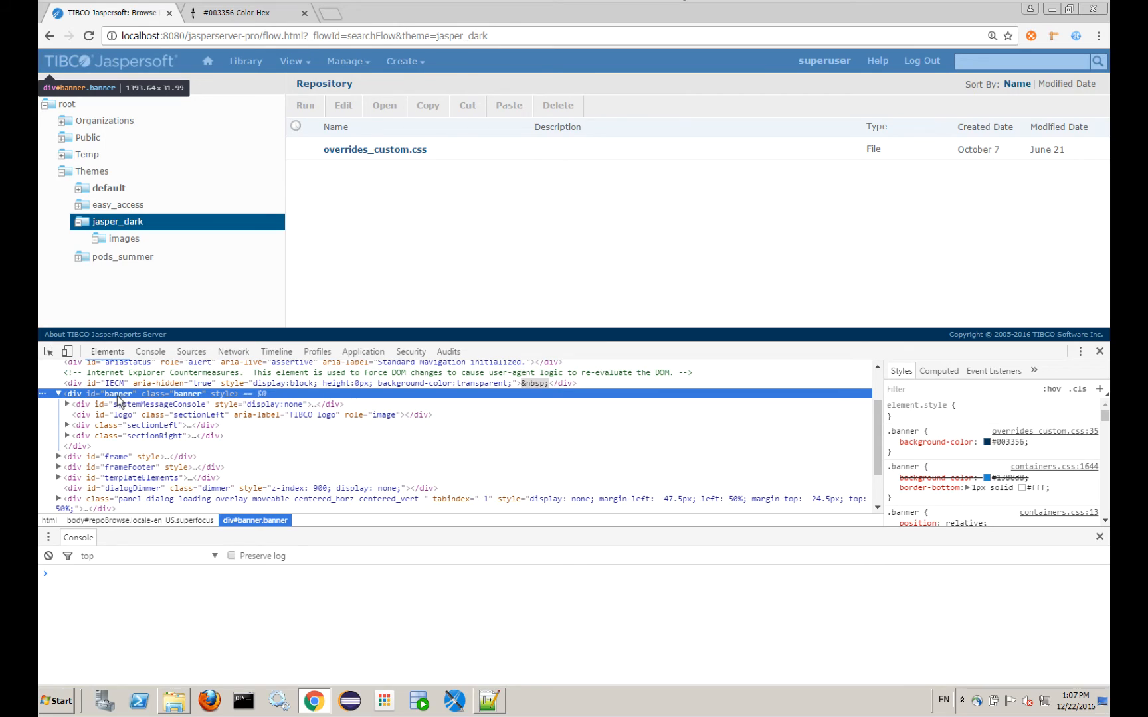
pyautogui.moveTo(191, 403)
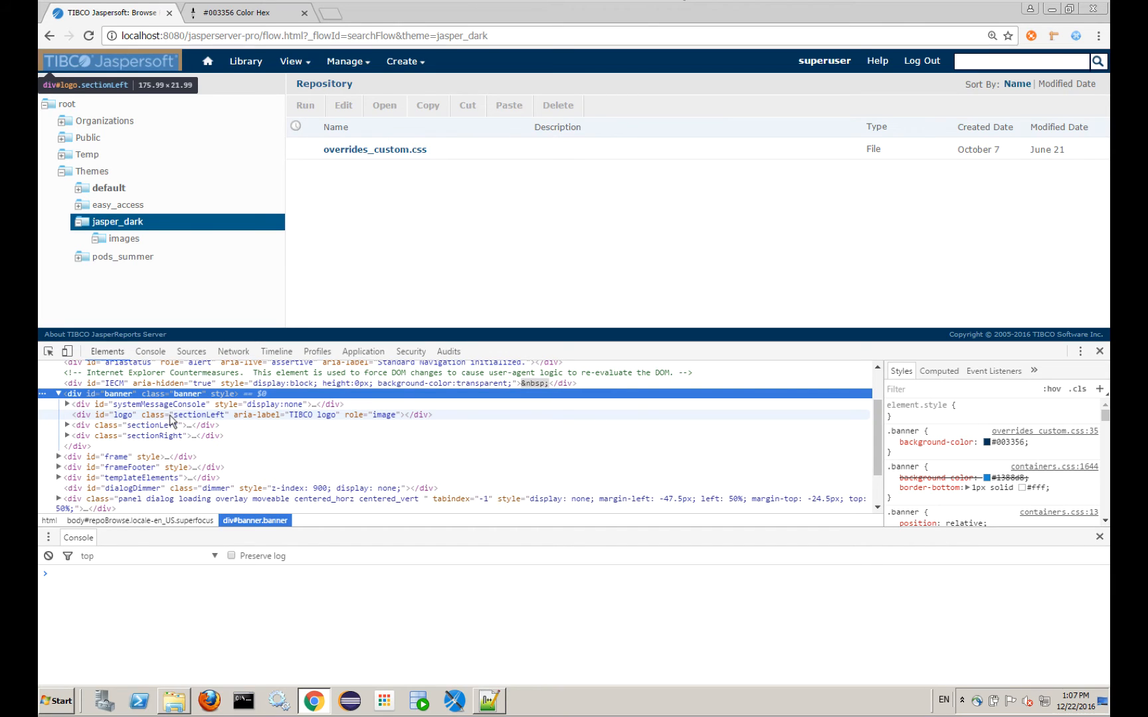
pyautogui.click(109, 414)
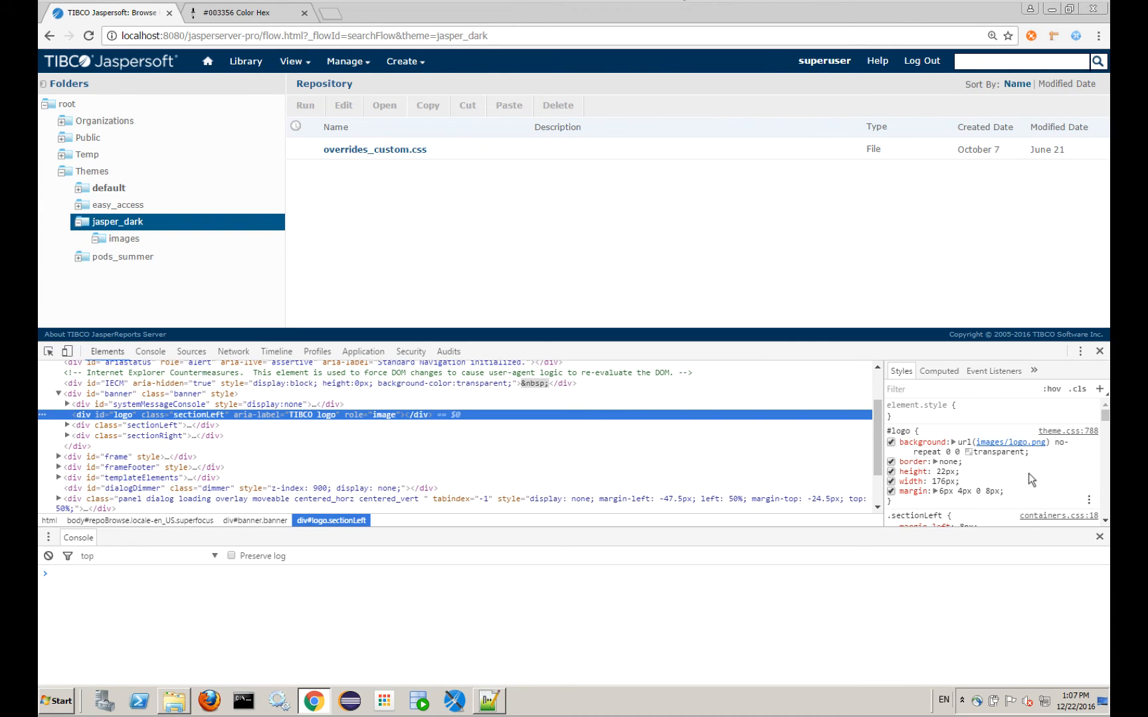
pyautogui.moveTo(864, 478)
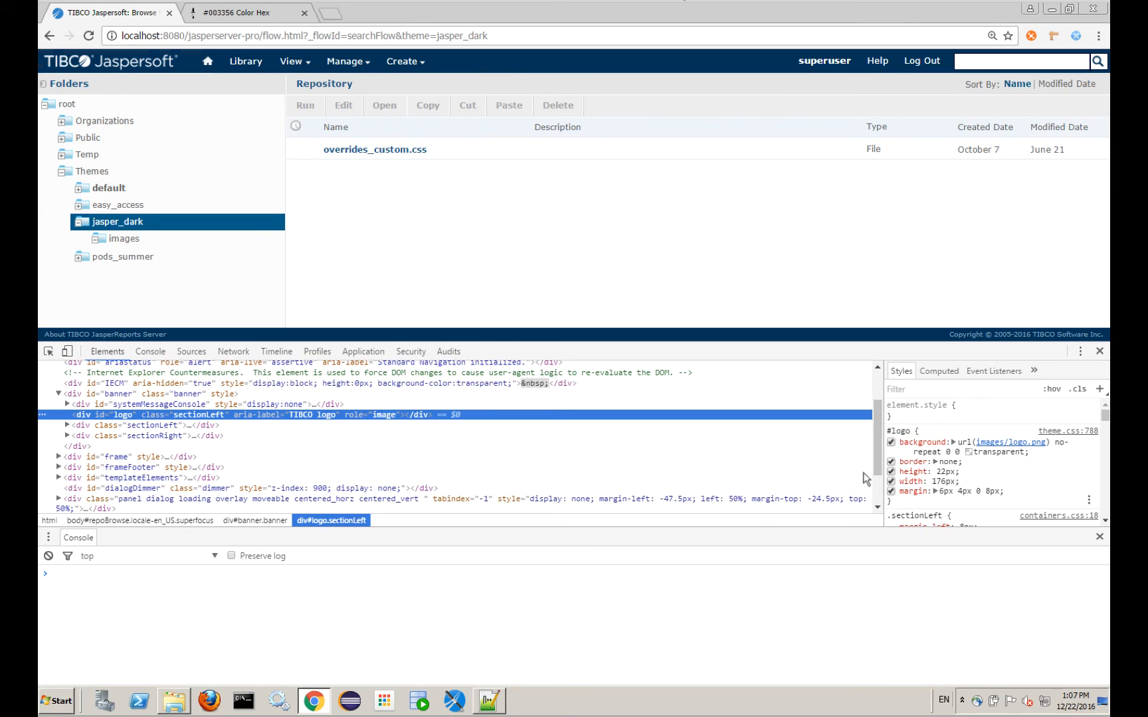
pyautogui.click(106, 393)
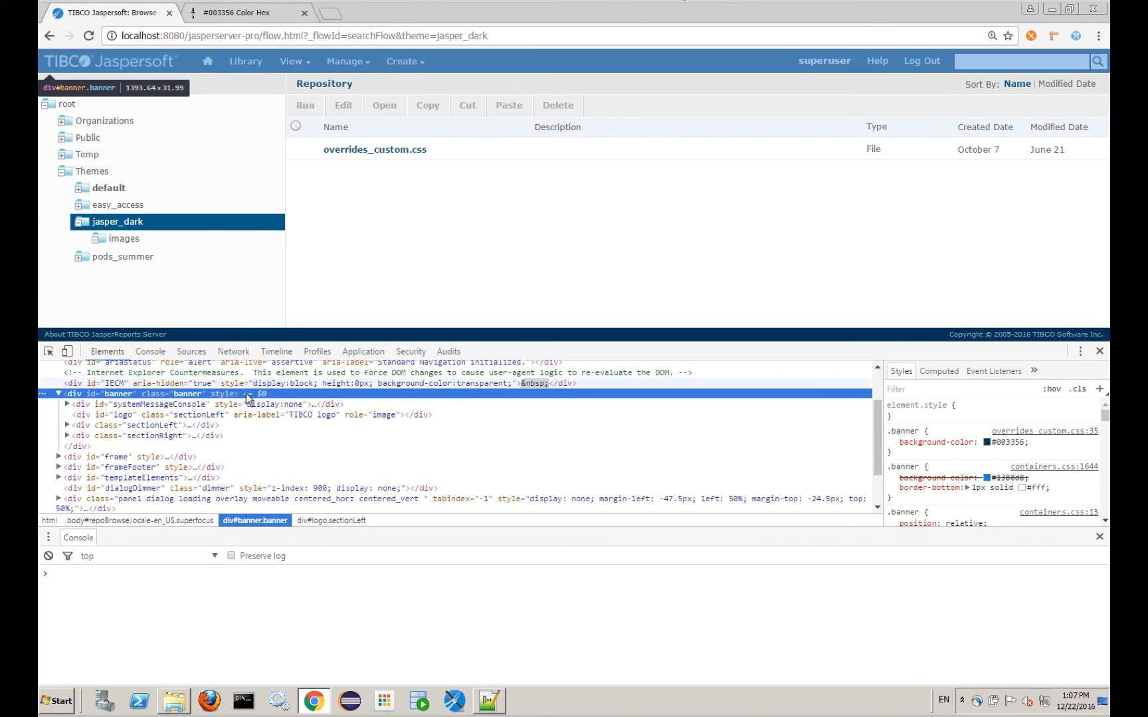
pyautogui.click(892, 443)
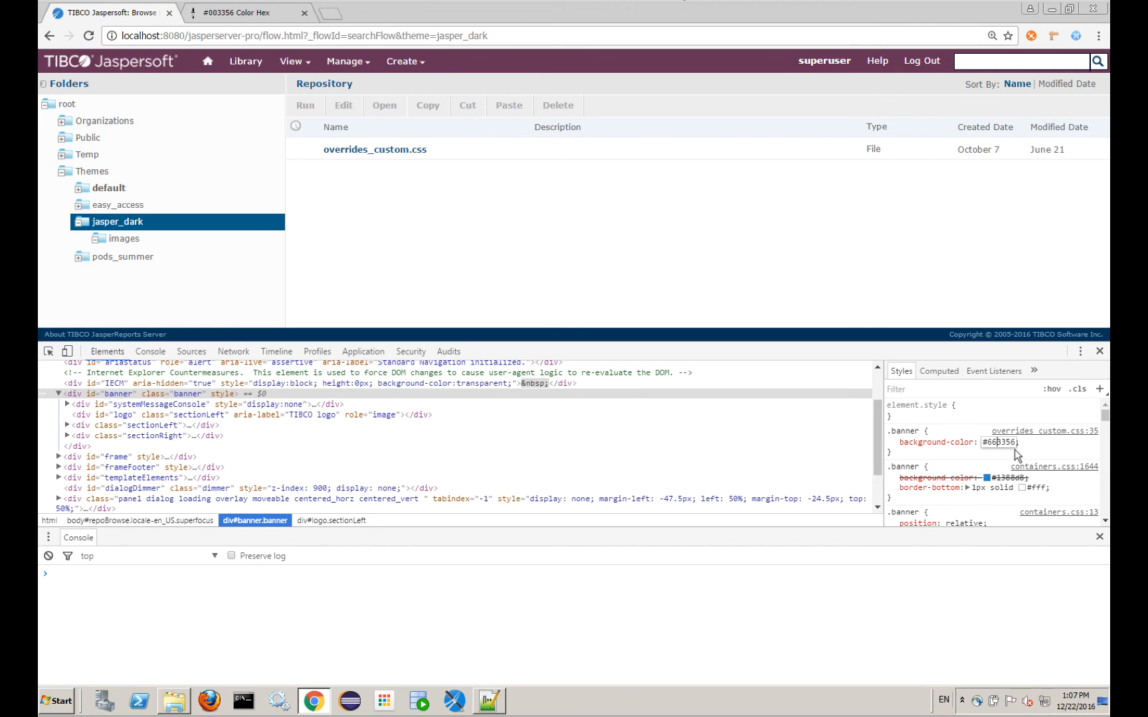
pyautogui.doubleClick(1000, 443)
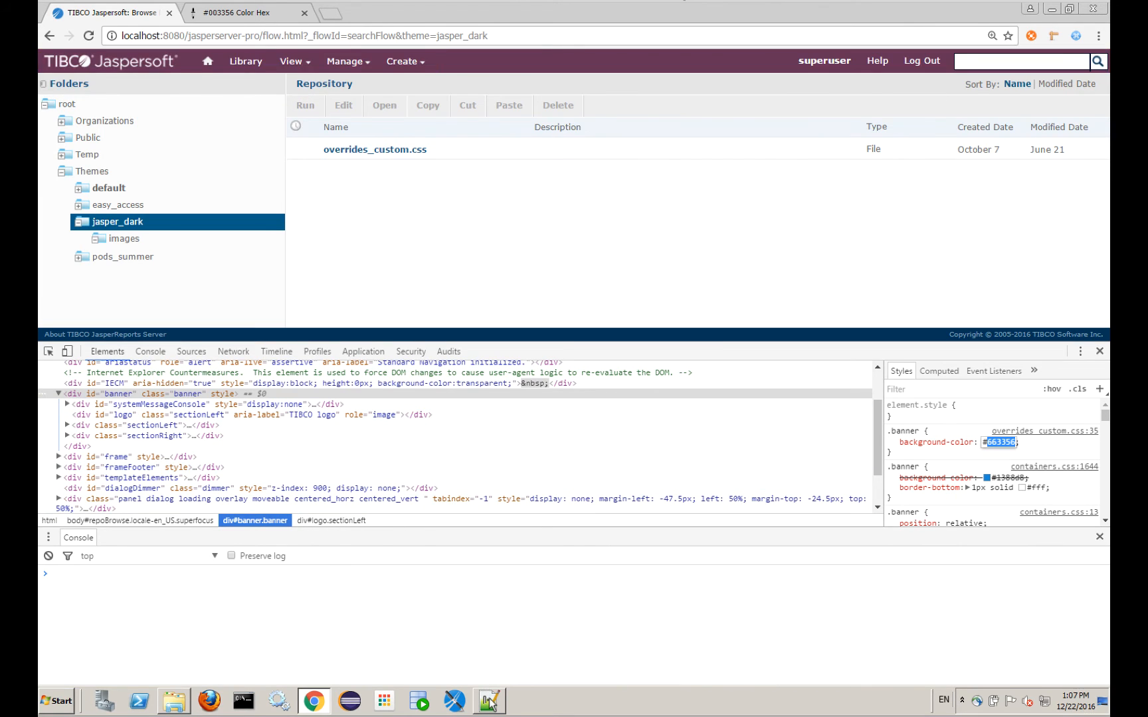
pyautogui.click(486, 701)
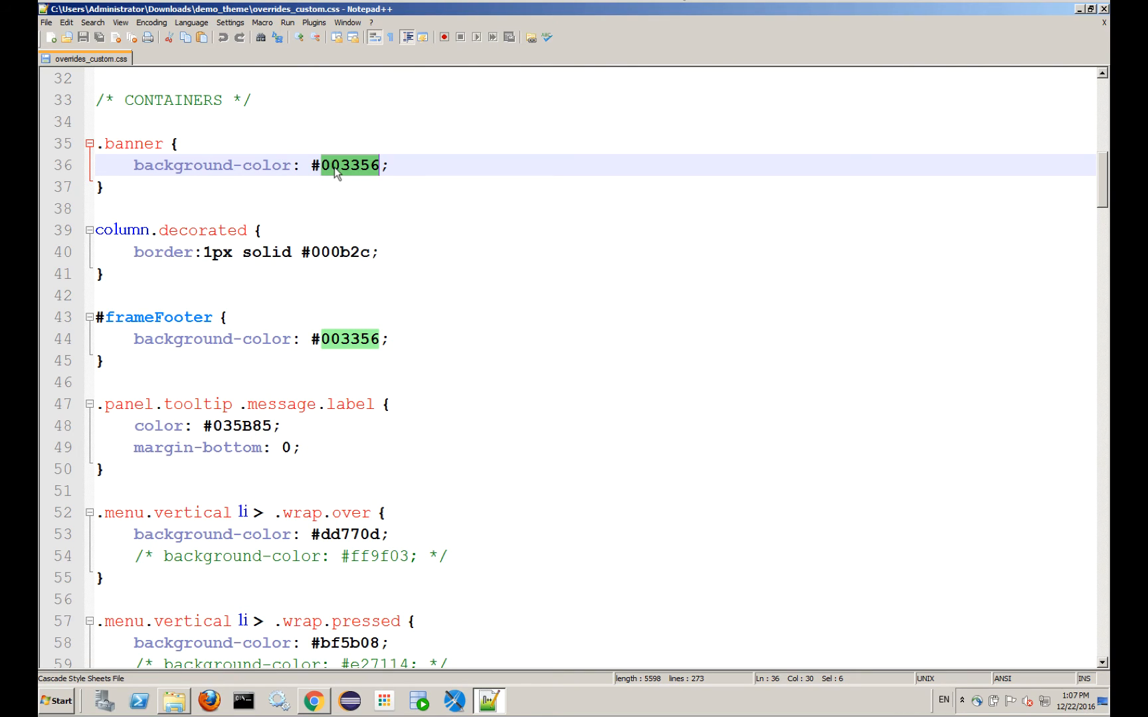
# - Set the .banner colour to 663356, remove the other rules and save overrides_custom.css
pyautogui.write('663356')
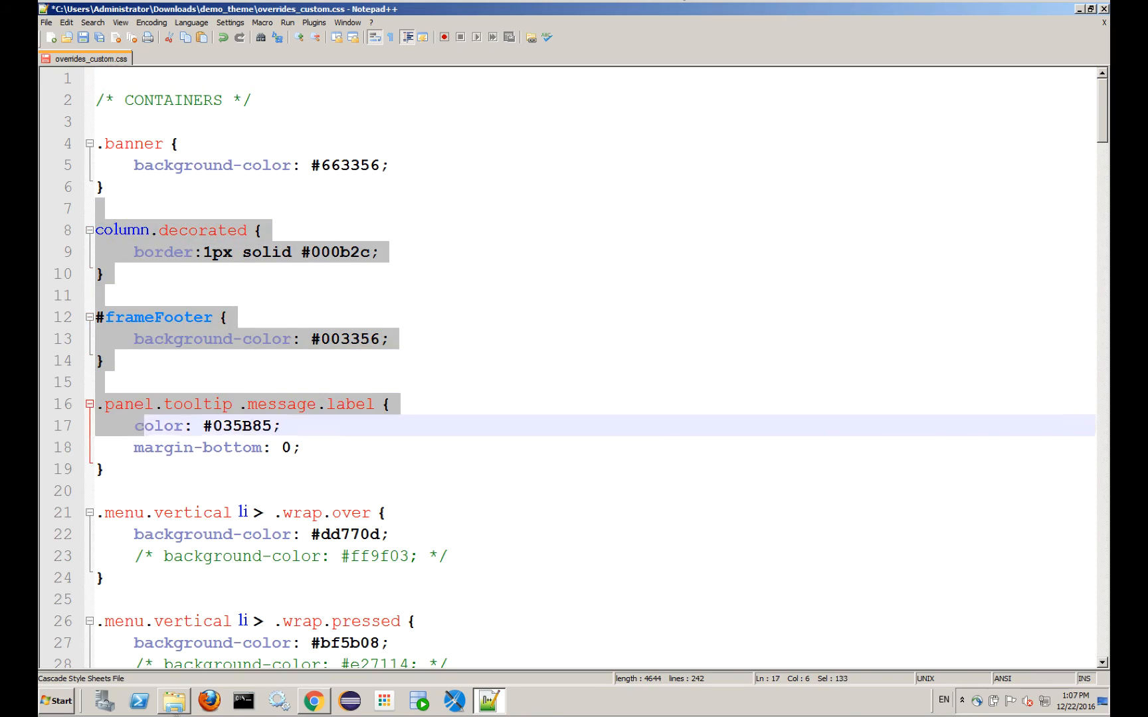
pyautogui.scroll(-3)
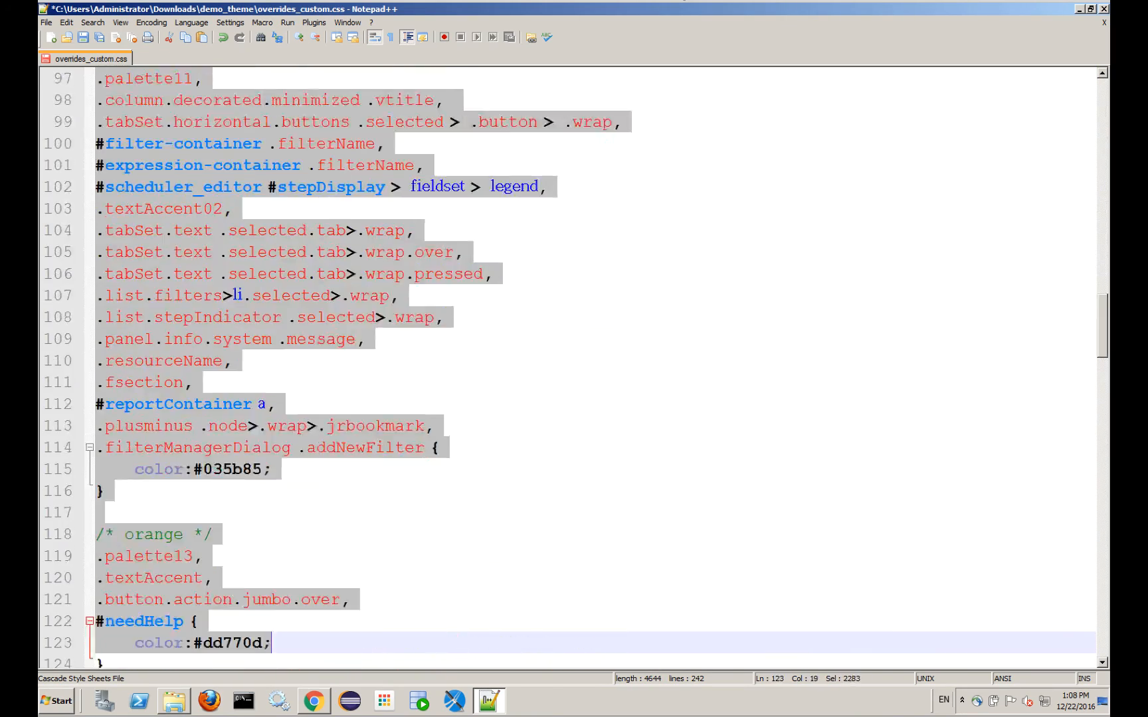
pyautogui.scroll(-3)
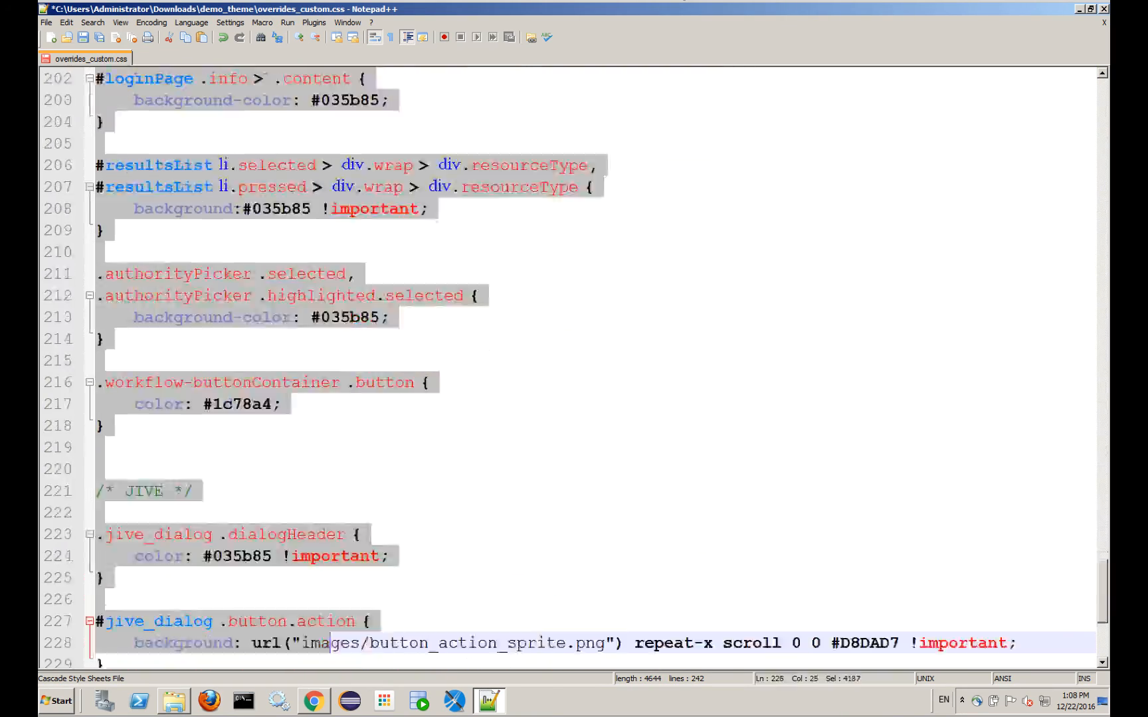
pyautogui.scroll(-3)
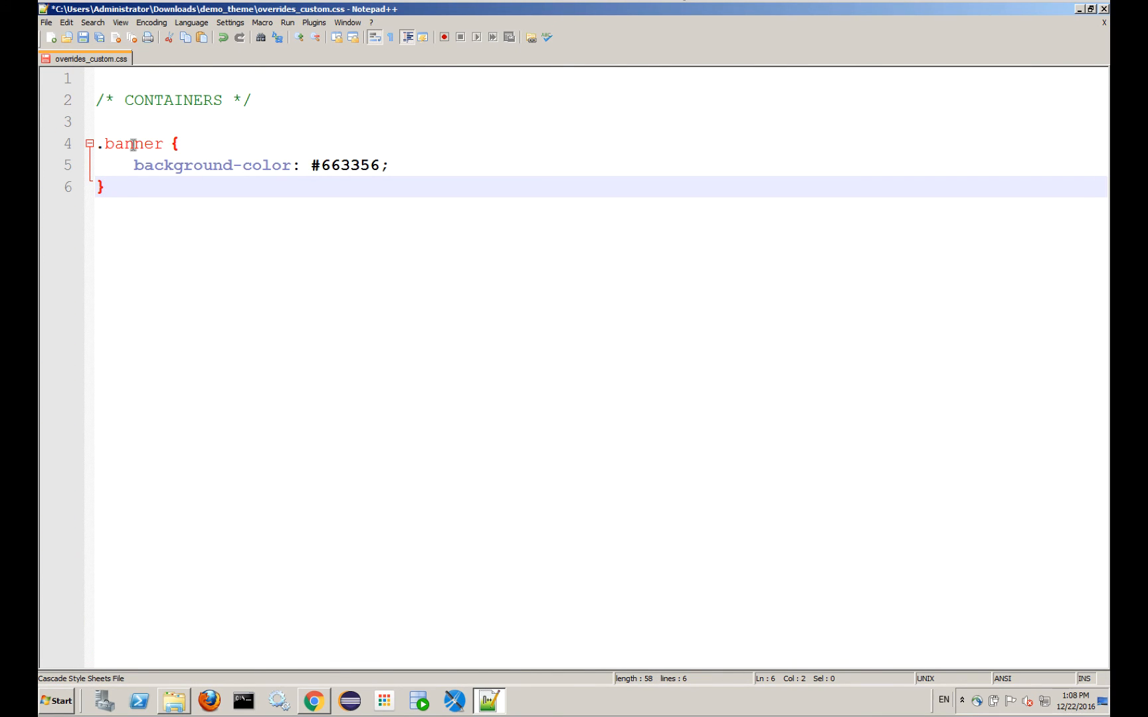
pyautogui.moveTo(353, 160)
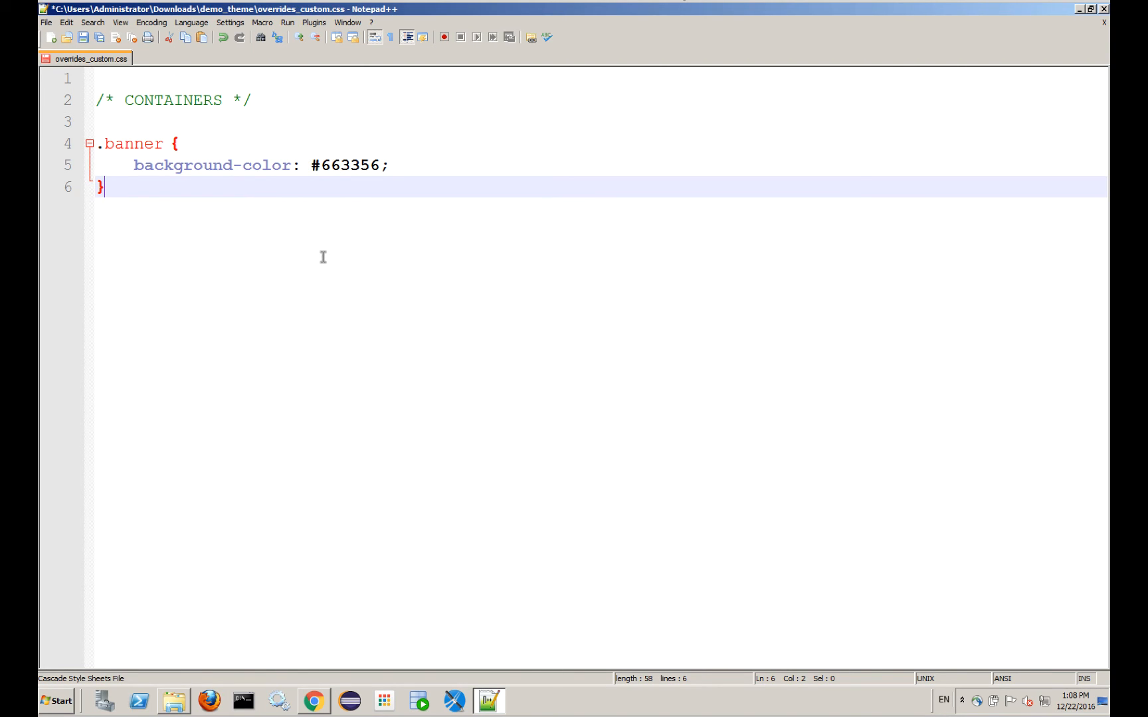
pyautogui.press('ctrl+s')
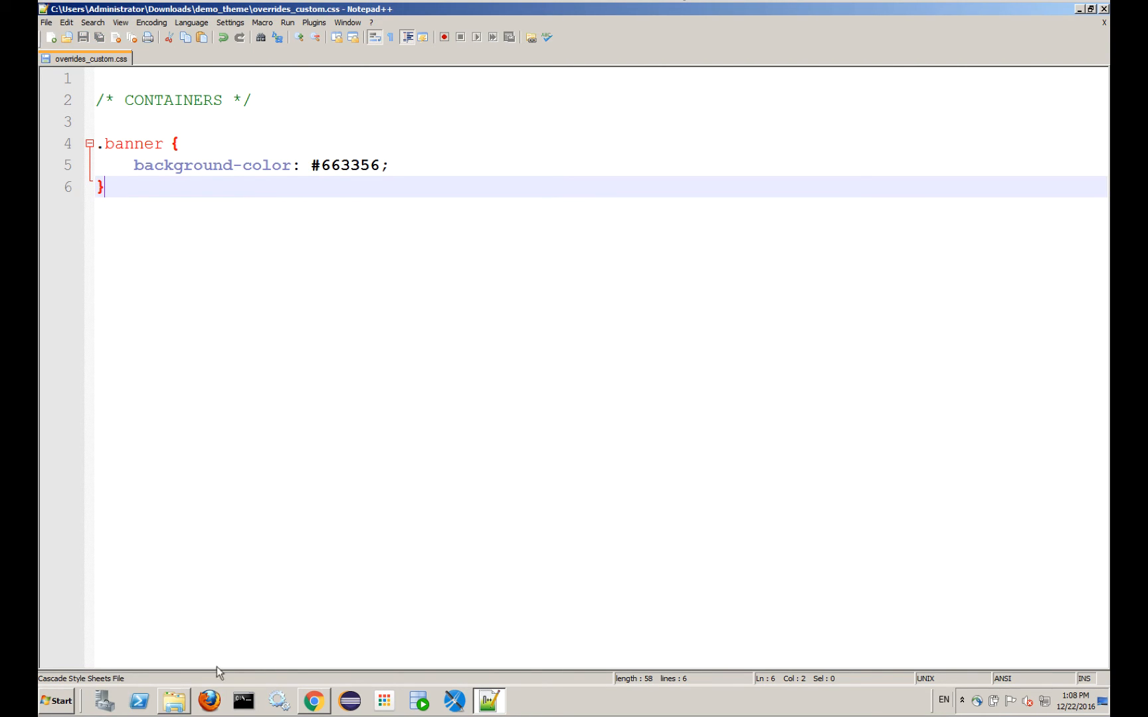
# - Compress the images folder and overrides_custom.css into demo_theme.zip
pyautogui.click(170, 700)
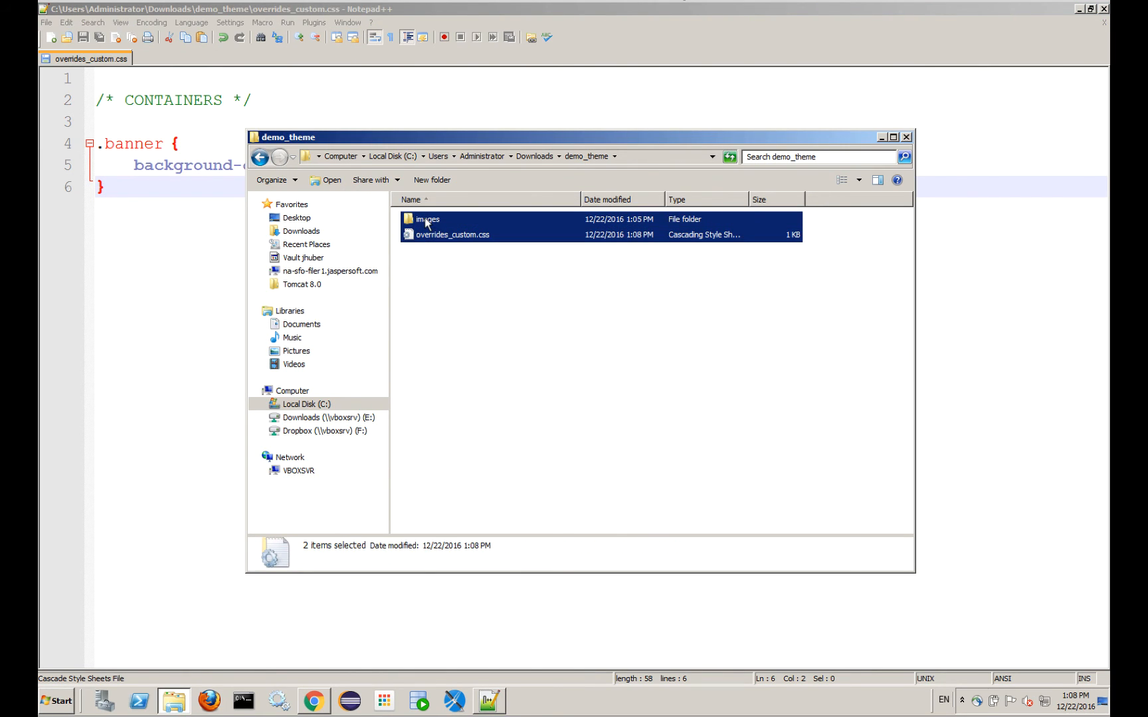
pyautogui.rightClick(428, 218)
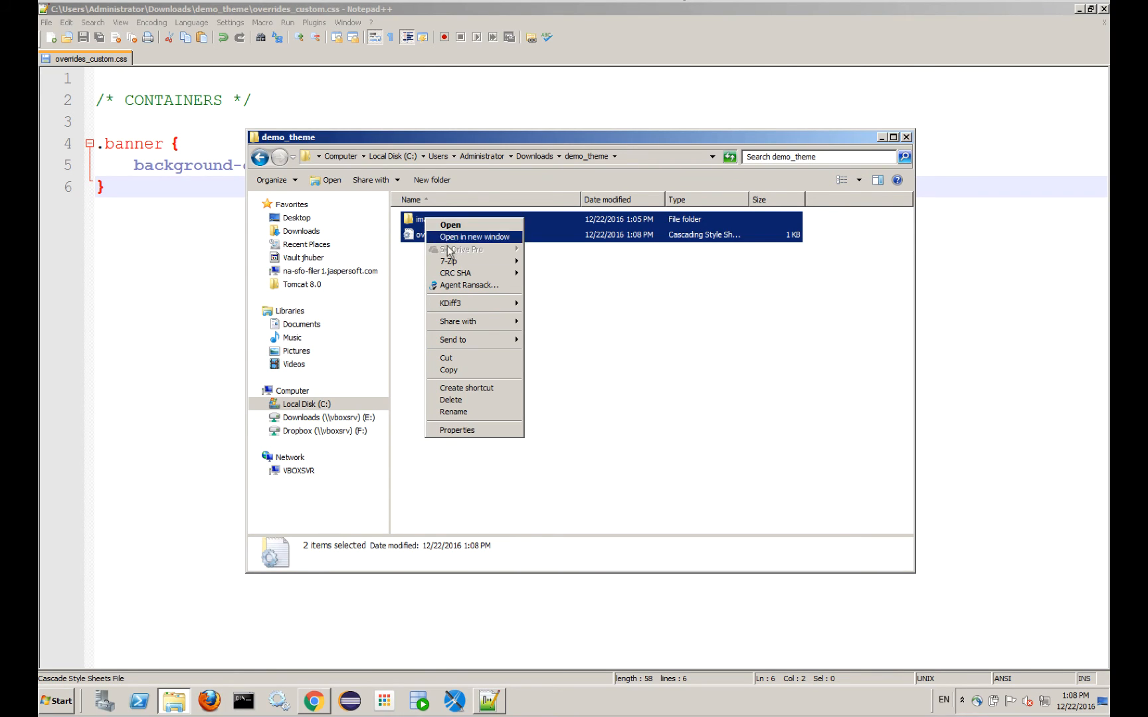
pyautogui.moveTo(449, 262)
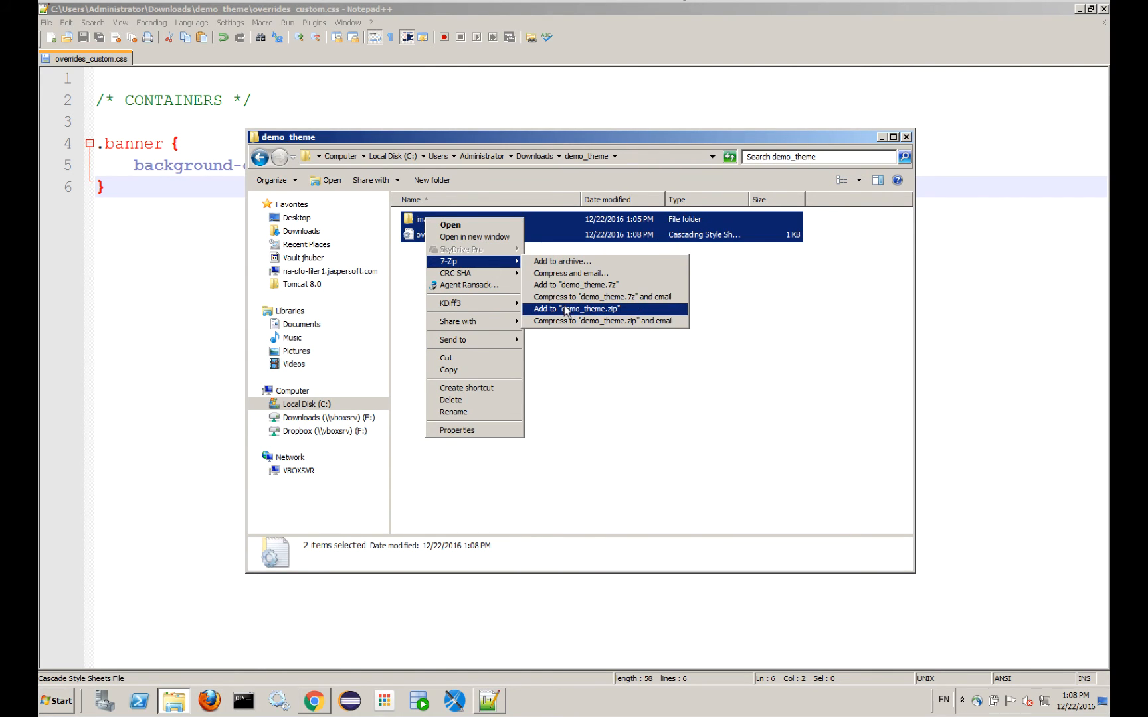
pyautogui.moveTo(641, 313)
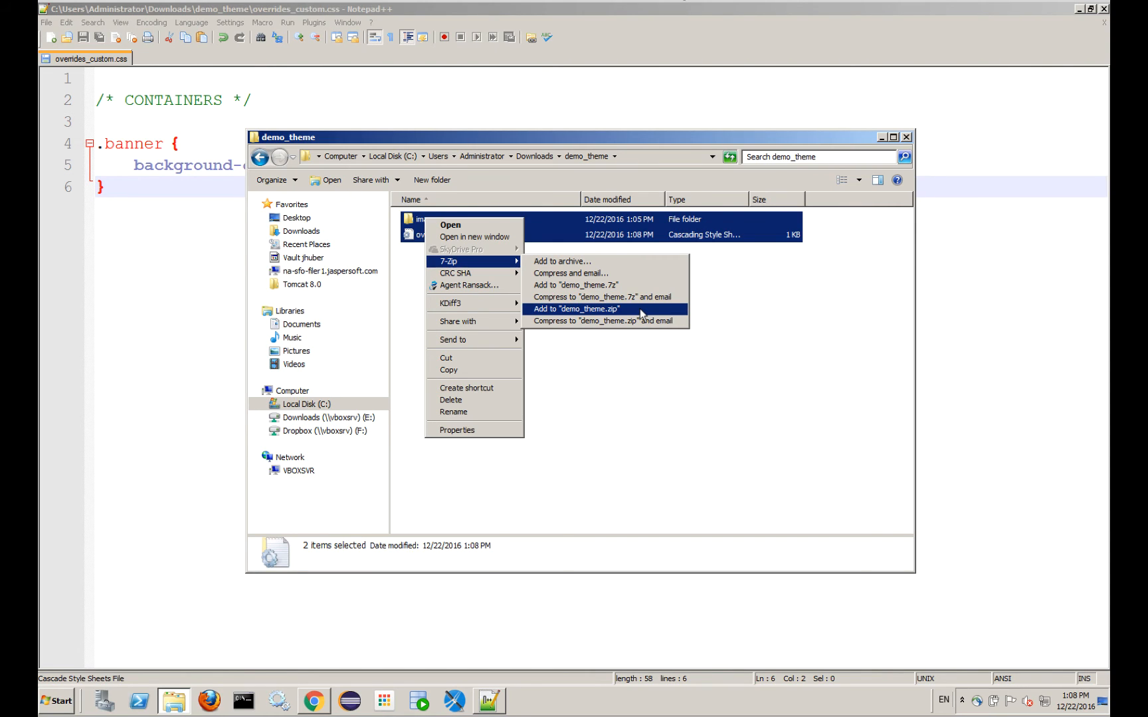
pyautogui.click(577, 310)
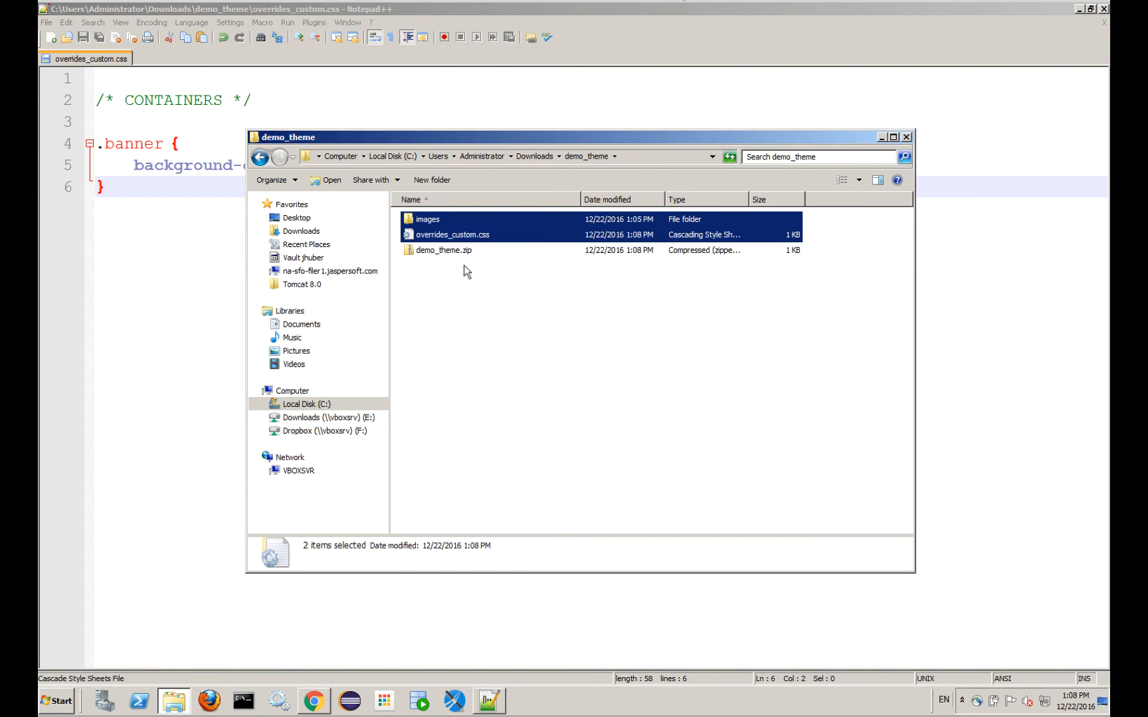
pyautogui.click(444, 249)
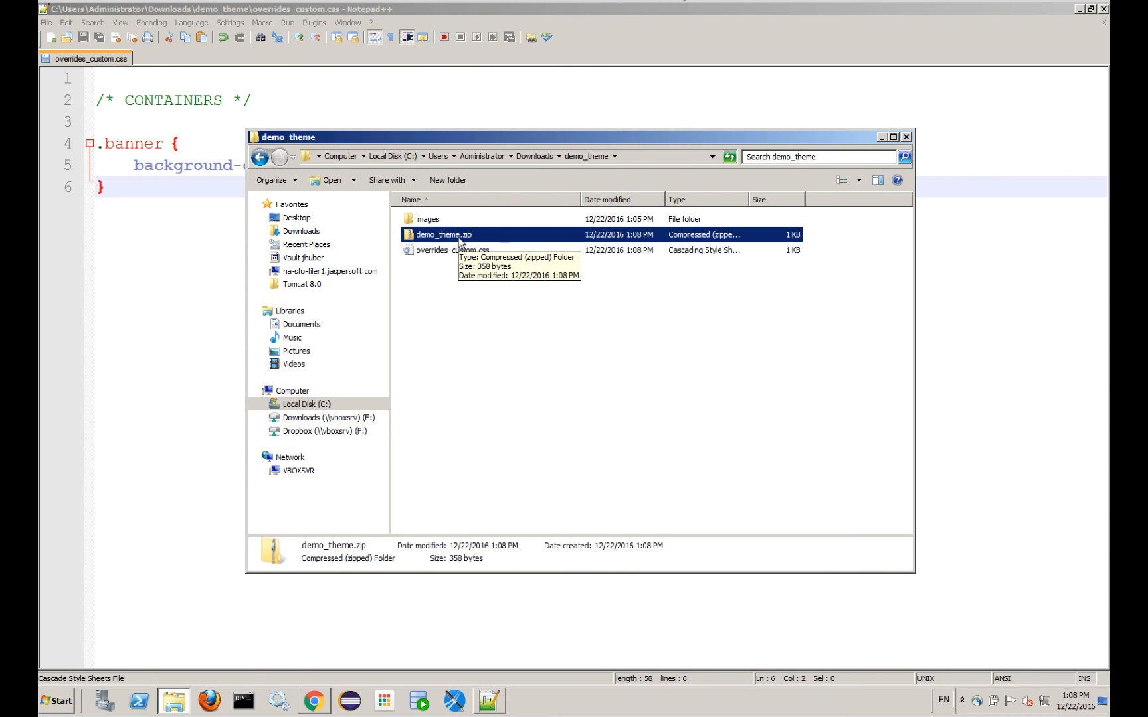
# - Move demo_theme.zip up into the Downloads folder beside jasper_dark.zip
pyautogui.doubleClick(443, 235)
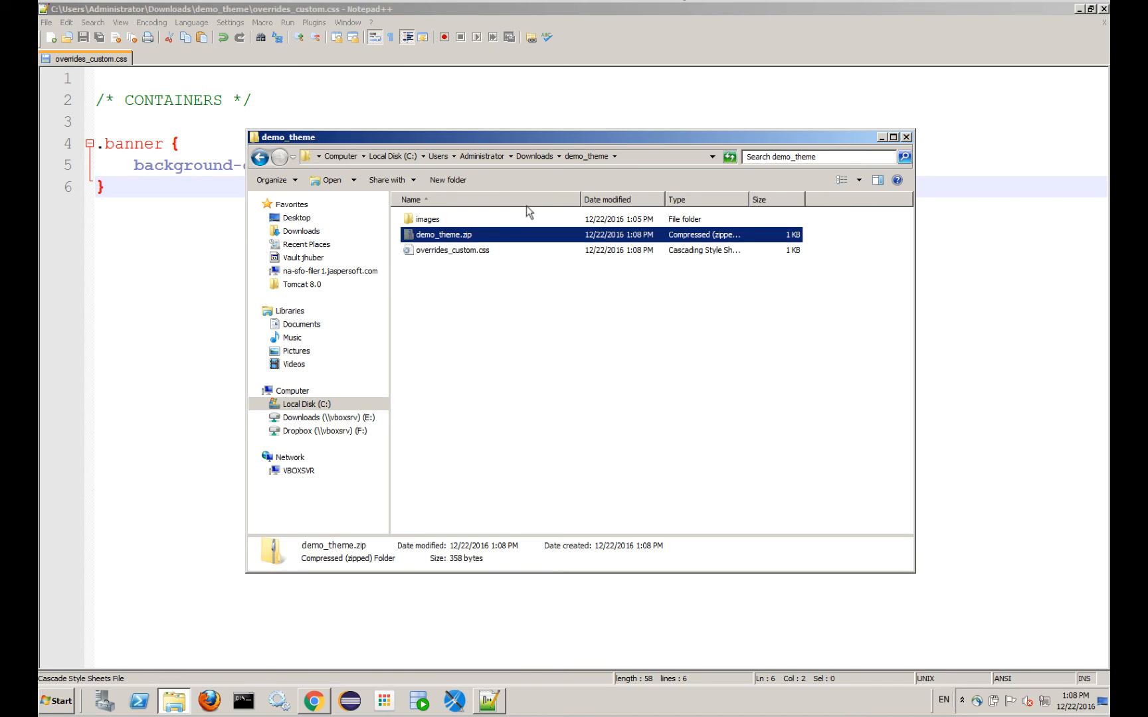
pyautogui.click(534, 157)
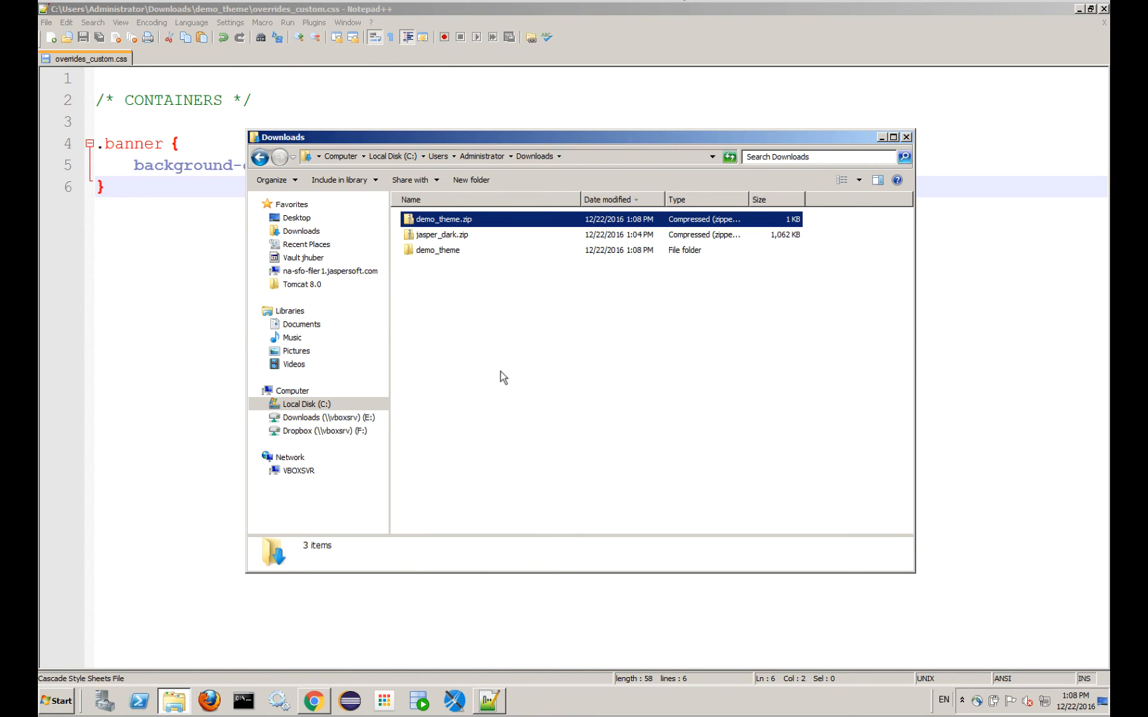
pyautogui.click(443, 218)
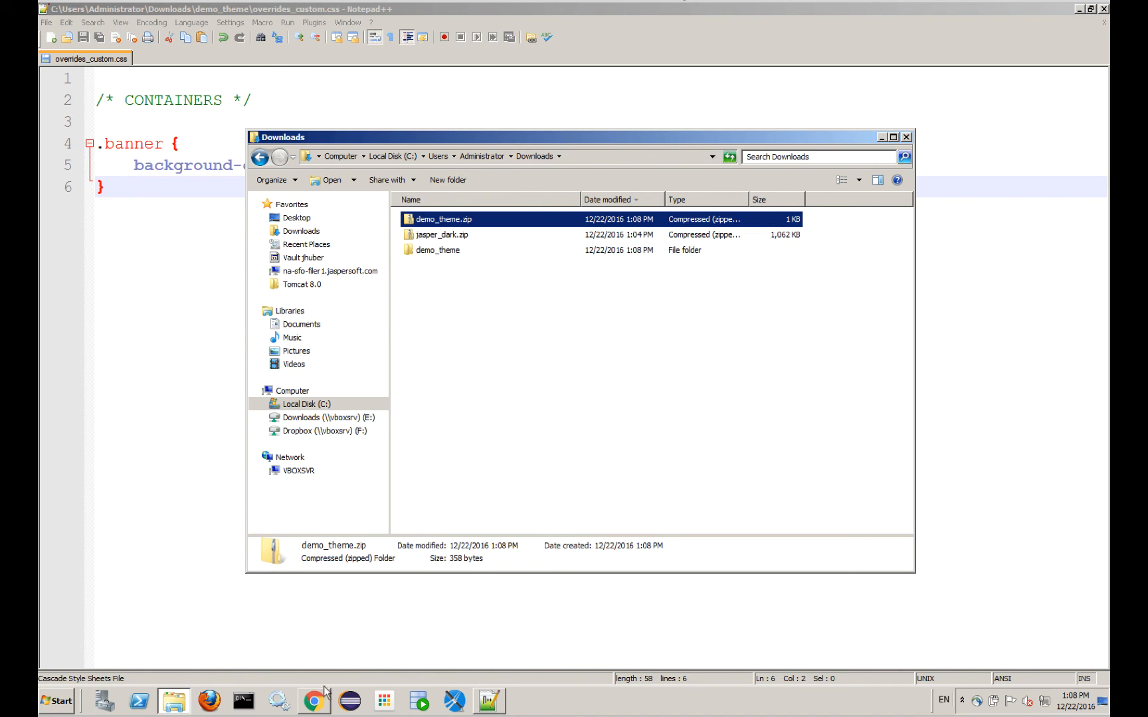
pyautogui.moveTo(314, 701)
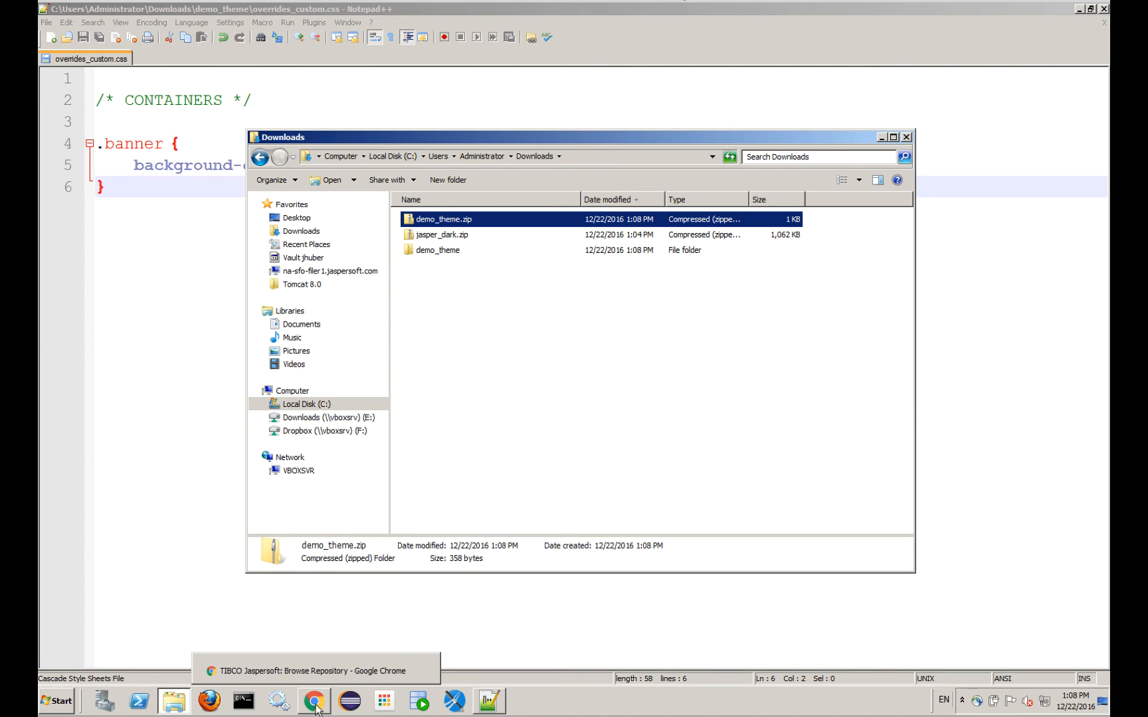
# - Start Upload a Theme on the Themes folder with the name demo_theme
pyautogui.click(311, 699)
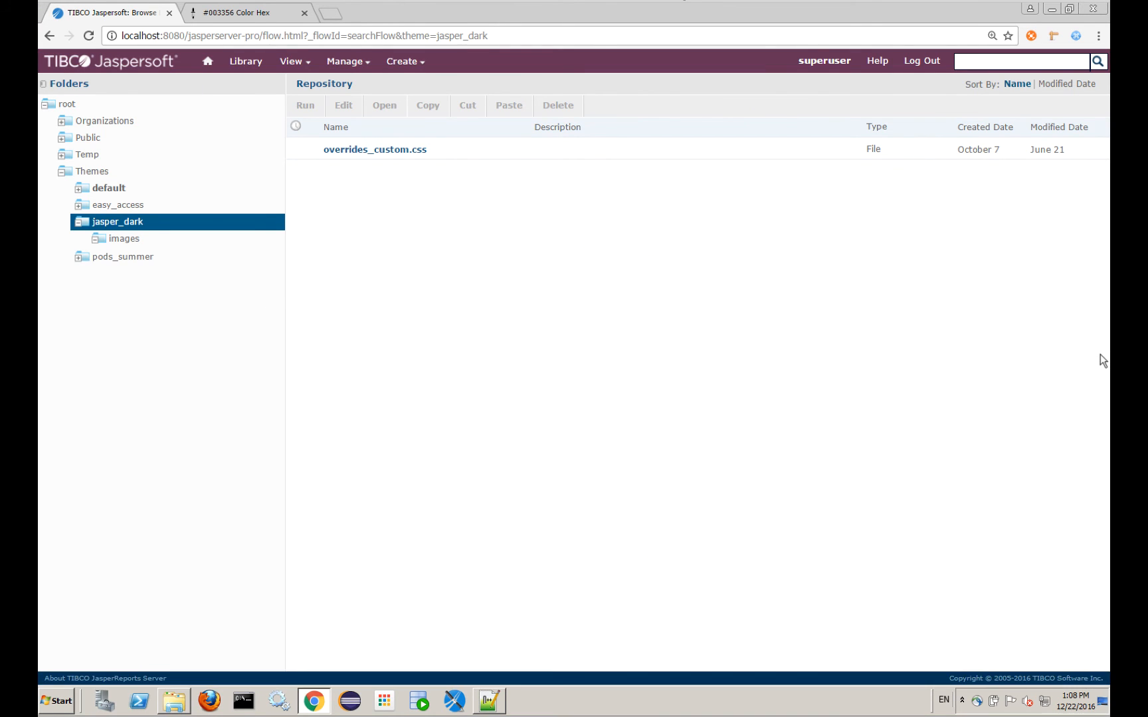
pyautogui.moveTo(104, 194)
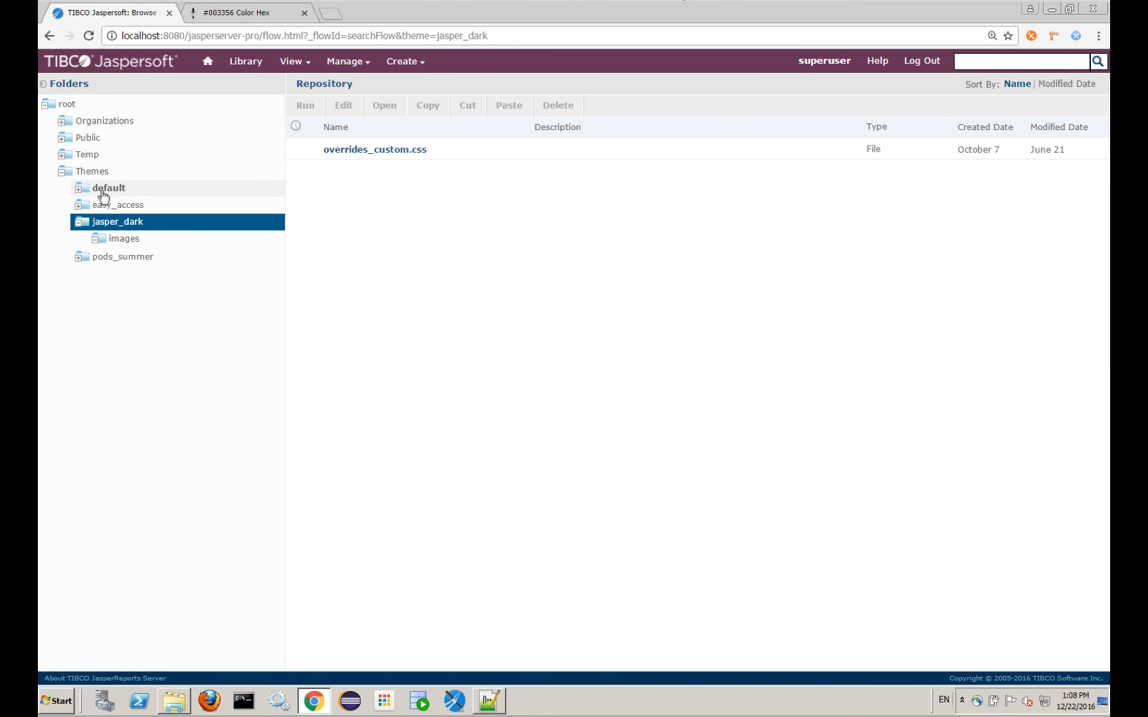
pyautogui.rightClick(85, 170)
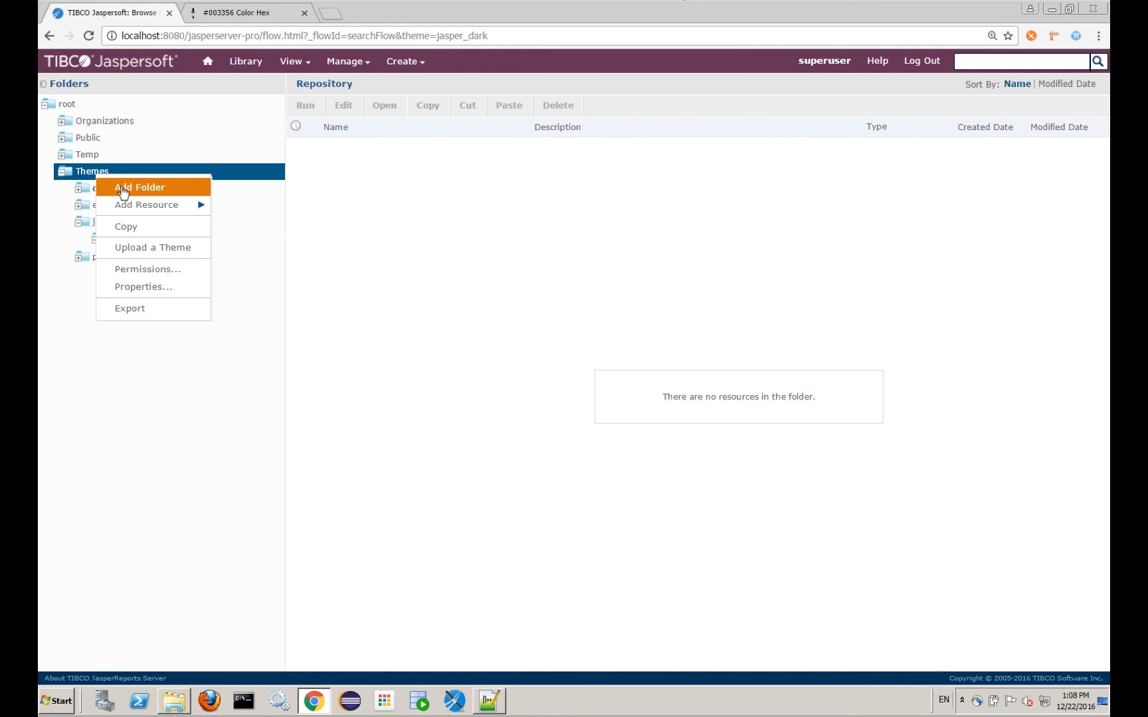
pyautogui.click(151, 247)
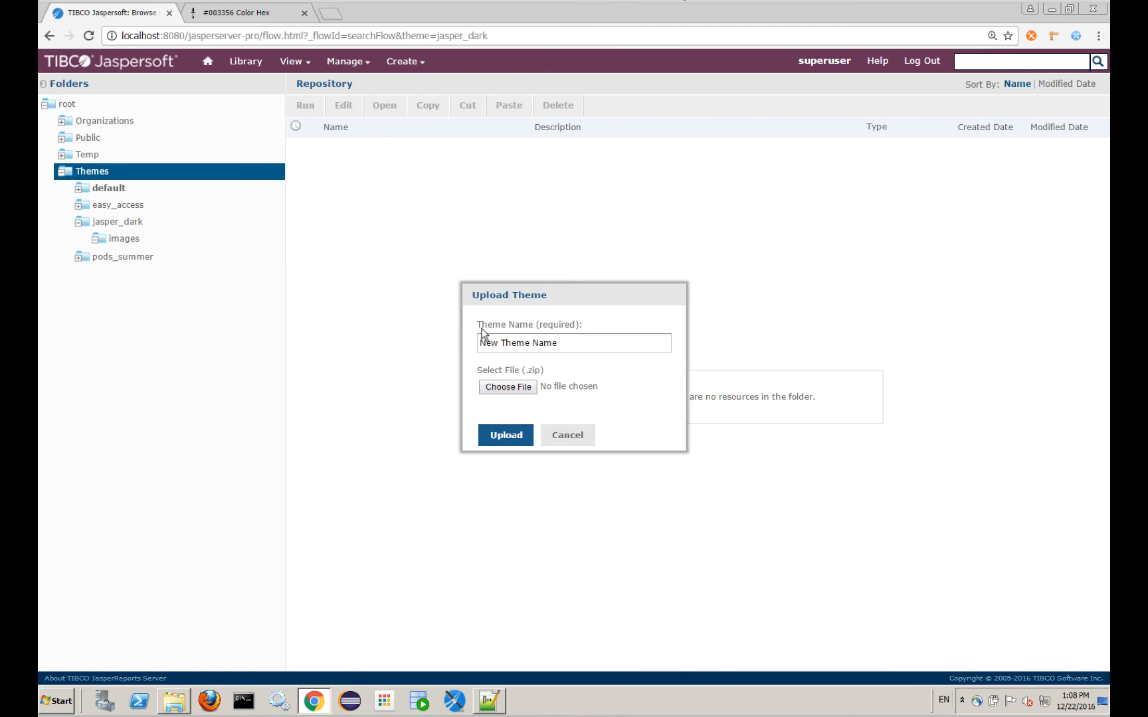
pyautogui.write('demo_theme')
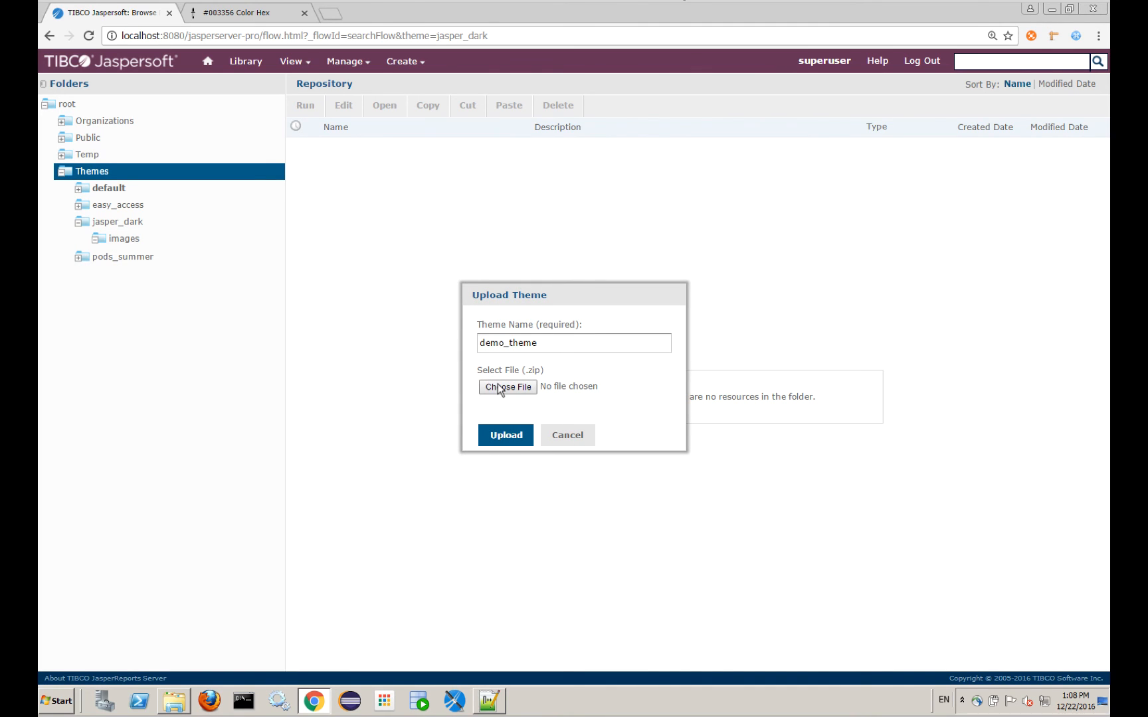
# - Choose demo_theme.zip as the file, upload it and browse the new demo_theme folder
pyautogui.click(507, 387)
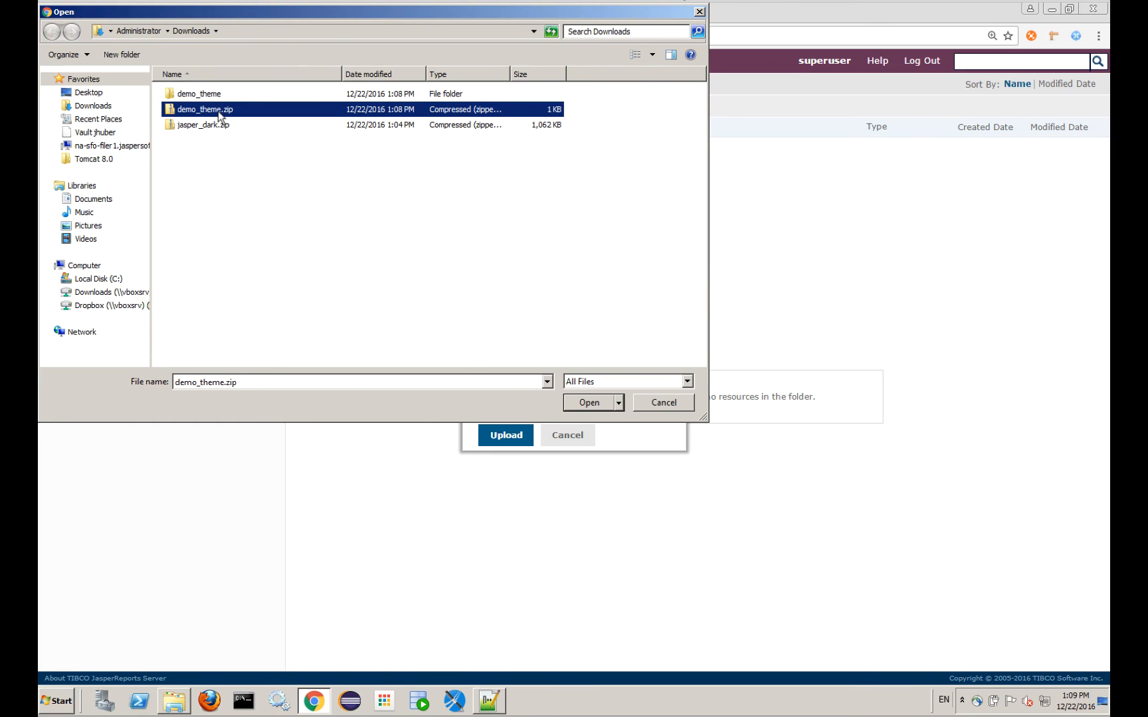
pyautogui.click(587, 403)
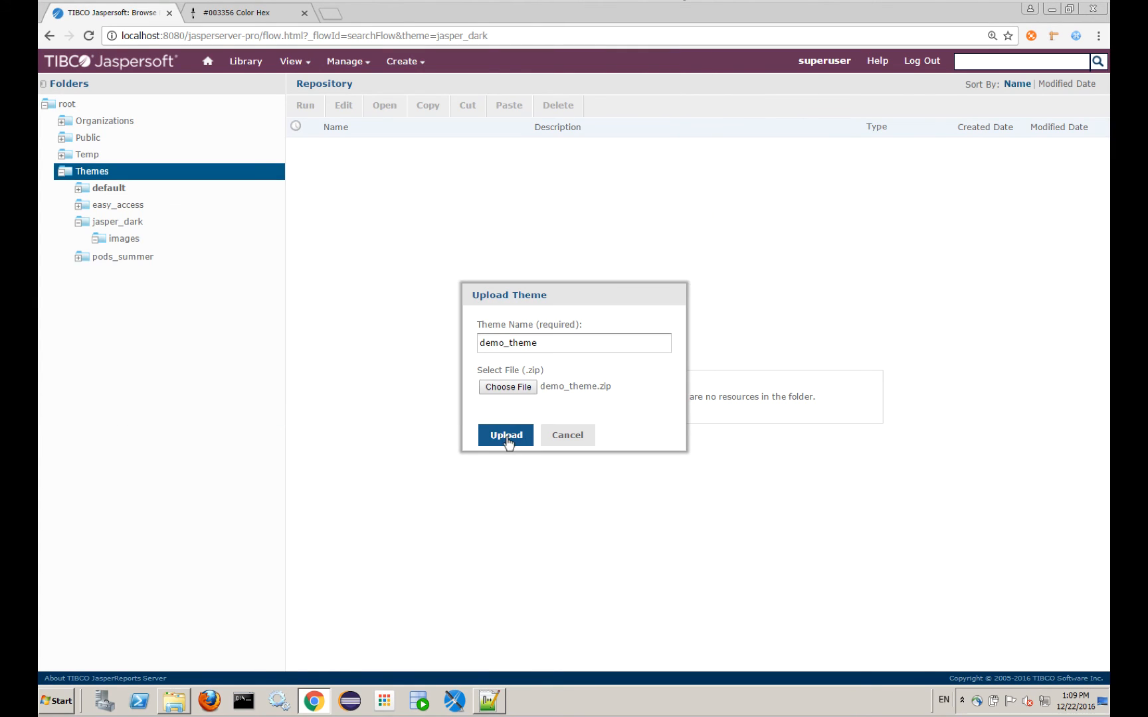
pyautogui.click(505, 436)
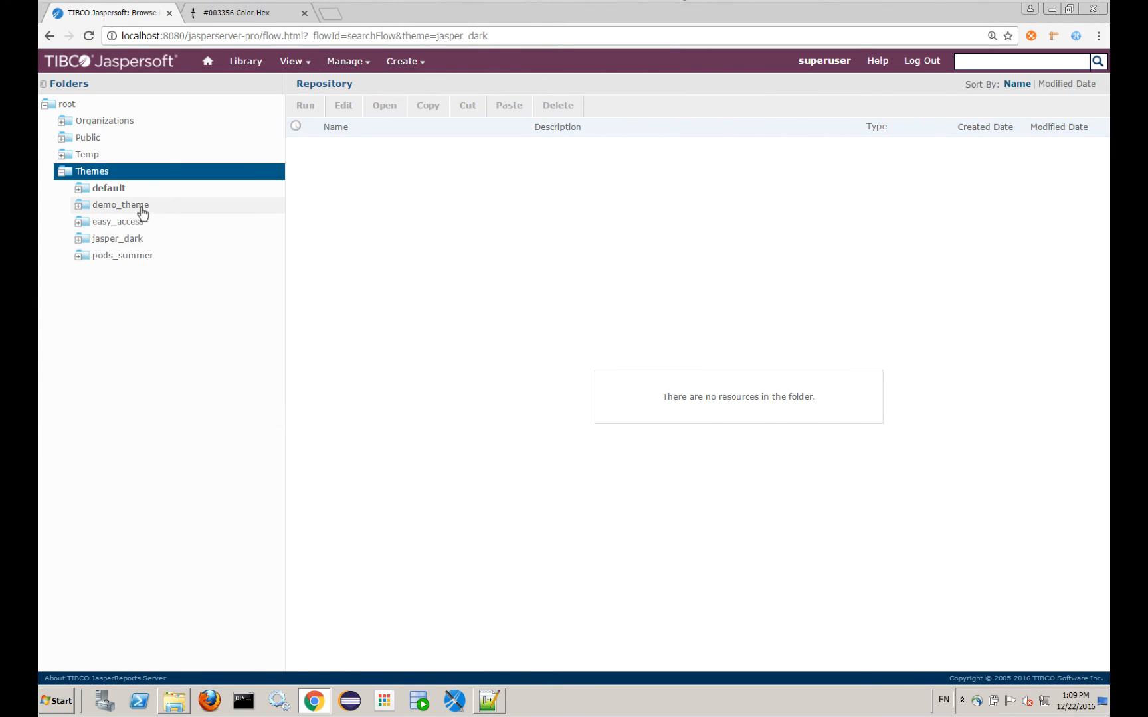
pyautogui.click(118, 204)
pyautogui.write('demo')
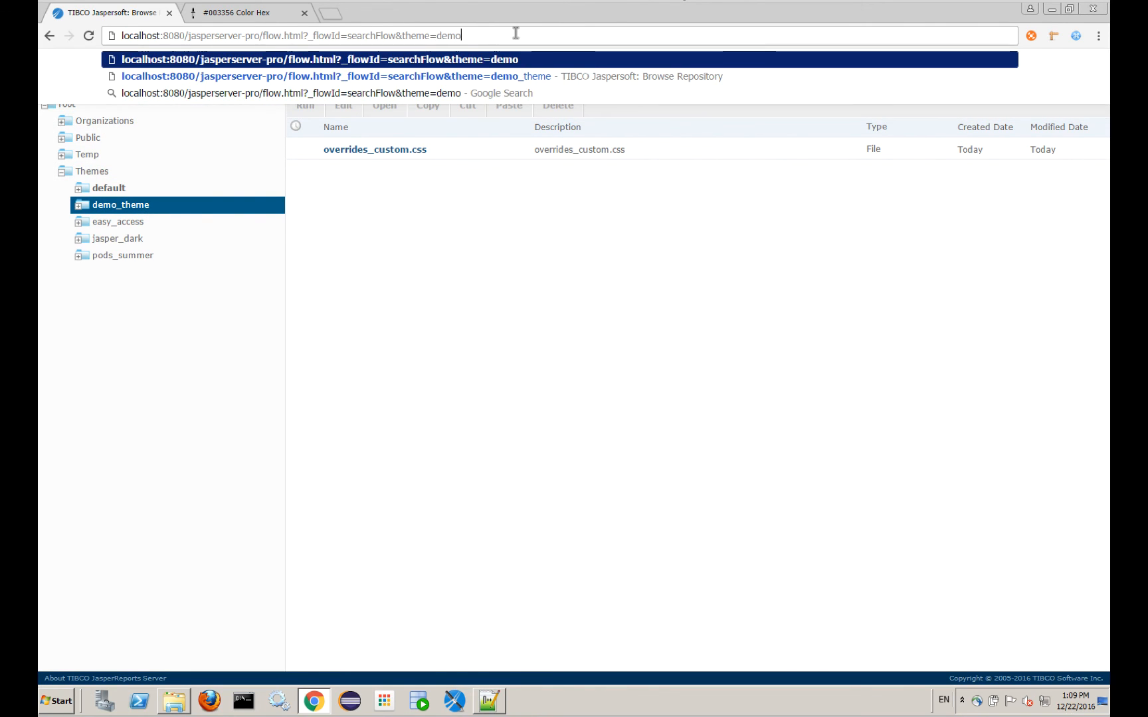
# - Reload the repository page with theme=demo_theme in the URL to preview the theme
pyautogui.write('_theme')
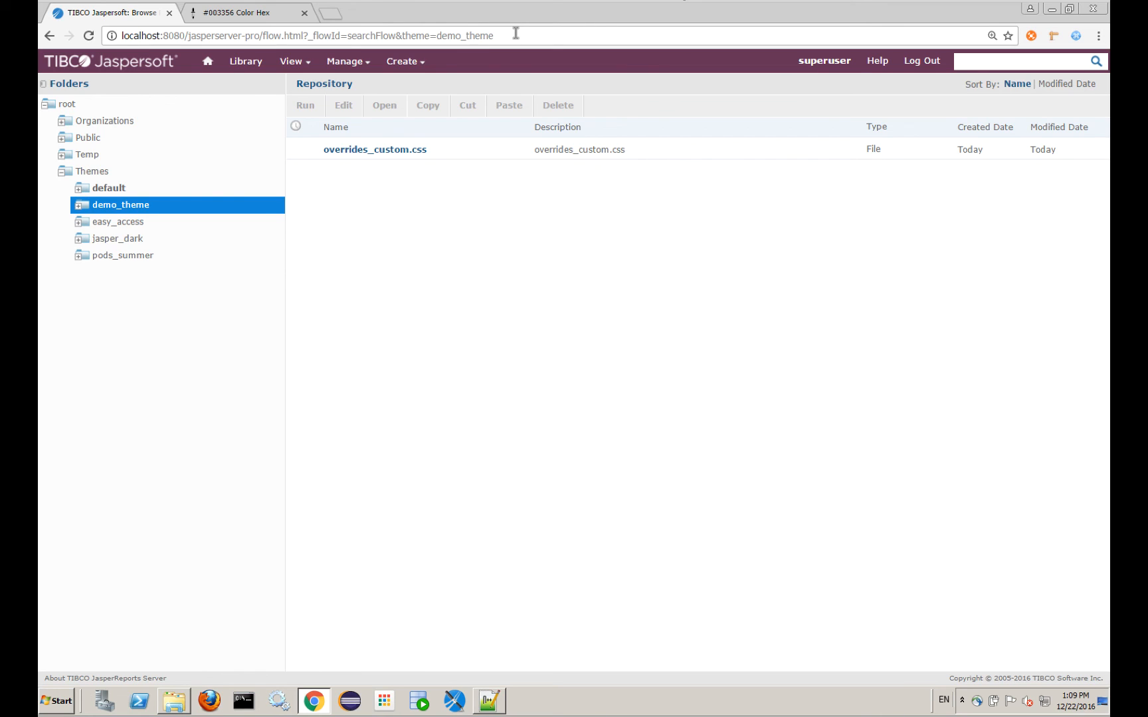
pyautogui.moveTo(507, 279)
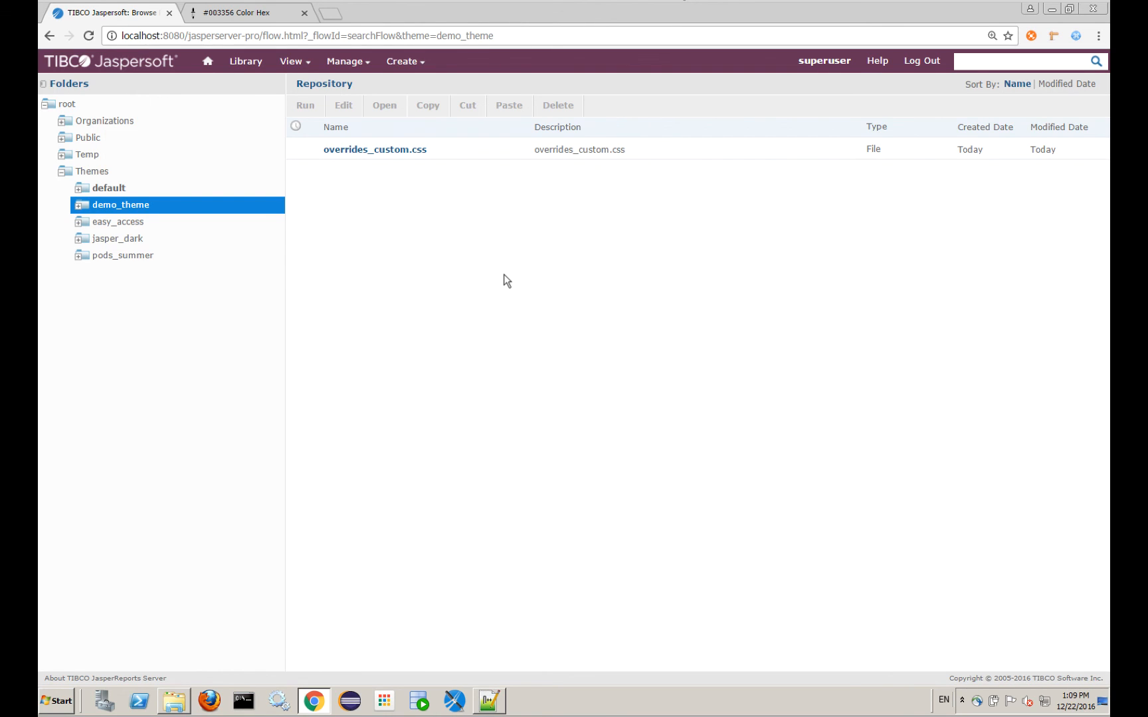
pyautogui.moveTo(401, 157)
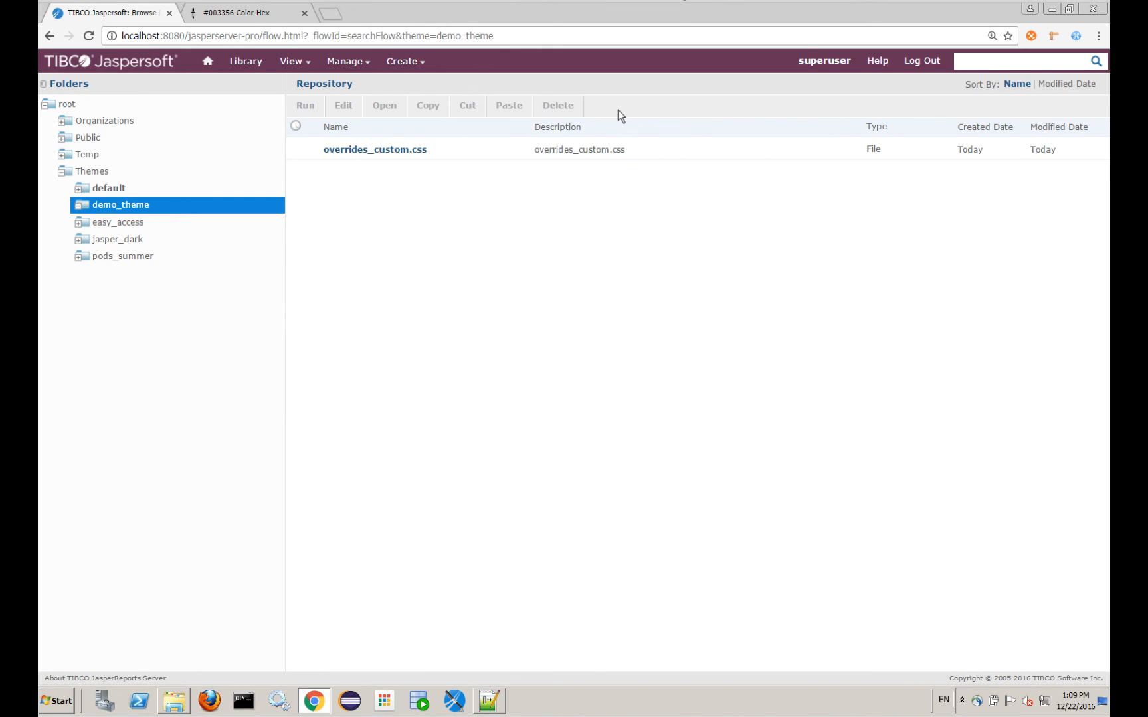
pyautogui.moveTo(627, 127)
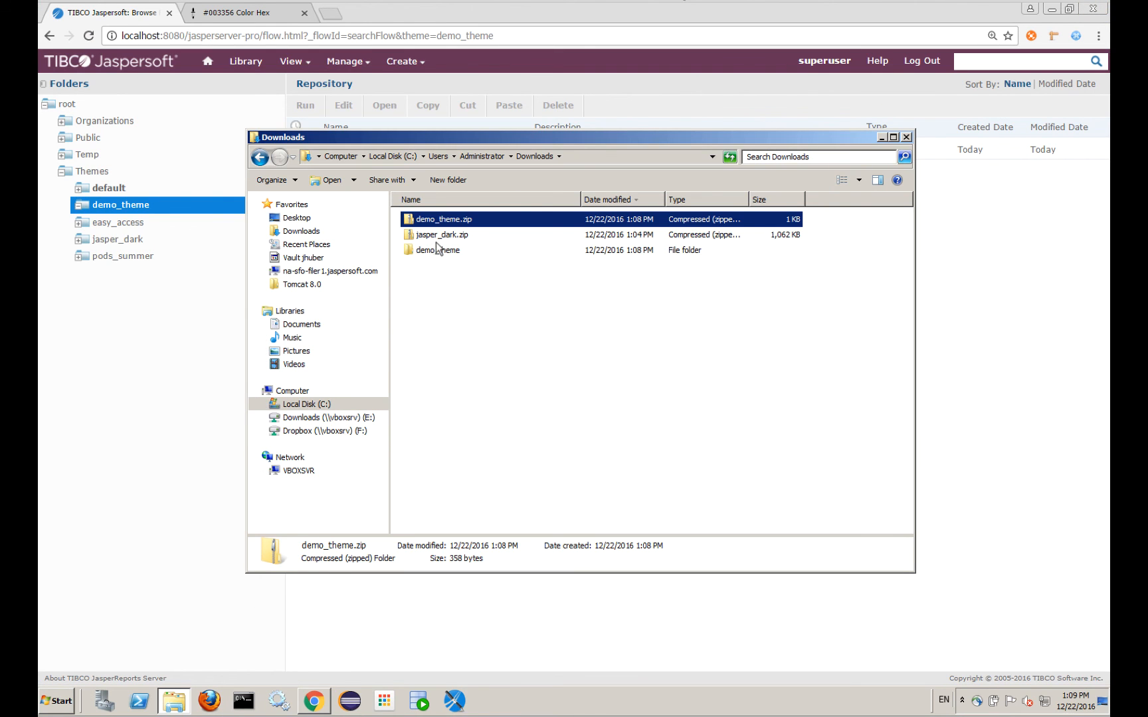
pyautogui.doubleClick(439, 250)
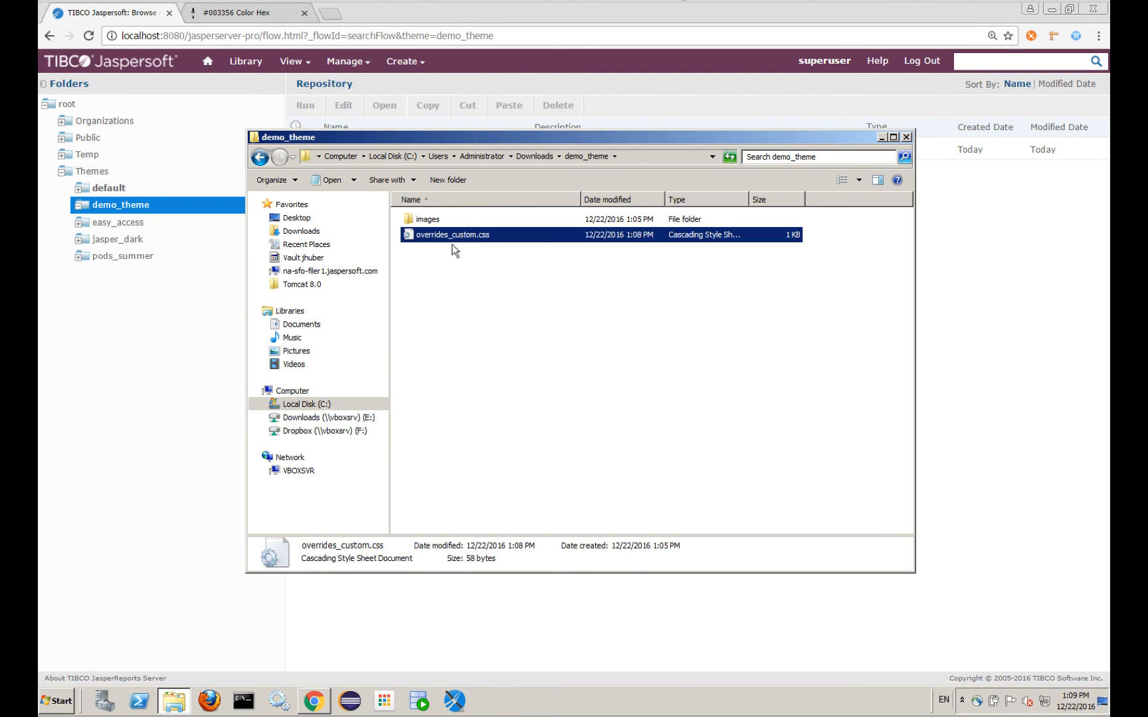
pyautogui.doubleClick(428, 218)
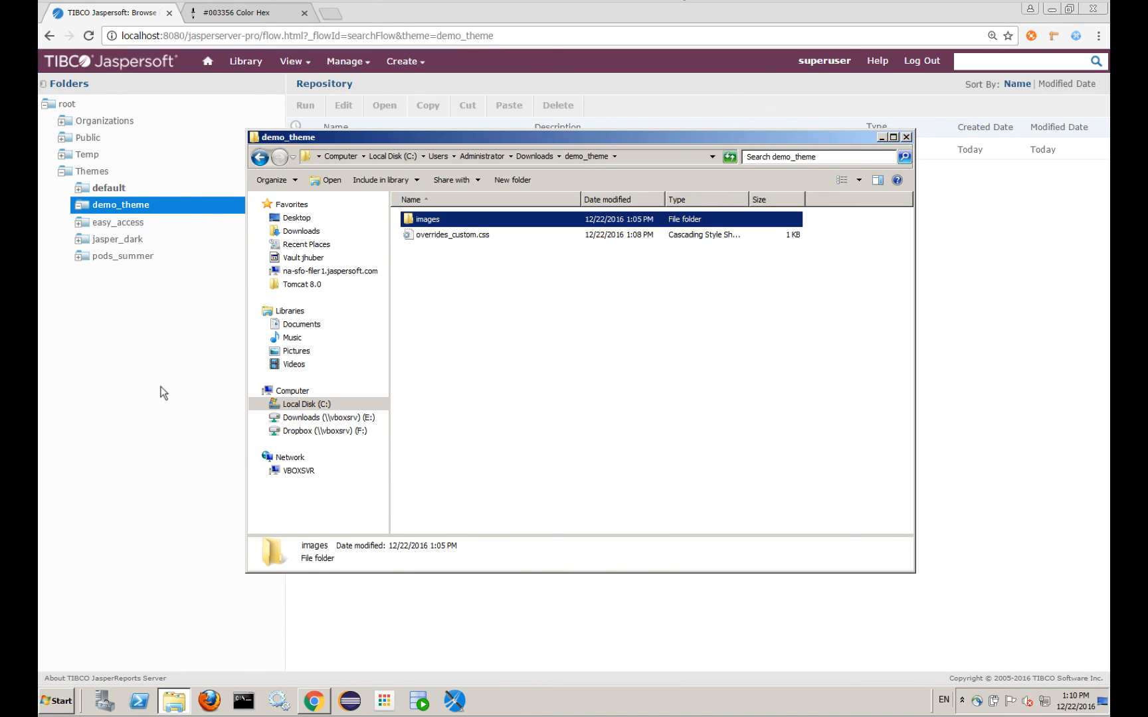
pyautogui.click(907, 135)
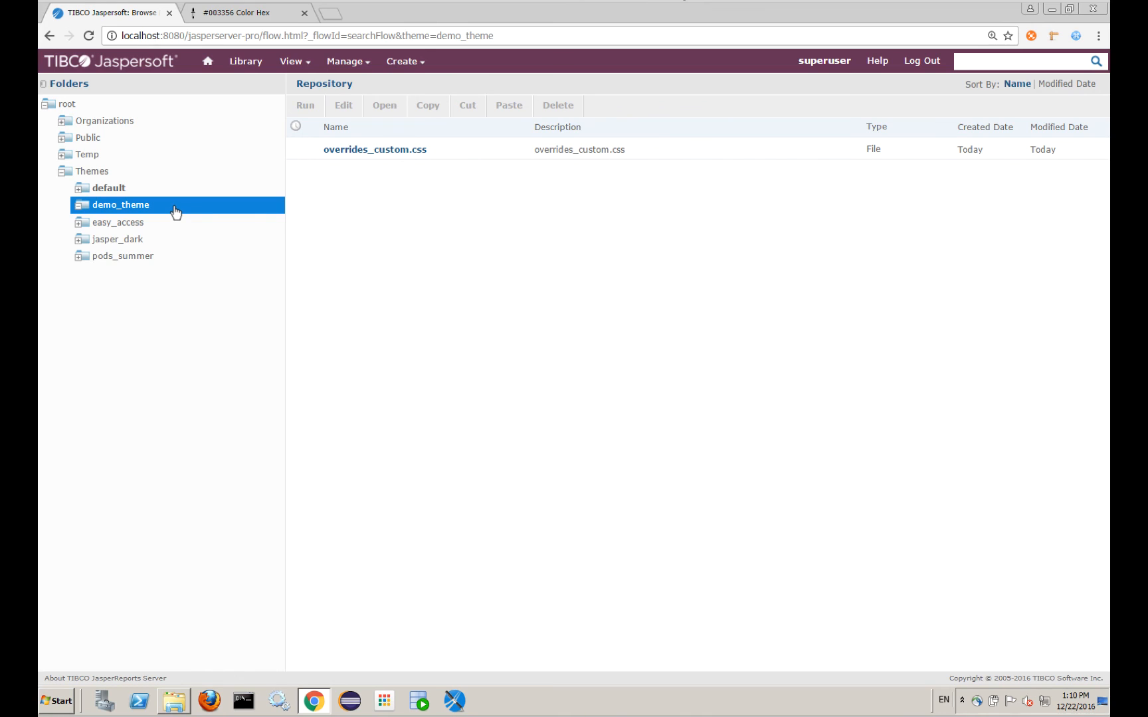
# - Set demo_theme as the active root theme and view the Jasper Learning organization's Themes folder
pyautogui.rightClick(119, 205)
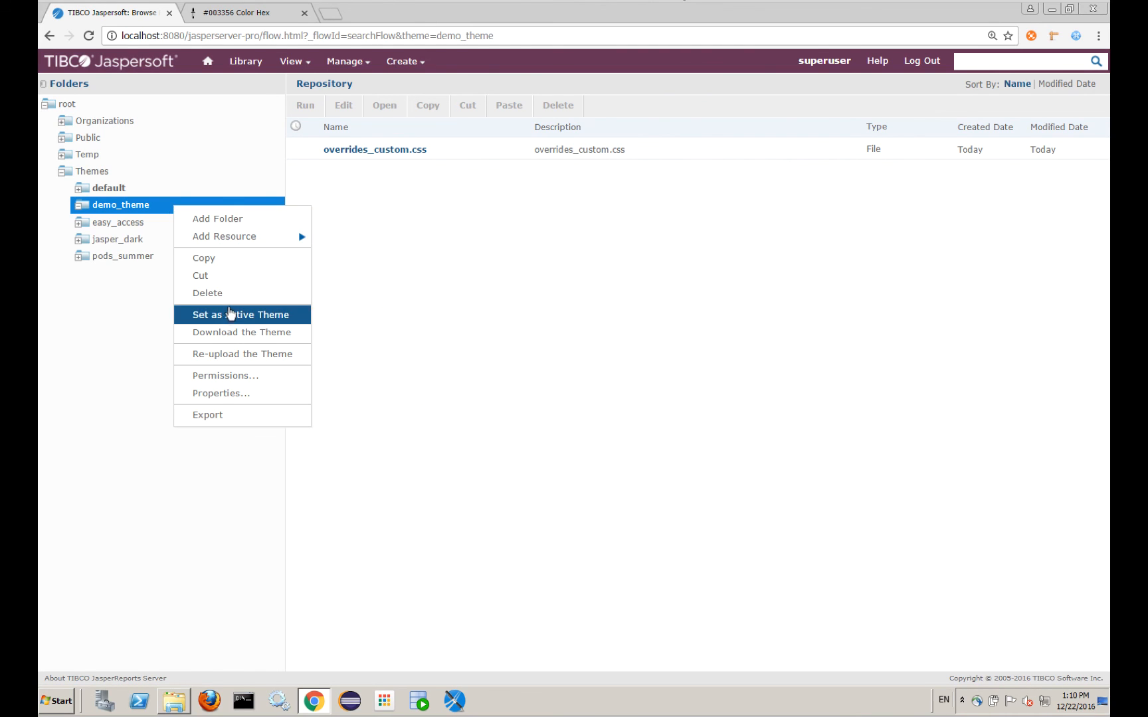
pyautogui.click(242, 315)
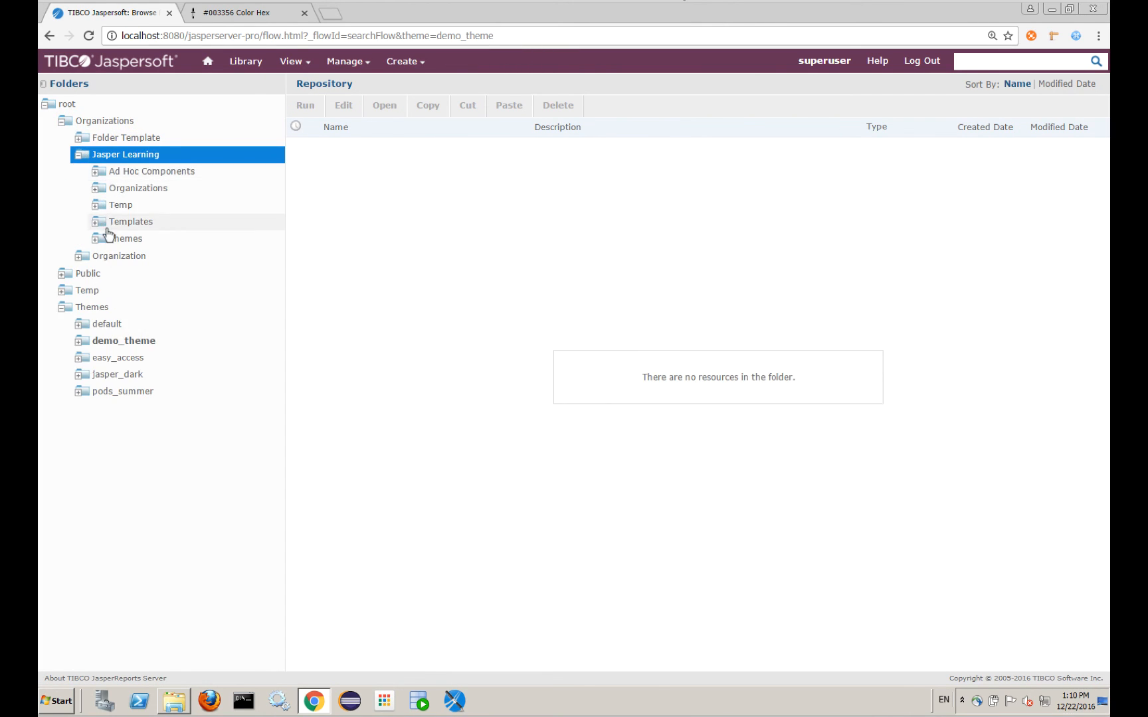
pyautogui.click(125, 238)
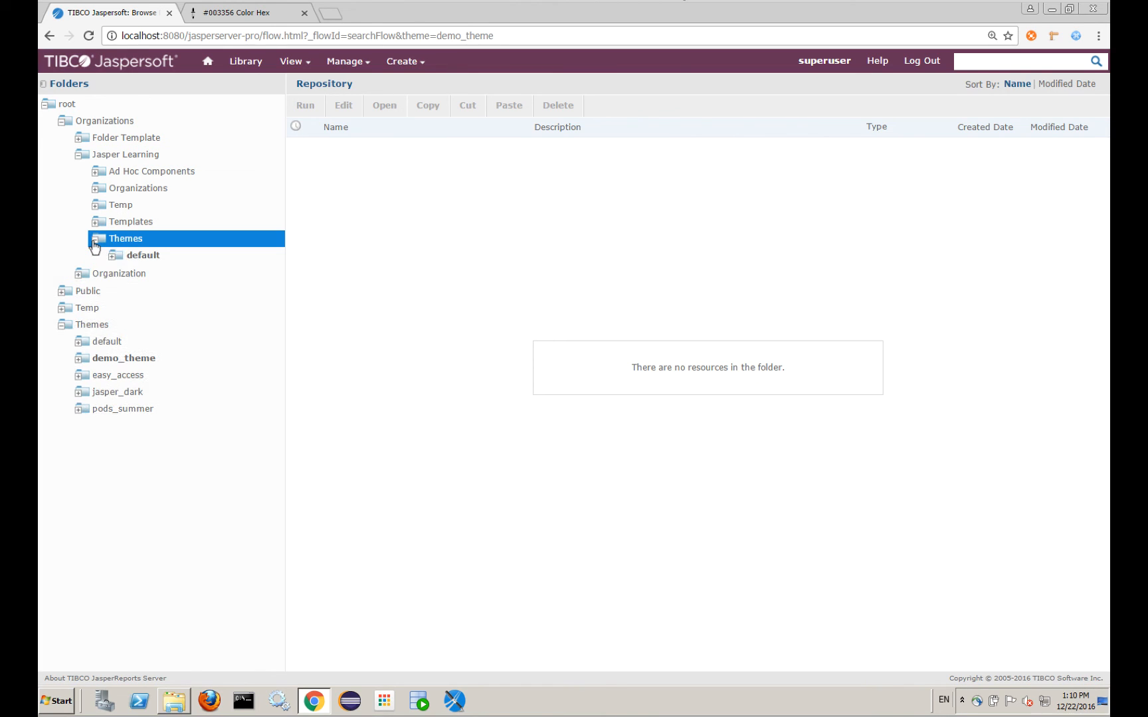